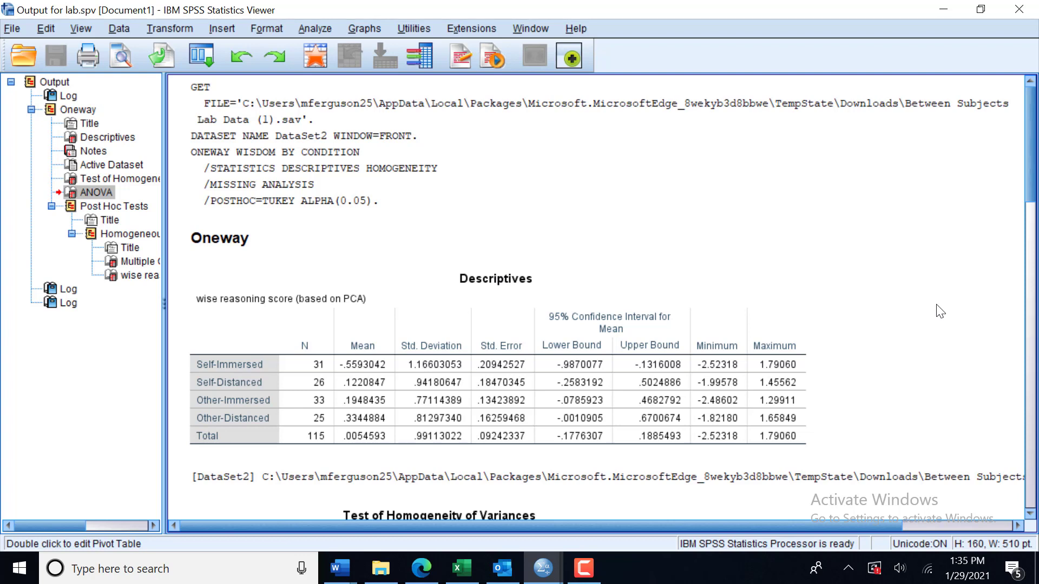
- Scroll the SPSS output down to the ANOVA table for wise reasoning score, F(3, 111) = 5.343, p = .002
click(749, 237)
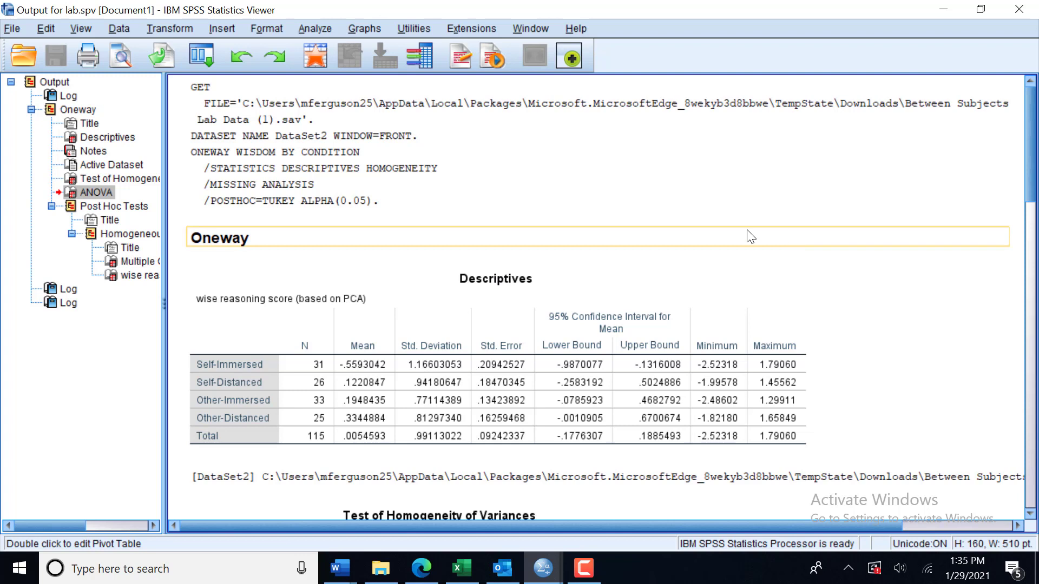
click(432, 294)
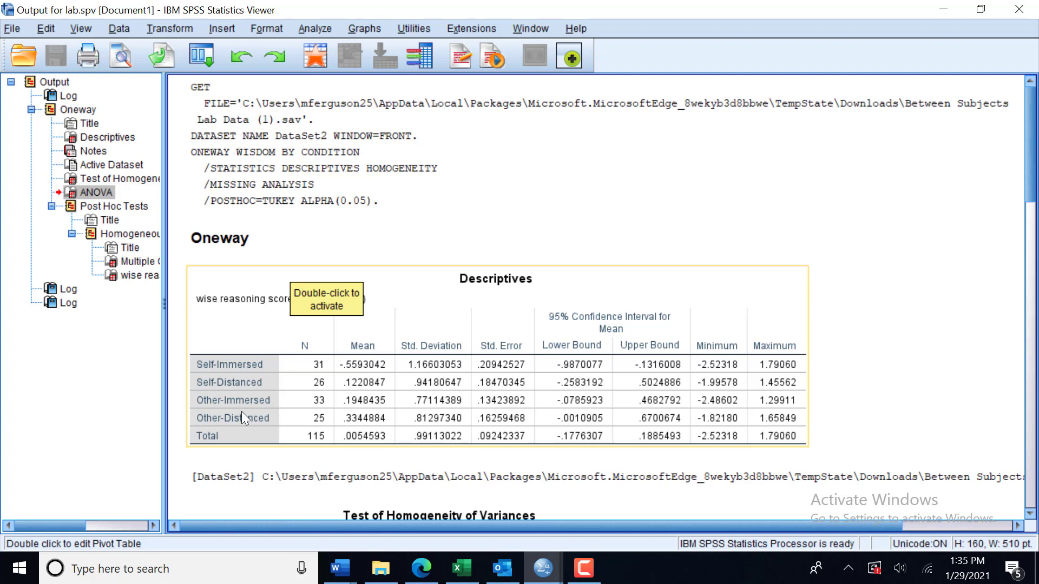
mouse_move(364, 369)
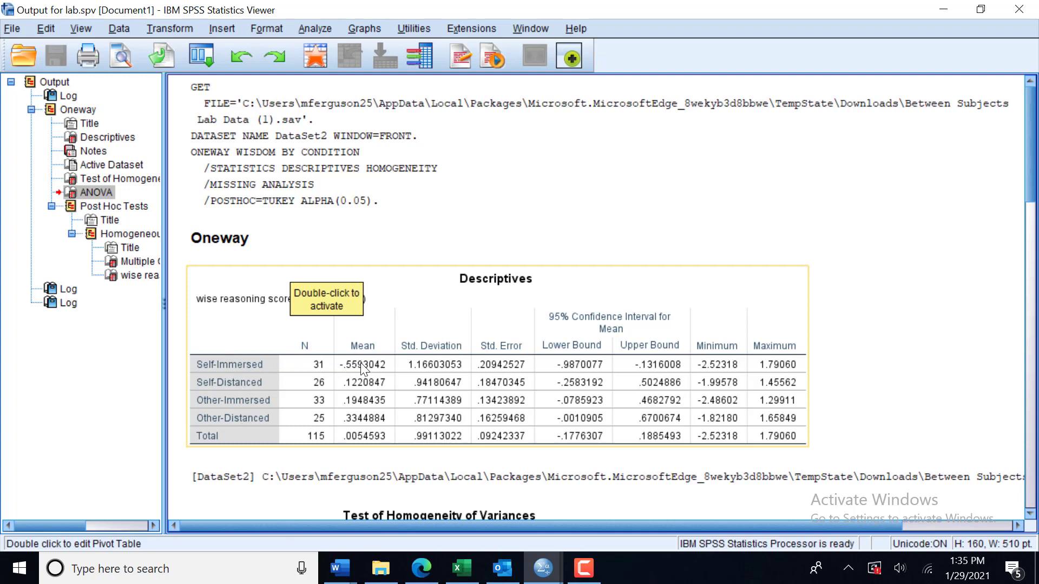
mouse_move(489, 371)
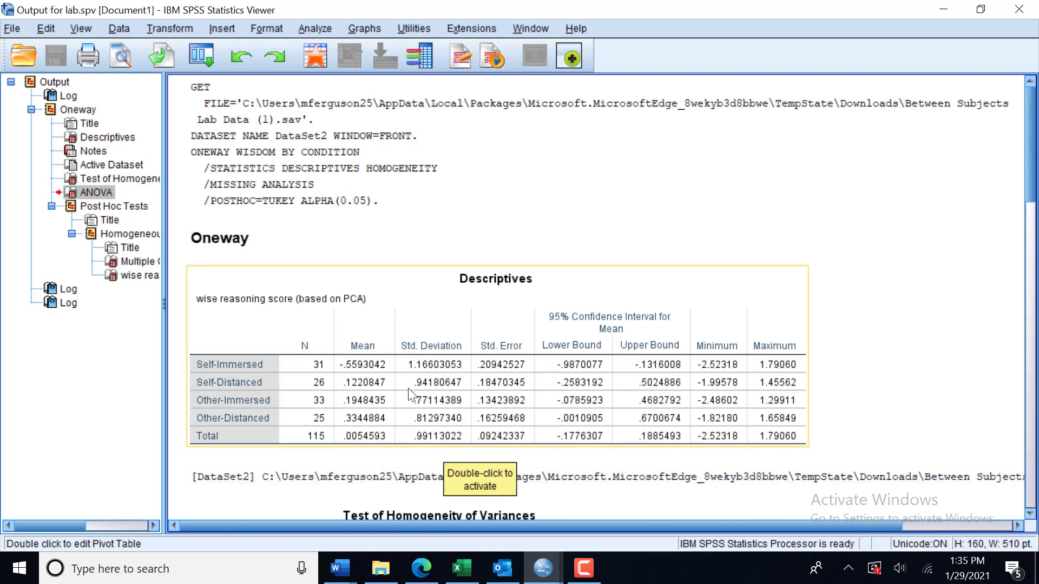
scroll(down, 3)
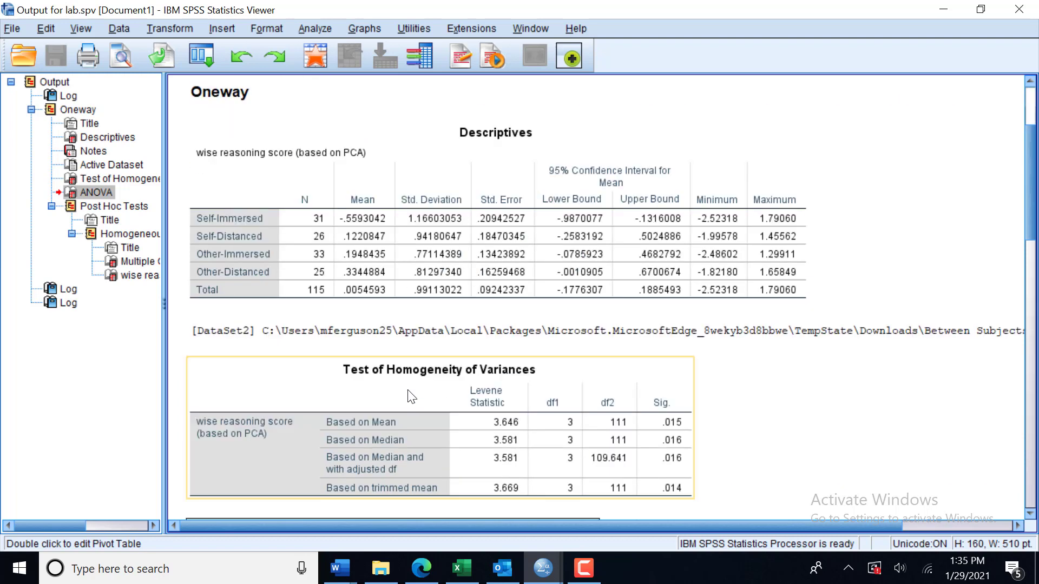
scroll(down, 3)
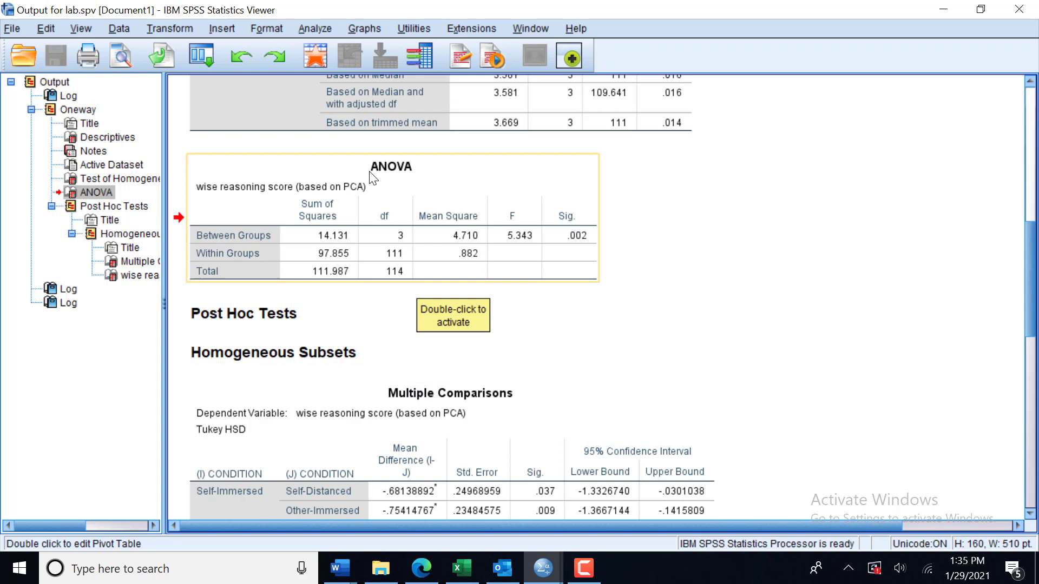
mouse_move(334, 171)
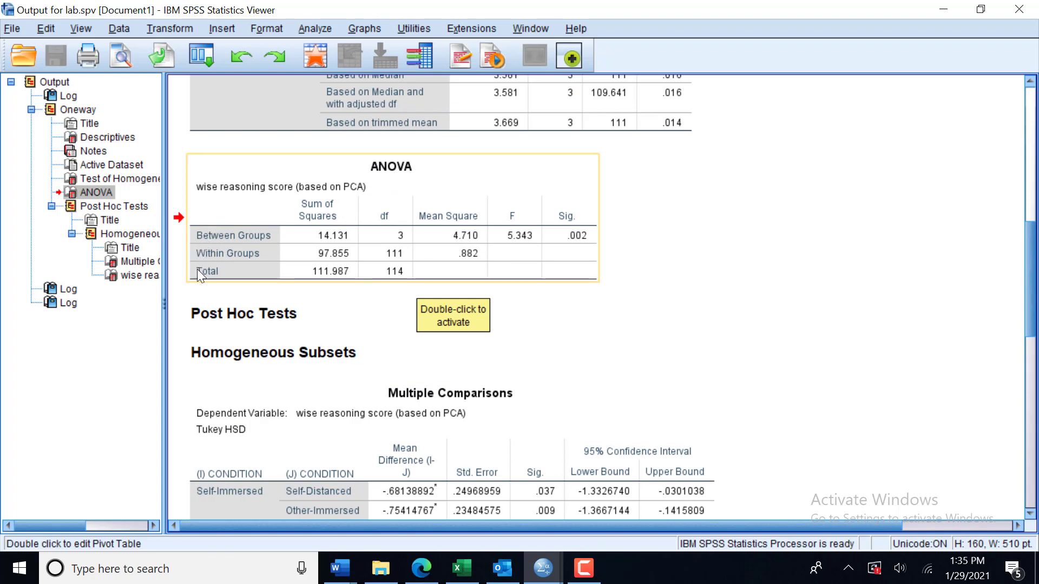
mouse_move(294, 224)
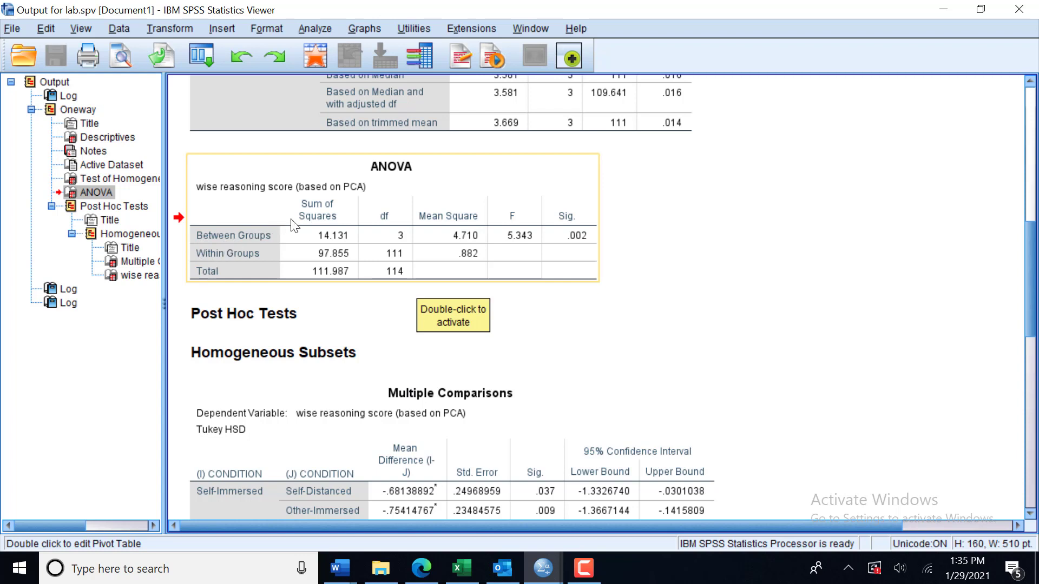
mouse_move(442, 241)
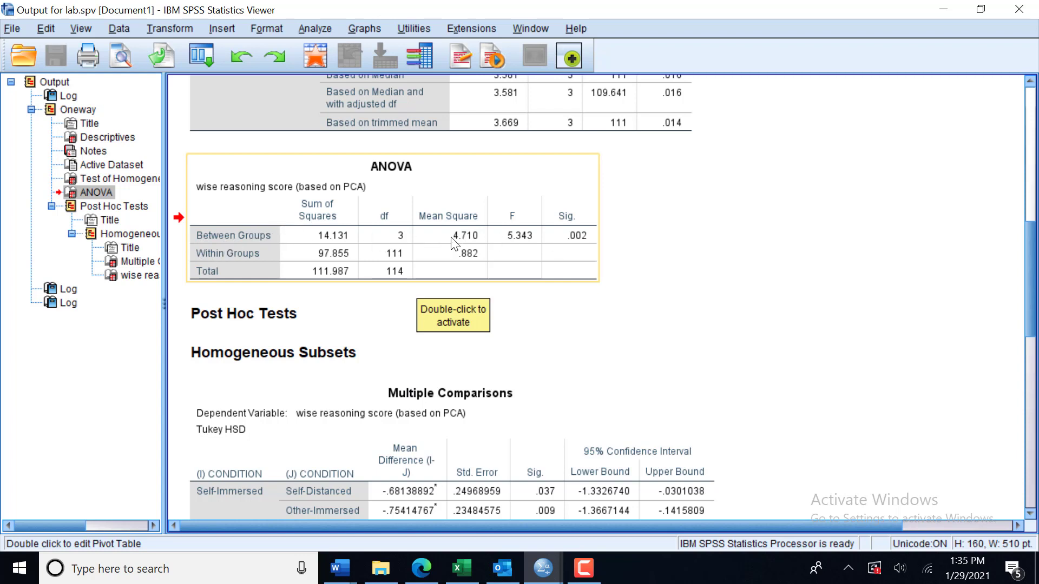
click(242, 313)
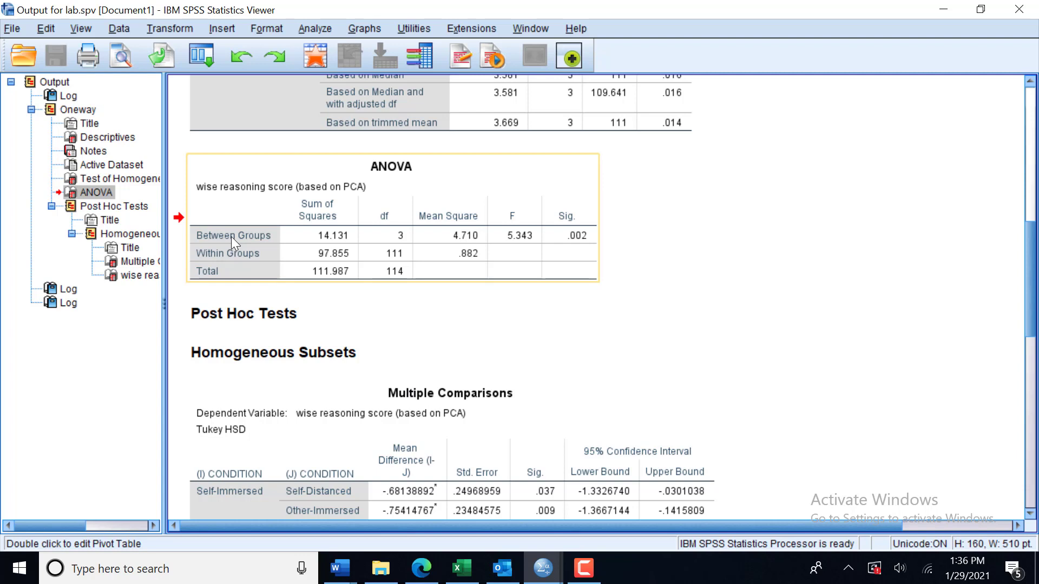
mouse_move(309, 234)
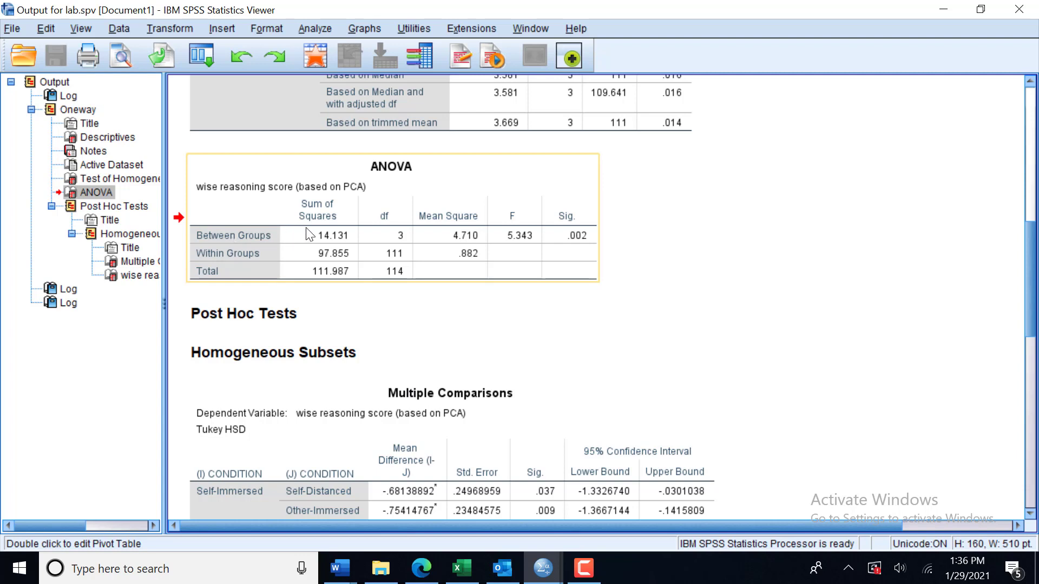
mouse_move(380, 234)
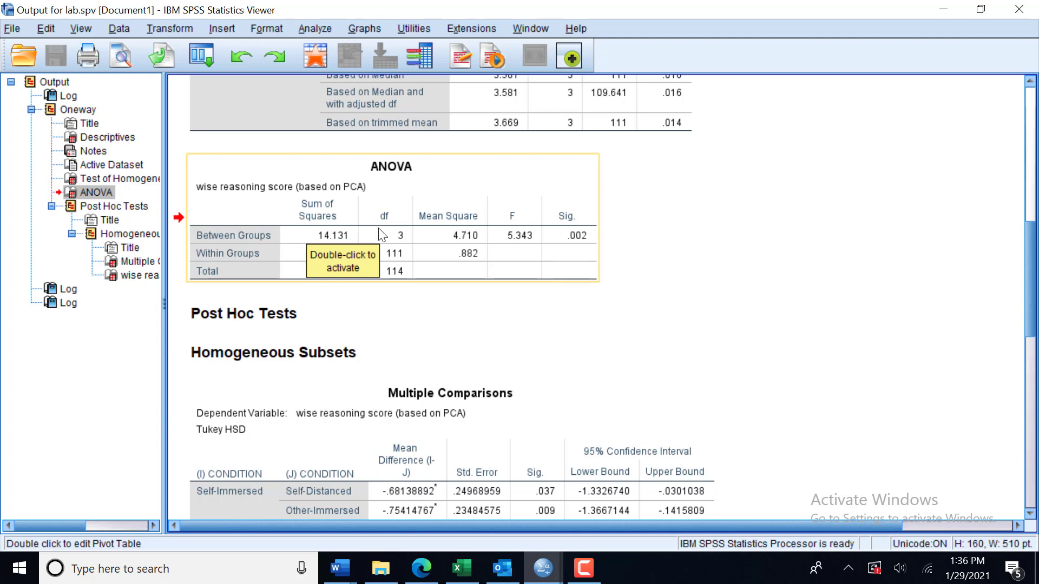
mouse_move(456, 240)
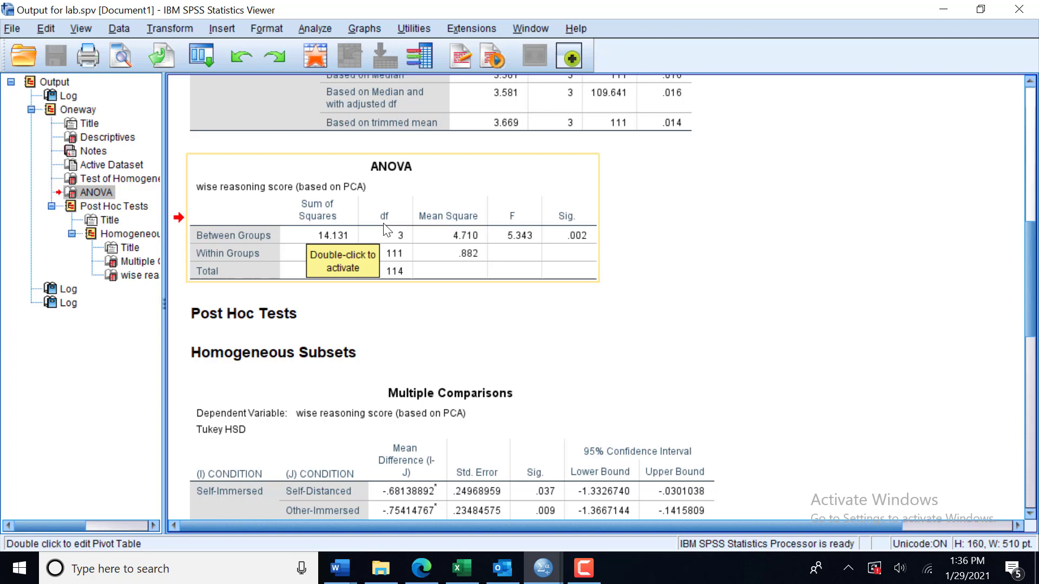
mouse_move(429, 241)
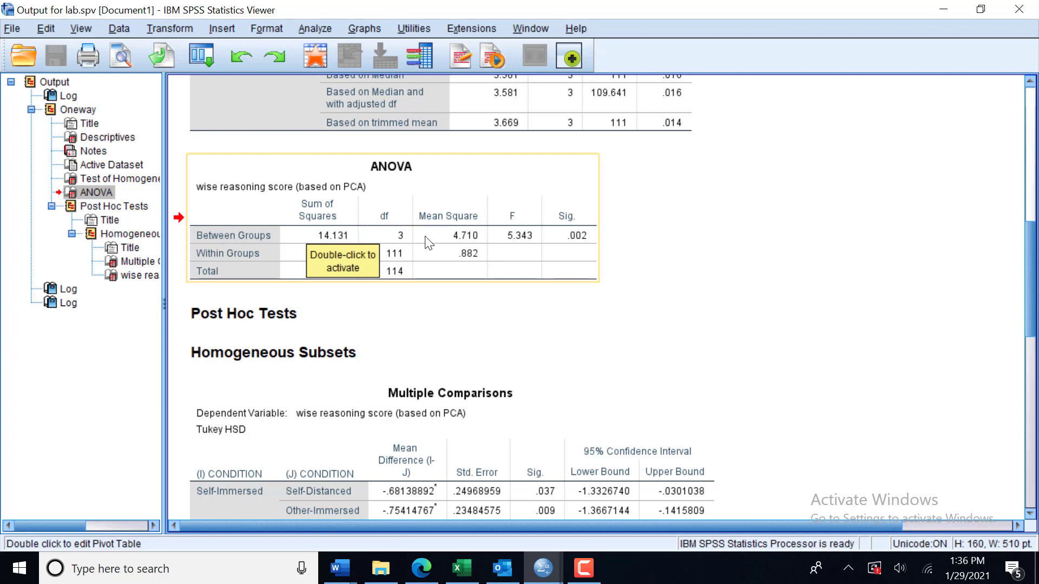
mouse_move(327, 227)
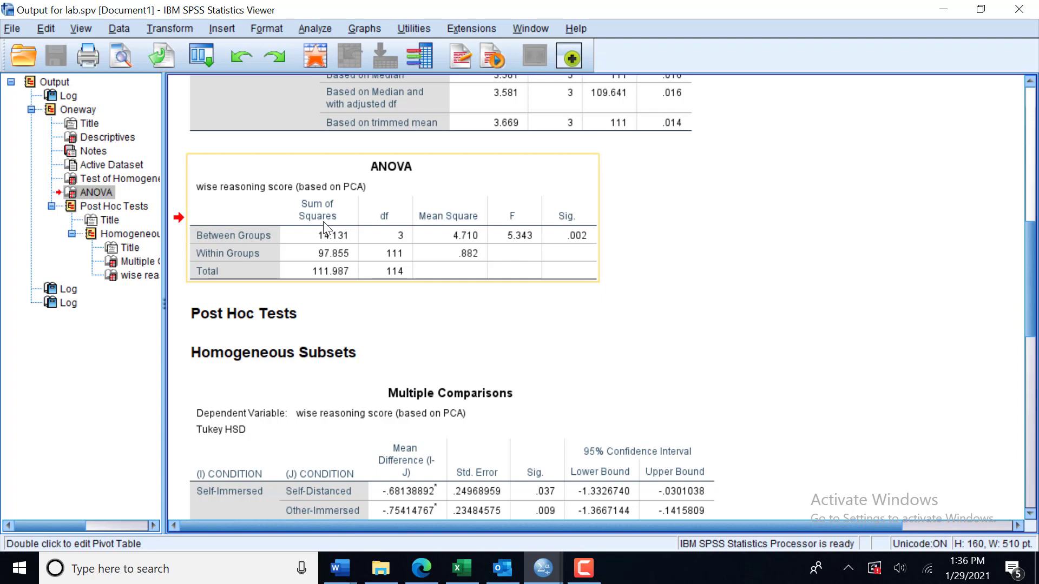
mouse_move(309, 238)
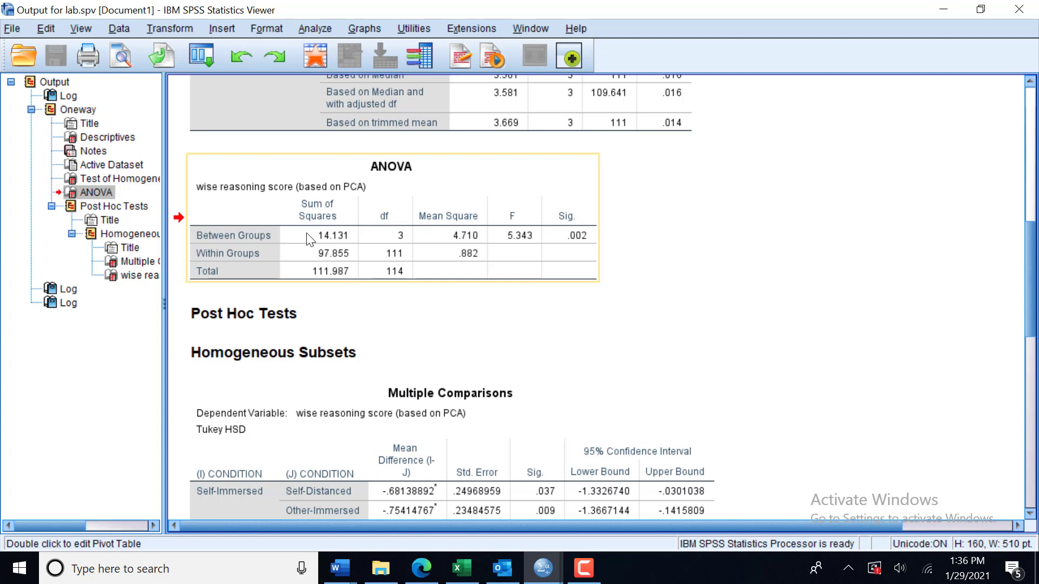
mouse_move(427, 241)
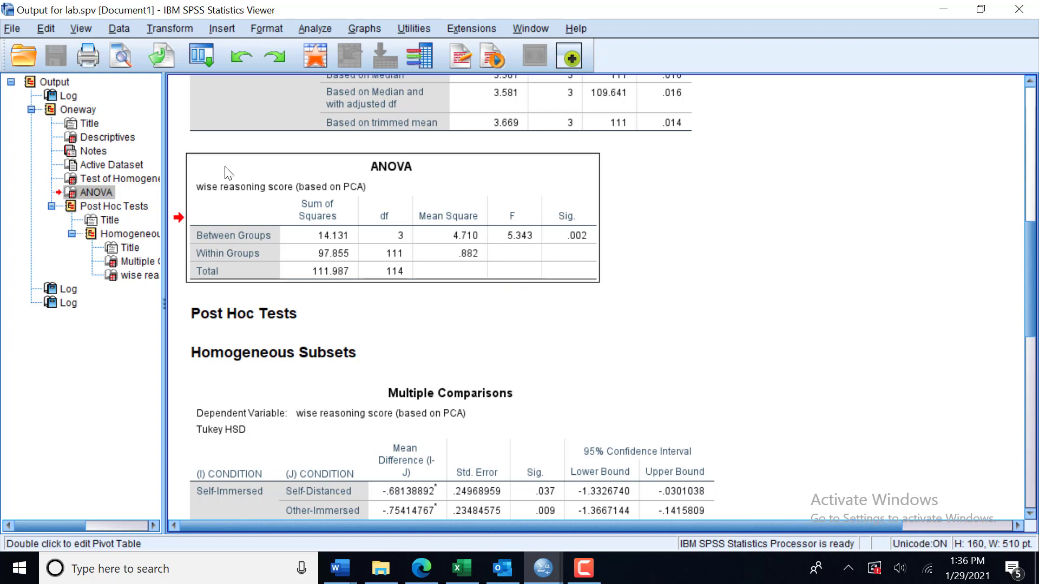
mouse_move(229, 235)
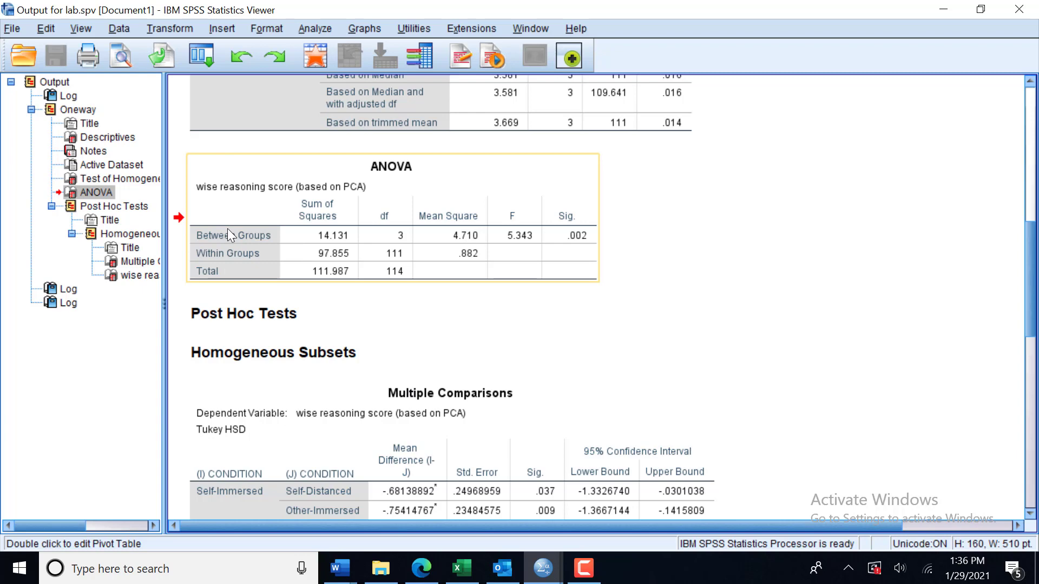
scroll(up, 3)
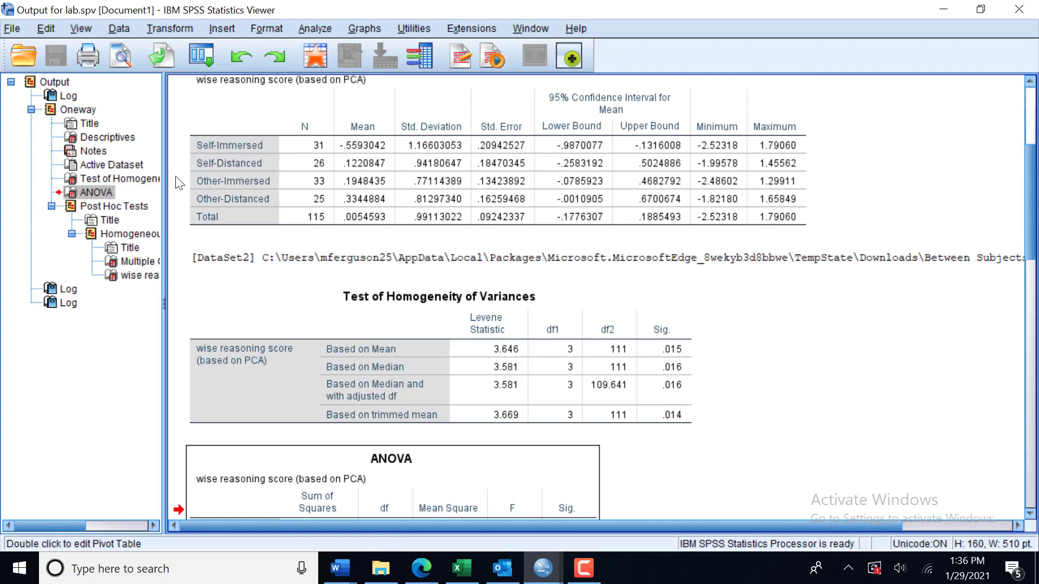
mouse_move(181, 201)
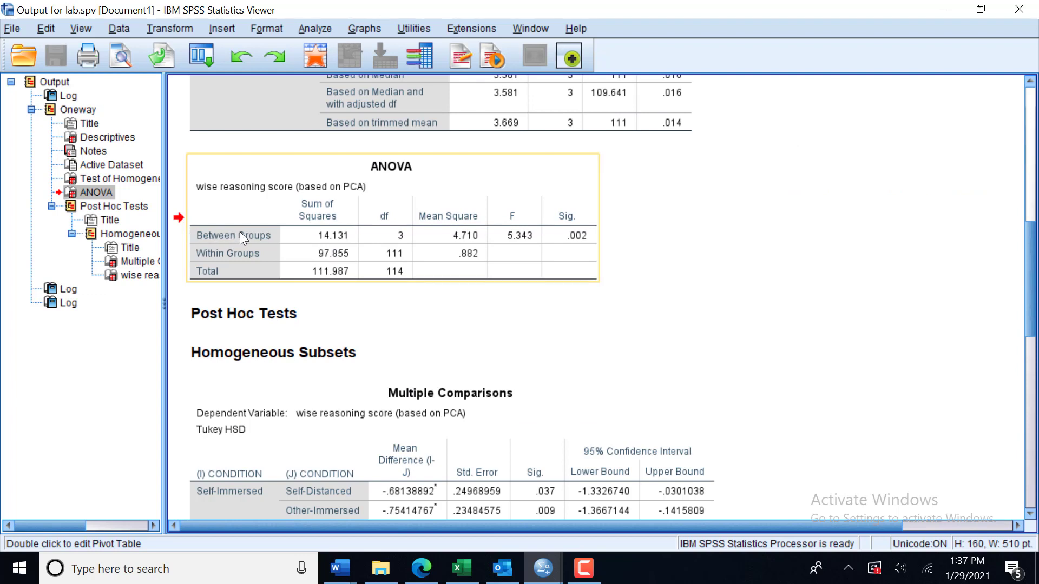
mouse_move(269, 241)
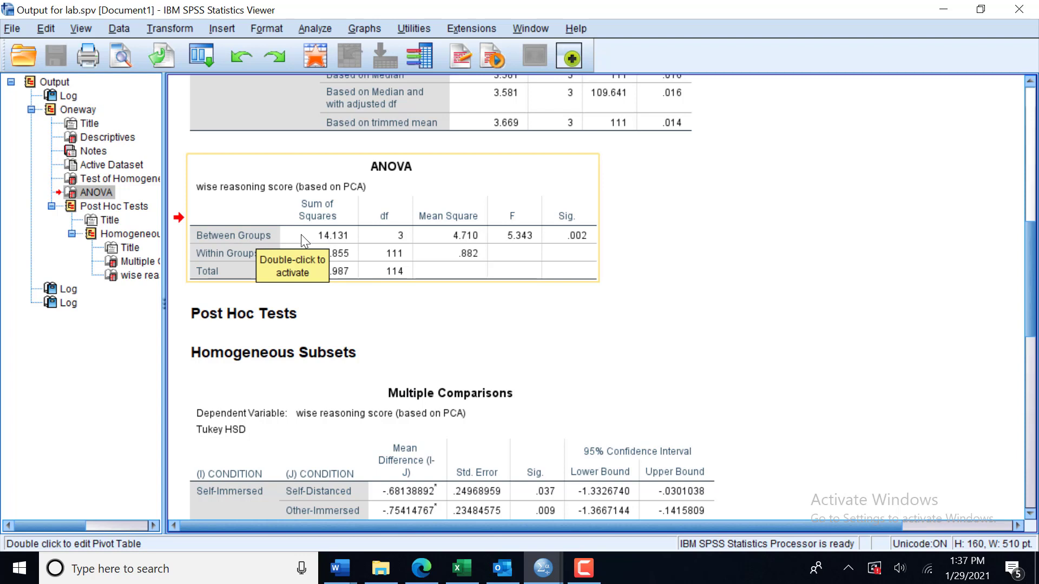
mouse_move(387, 240)
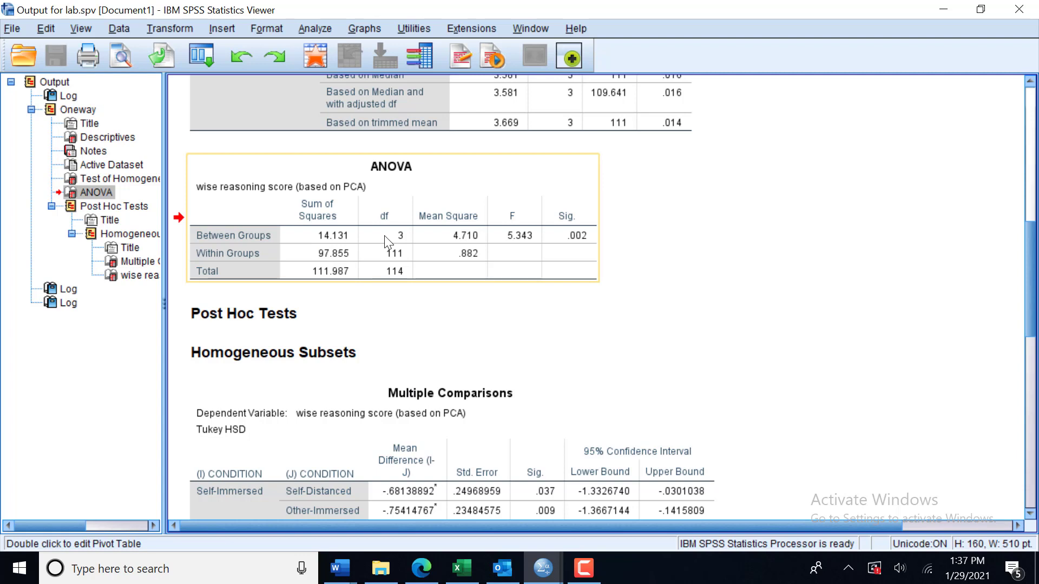
click(668, 240)
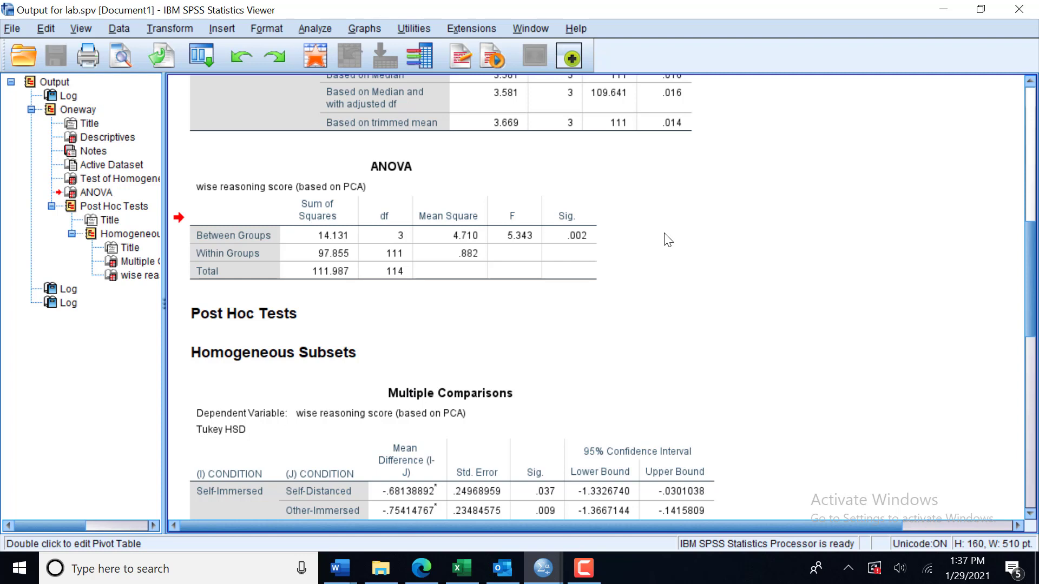
click(246, 239)
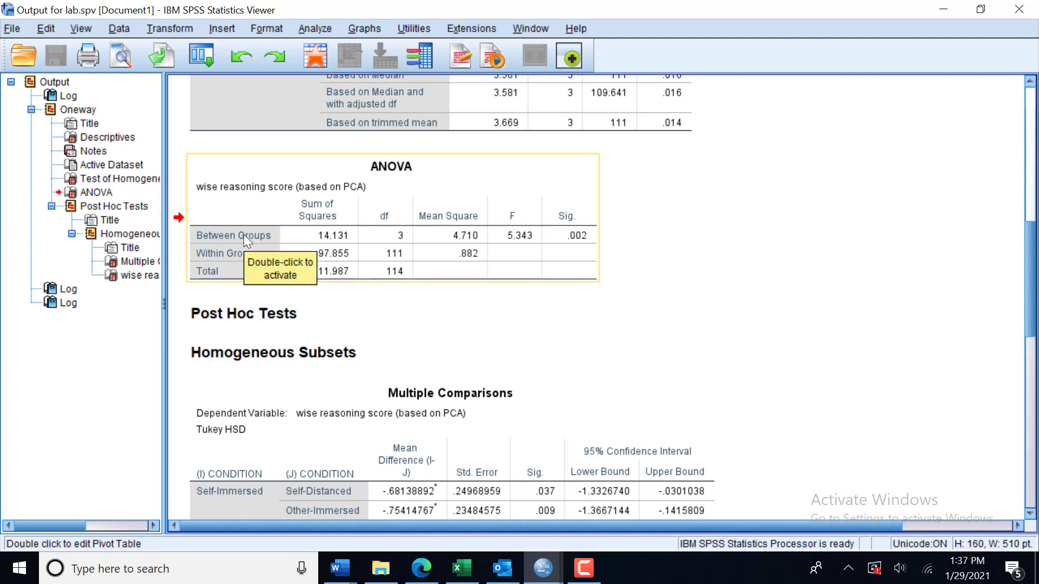
mouse_move(388, 240)
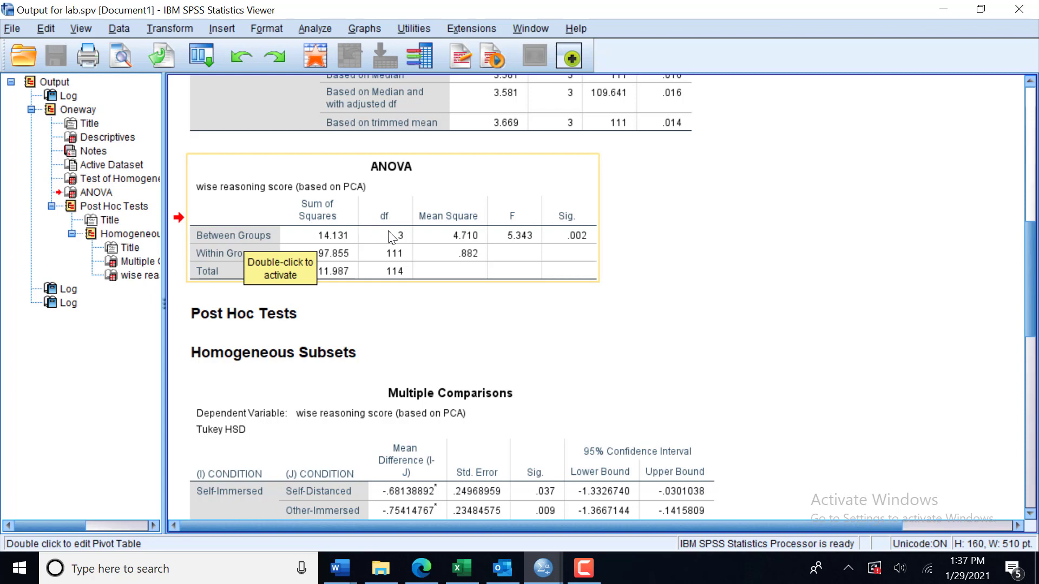
mouse_move(188, 275)
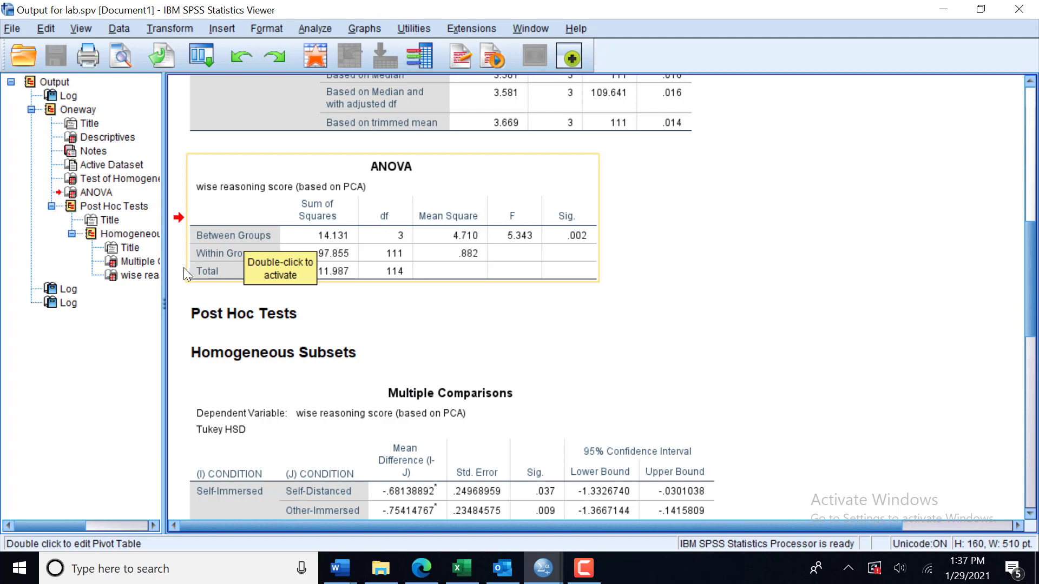
mouse_move(189, 259)
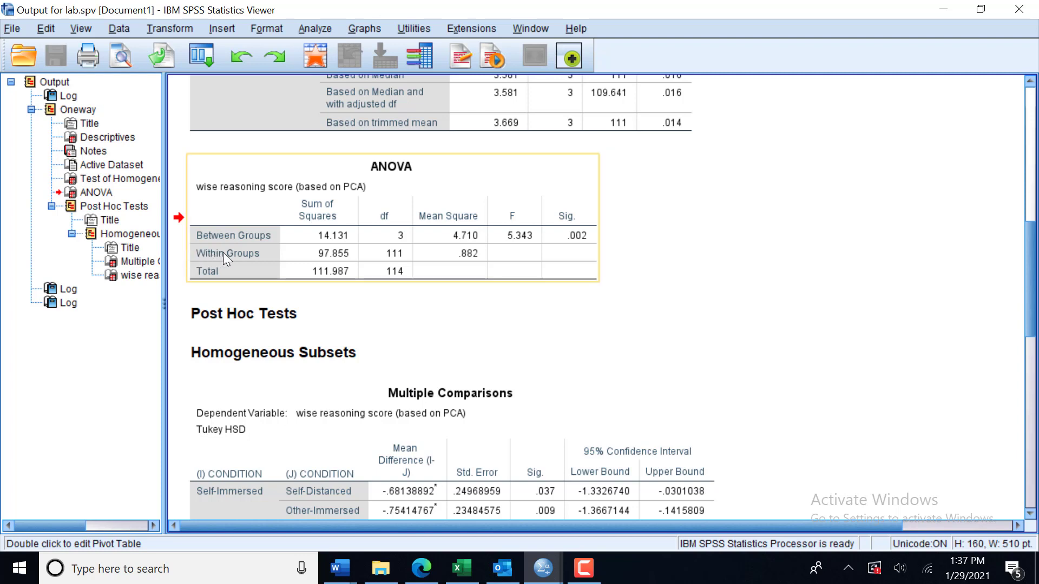
mouse_move(250, 257)
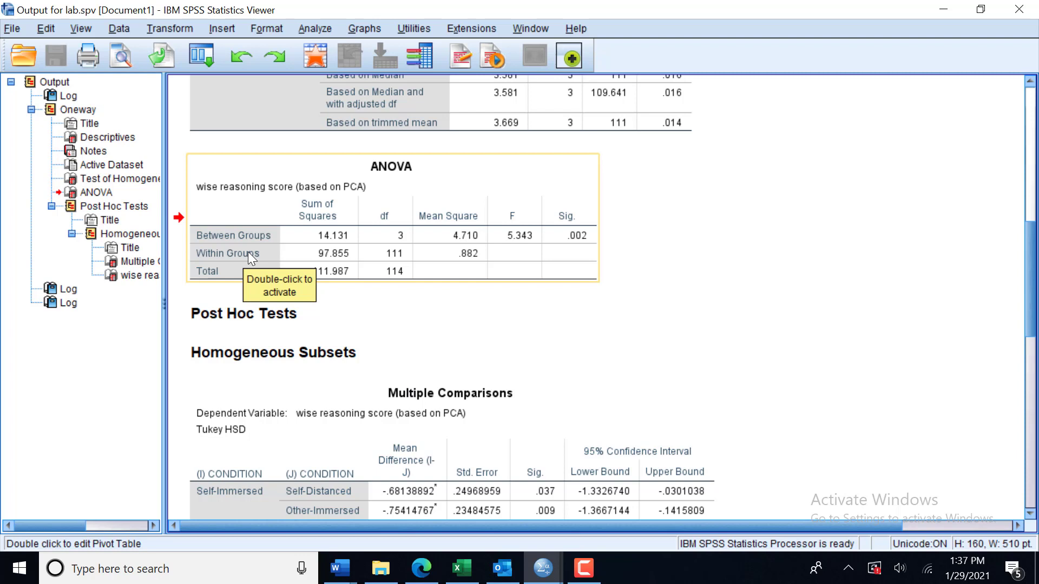
mouse_move(185, 256)
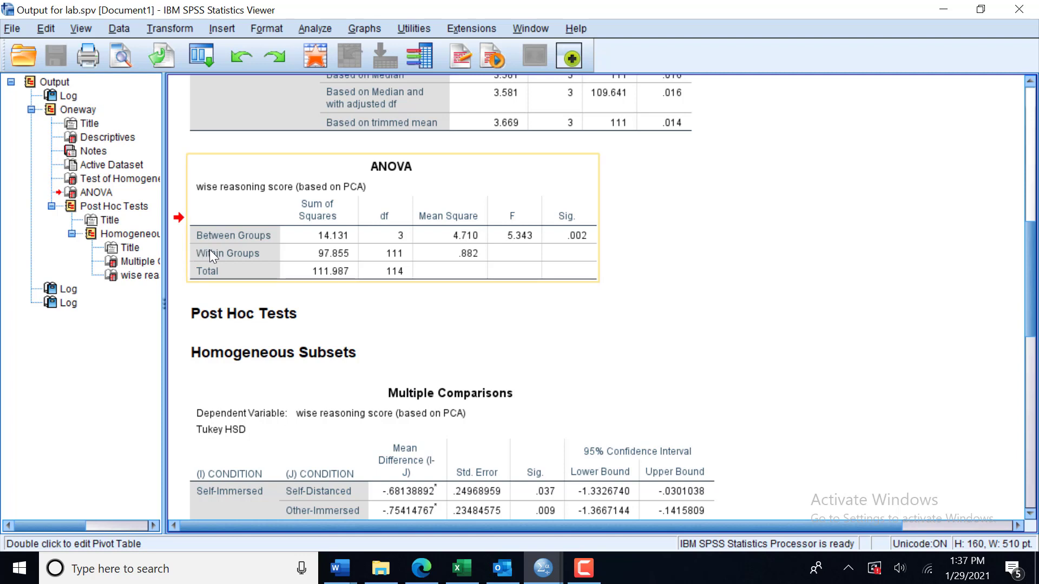
mouse_move(244, 257)
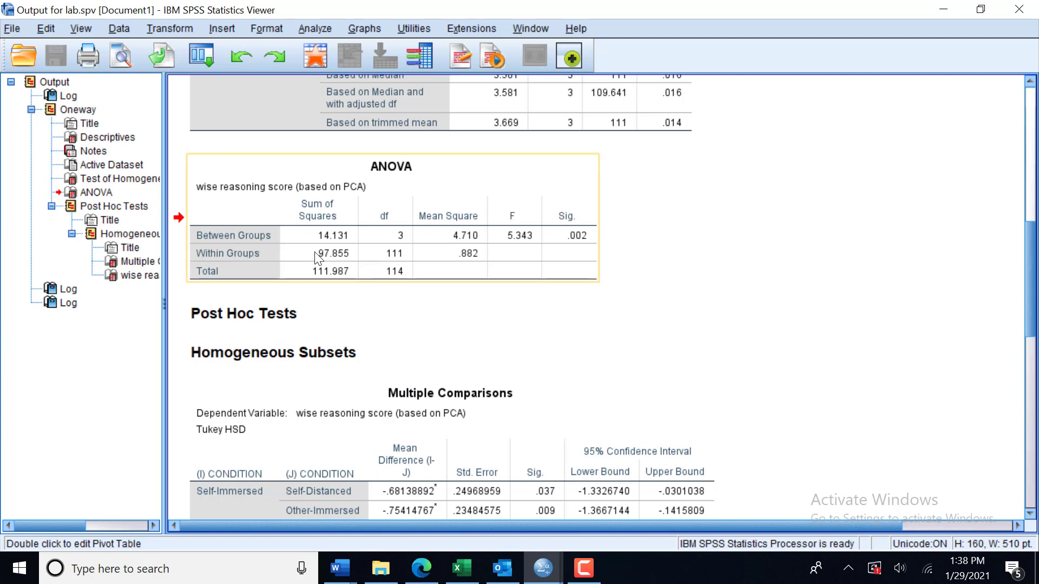
mouse_move(346, 259)
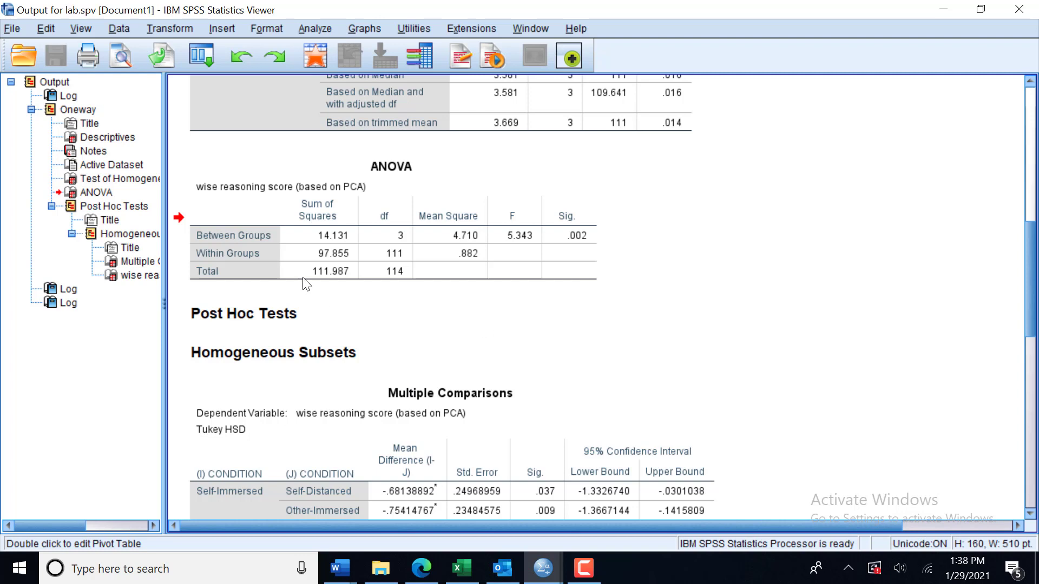
mouse_move(365, 260)
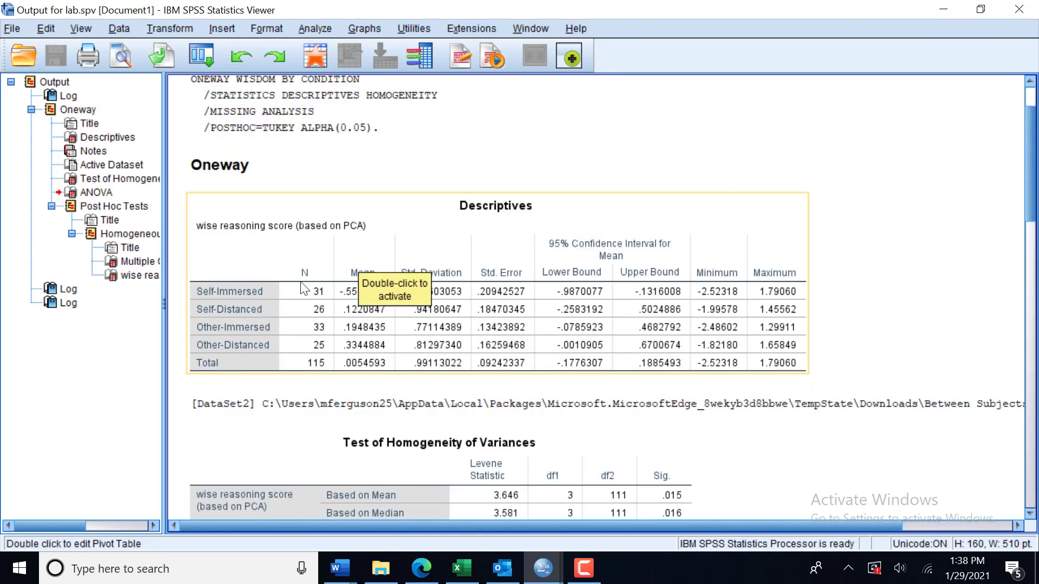
mouse_move(304, 376)
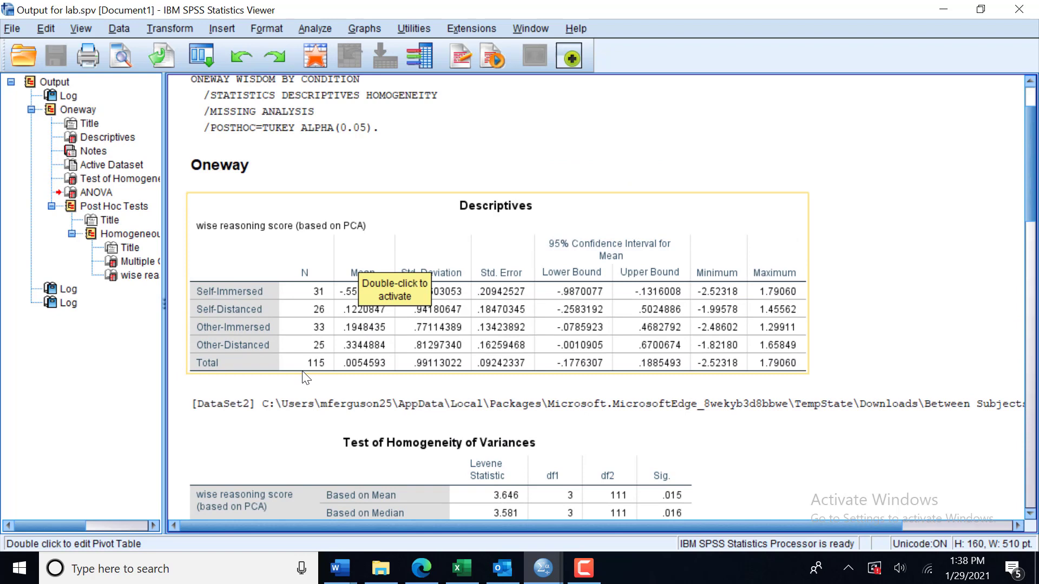
mouse_move(323, 373)
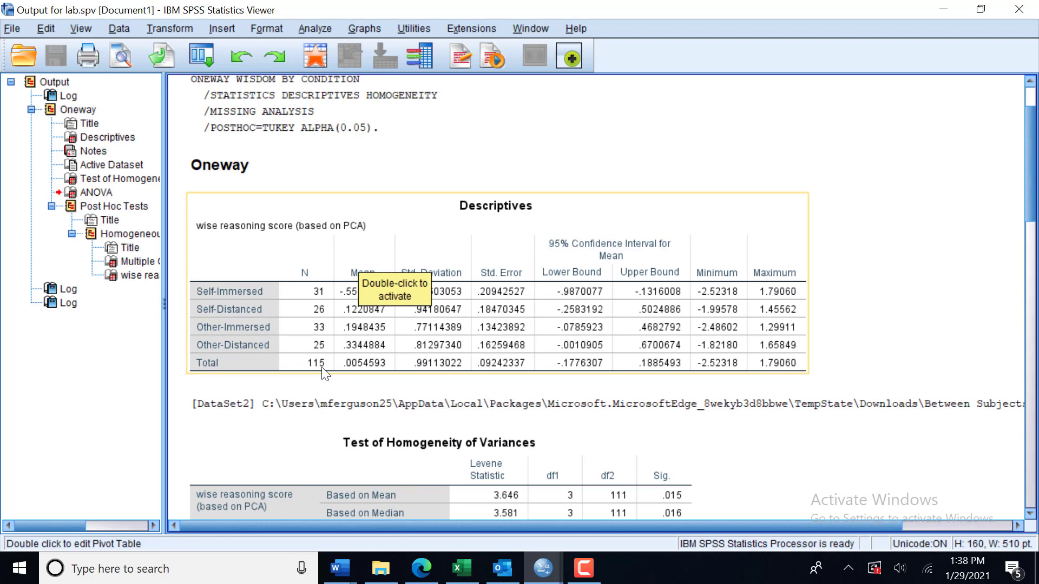
scroll(down, 3)
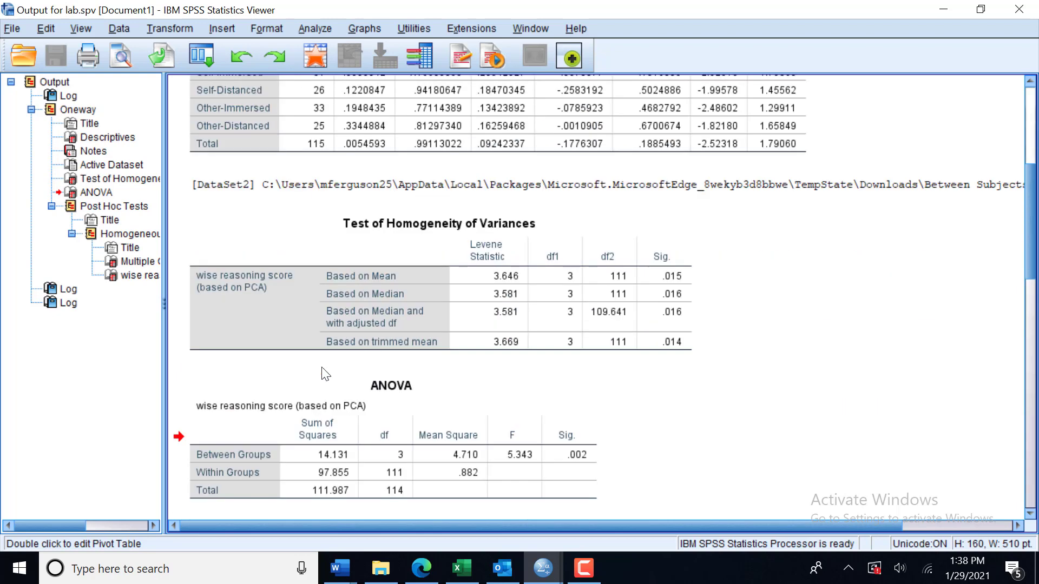
scroll(down, 3)
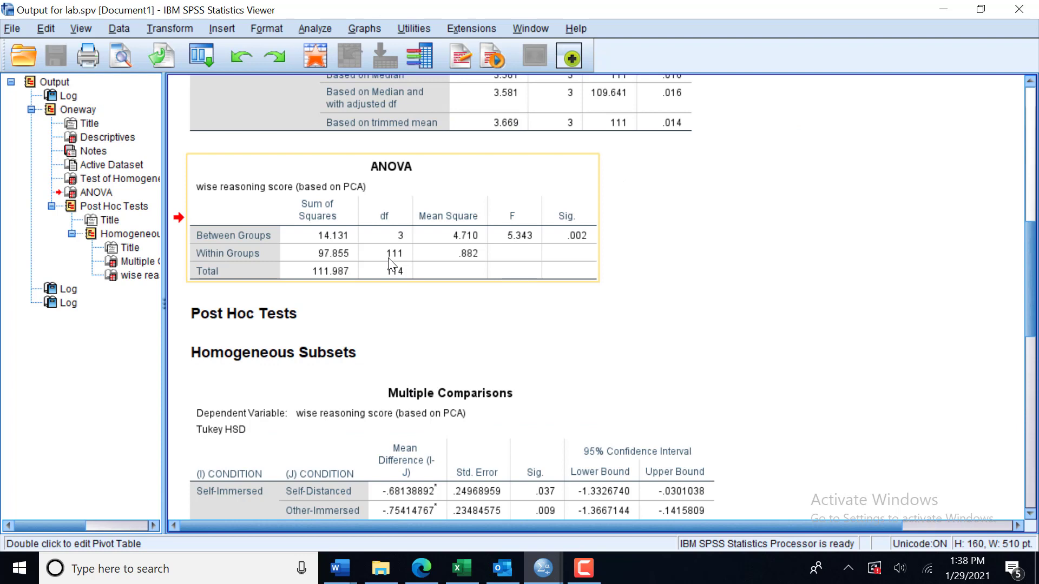
mouse_move(388, 264)
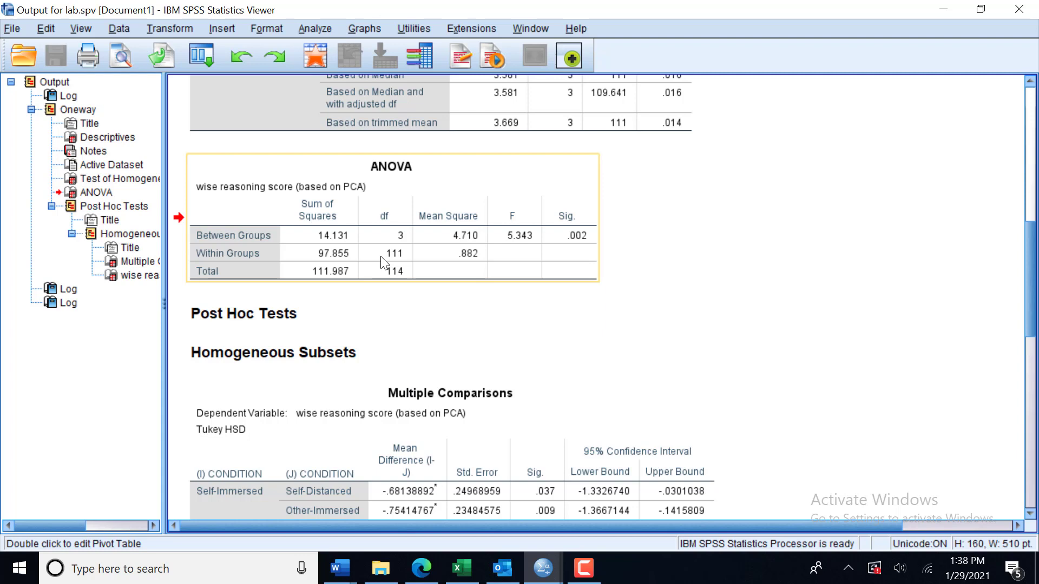
mouse_move(380, 264)
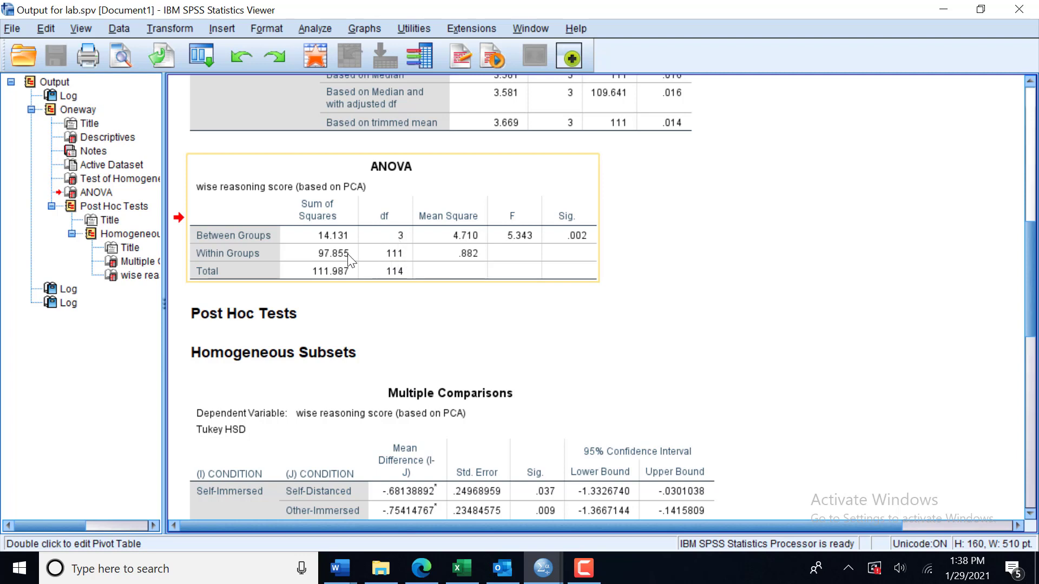
mouse_move(383, 279)
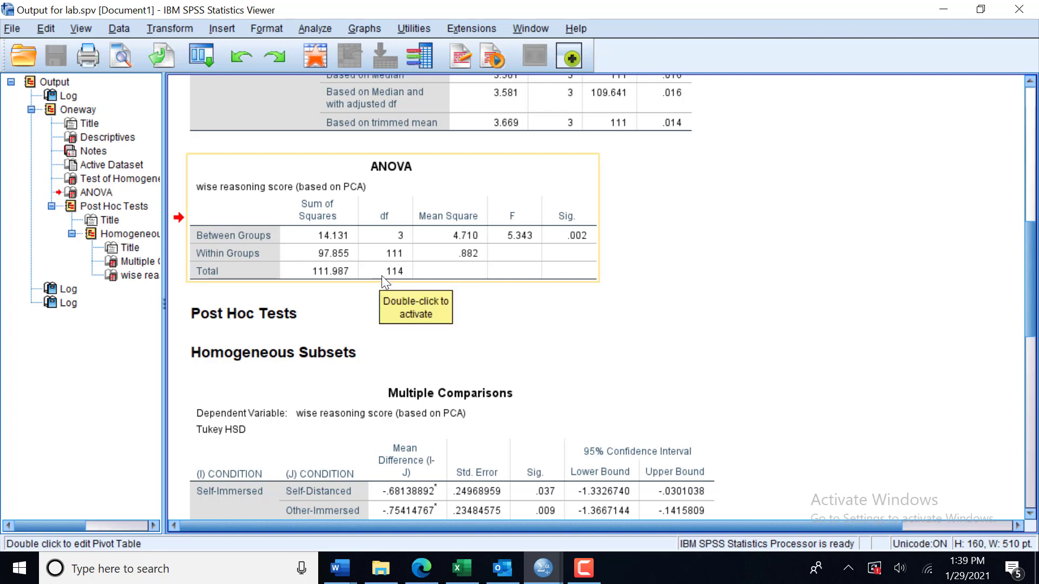
mouse_move(357, 289)
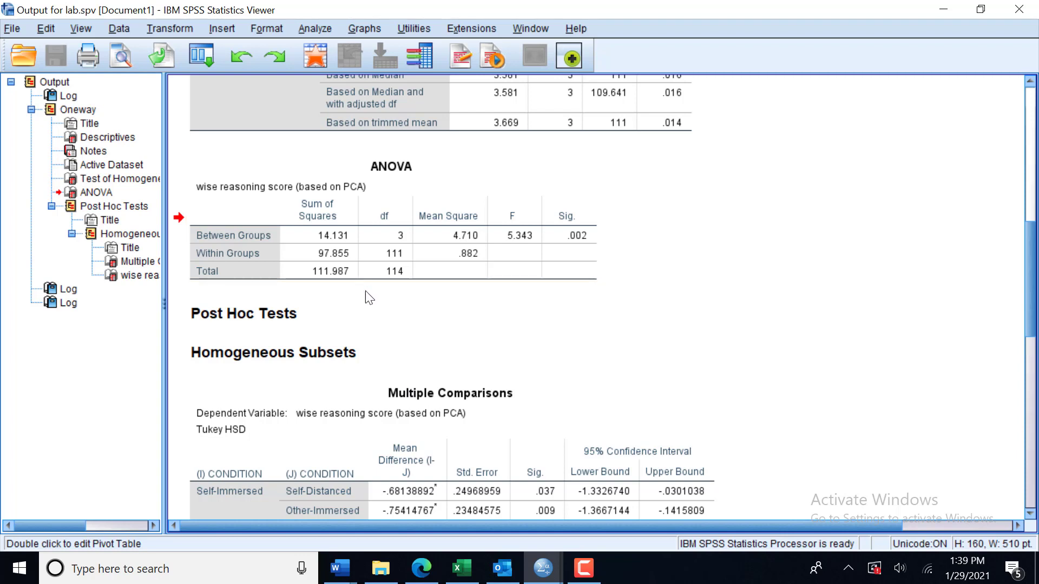
click(338, 239)
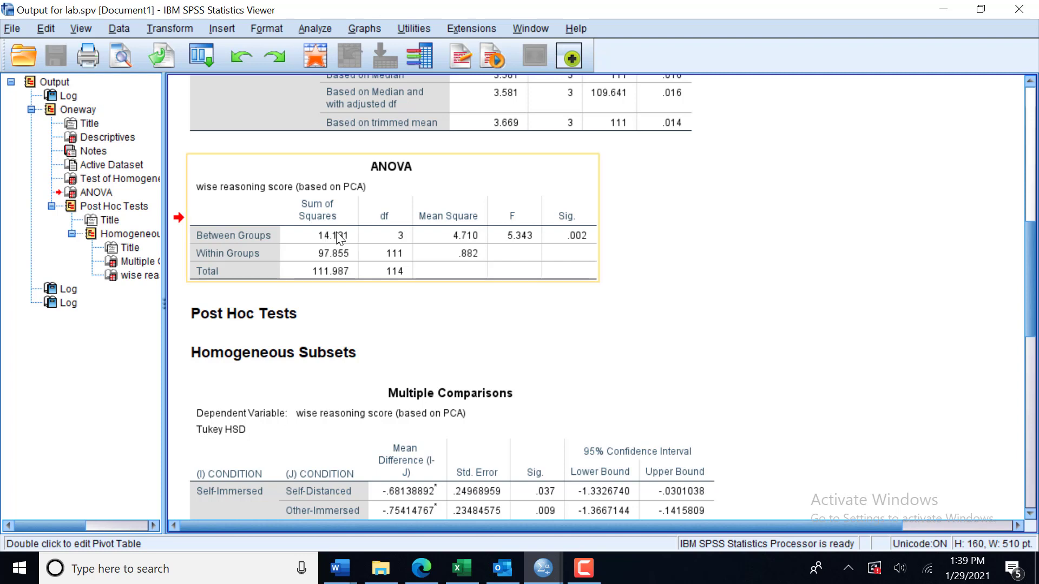
mouse_move(445, 240)
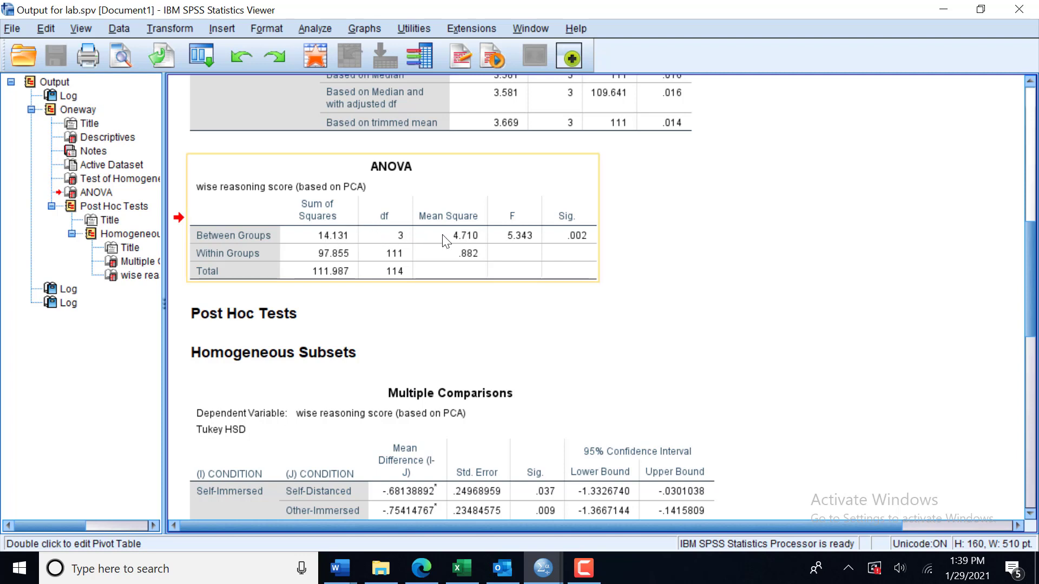
mouse_move(390, 264)
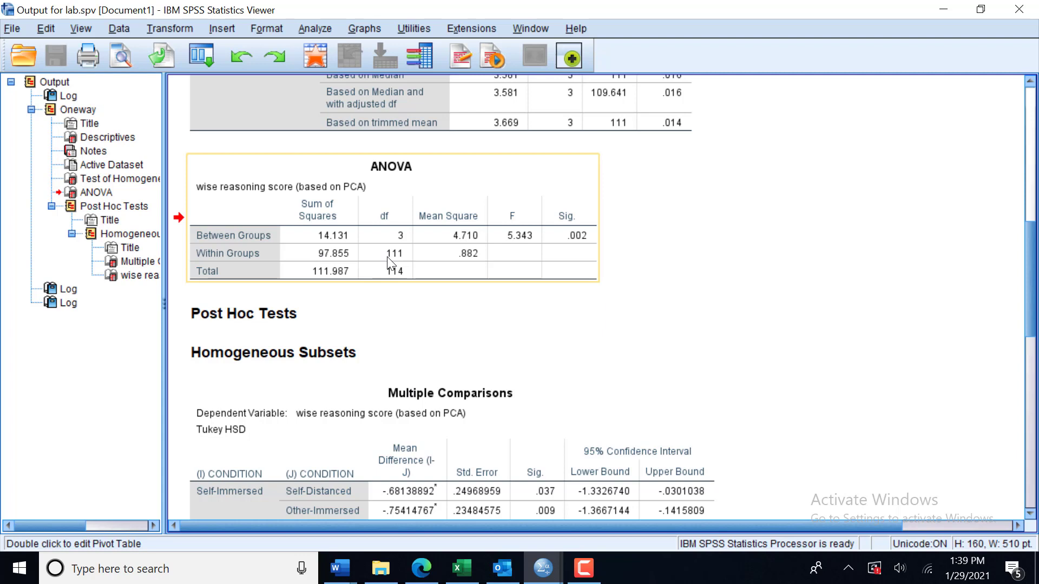
mouse_move(455, 250)
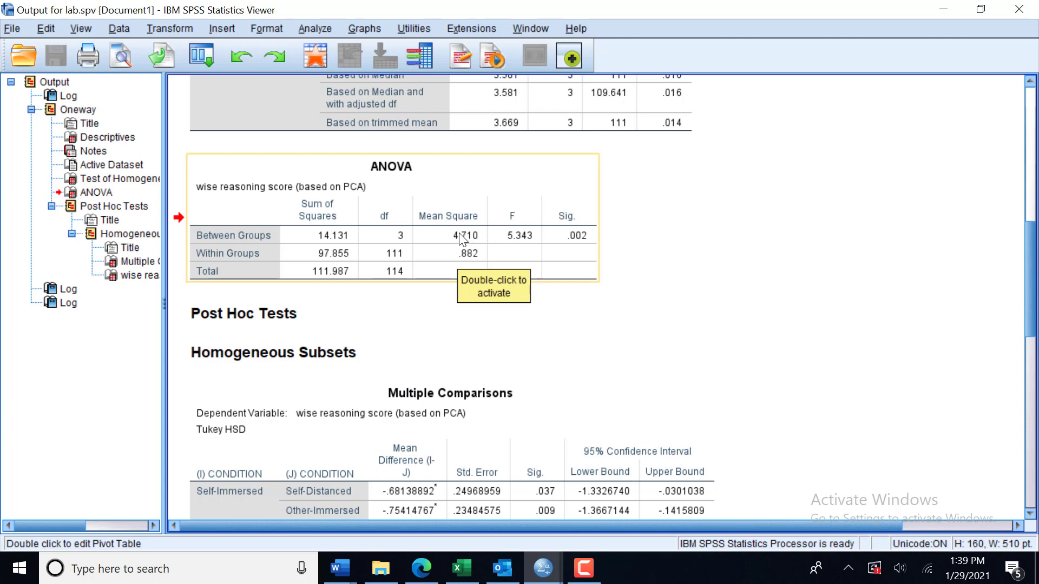
mouse_move(510, 243)
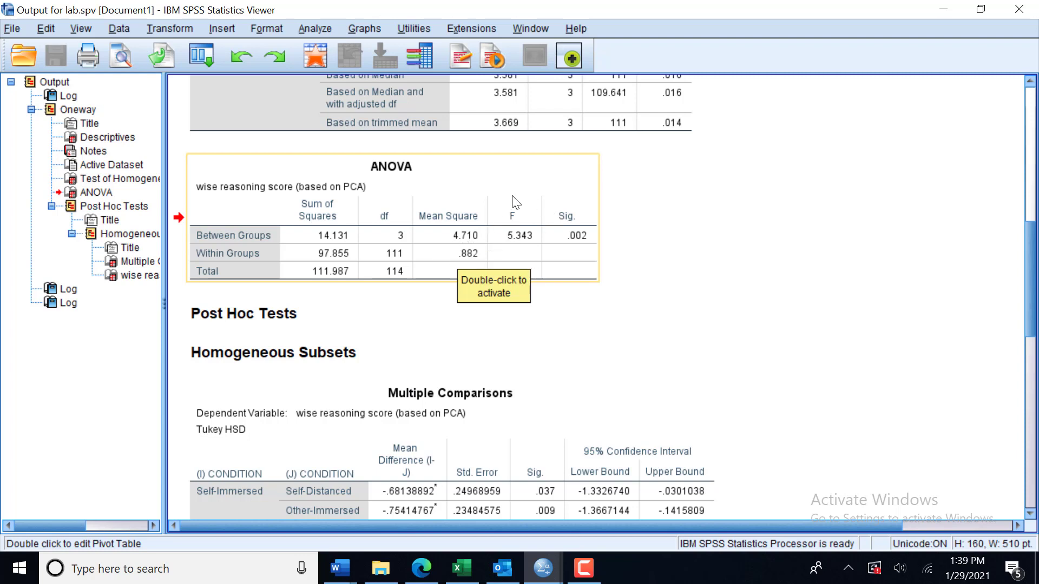
mouse_move(512, 253)
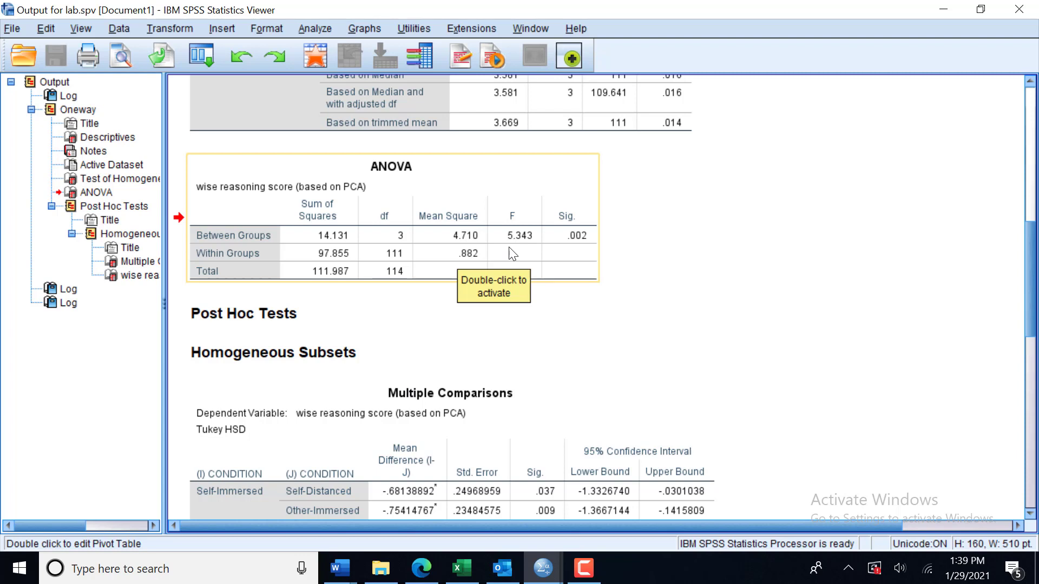
mouse_move(511, 253)
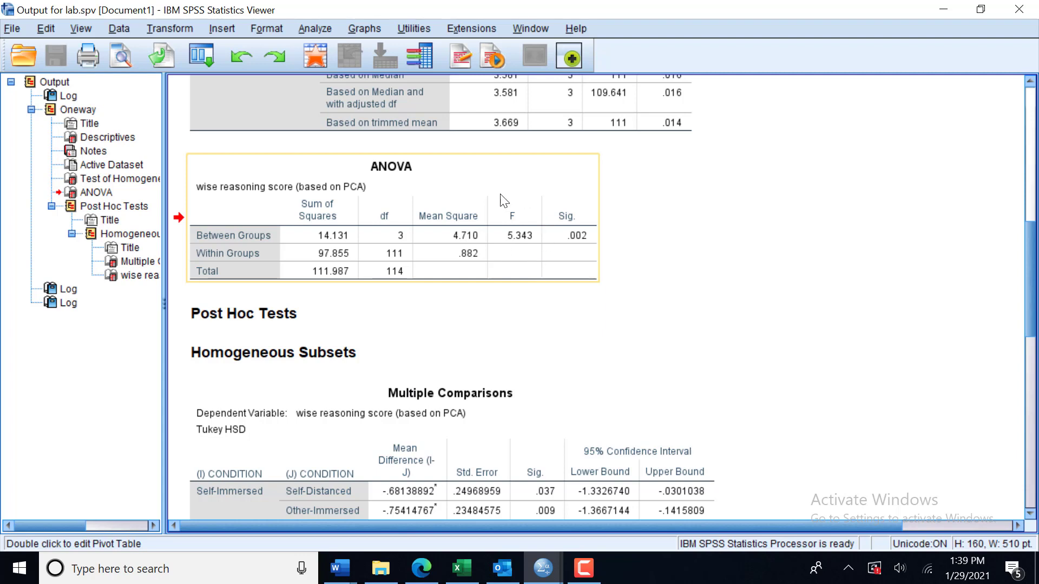
mouse_move(498, 232)
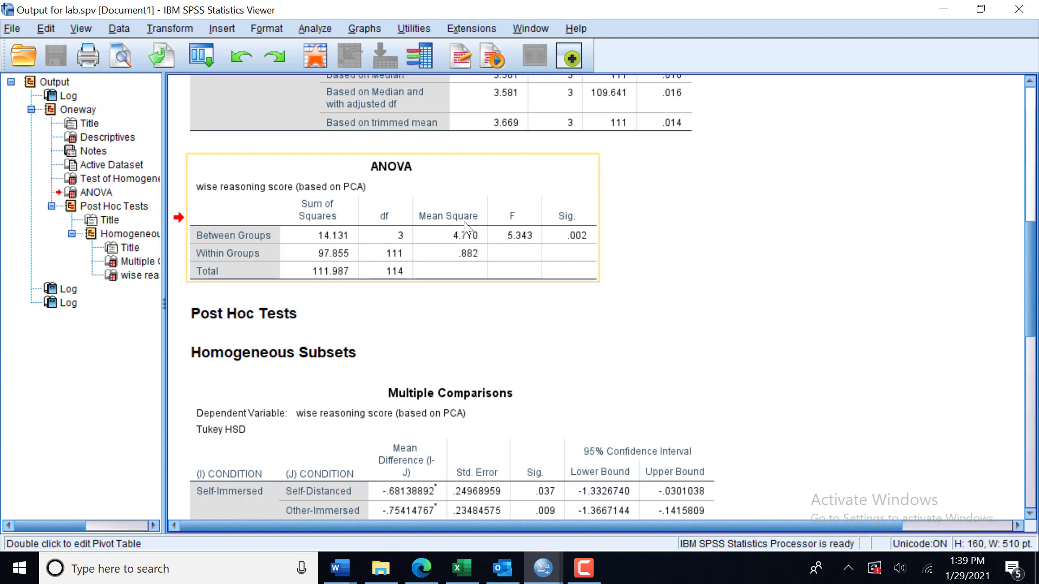
mouse_move(521, 247)
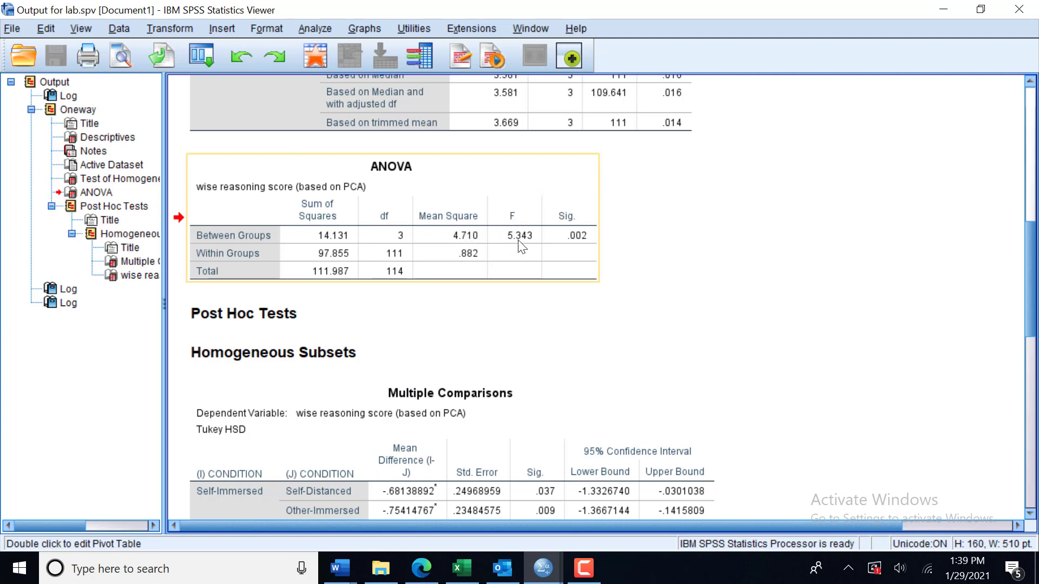
mouse_move(522, 247)
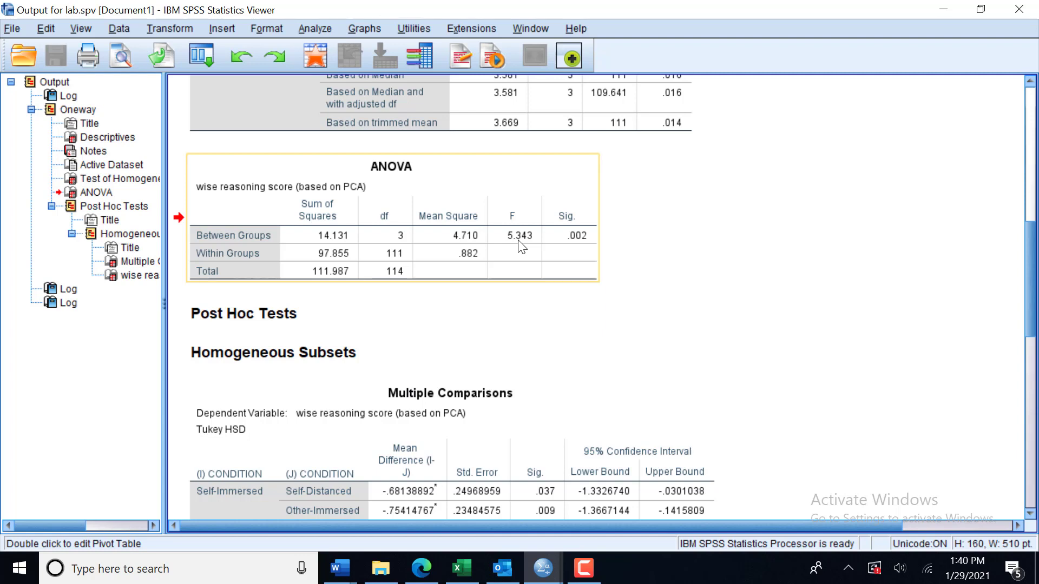
mouse_move(391, 253)
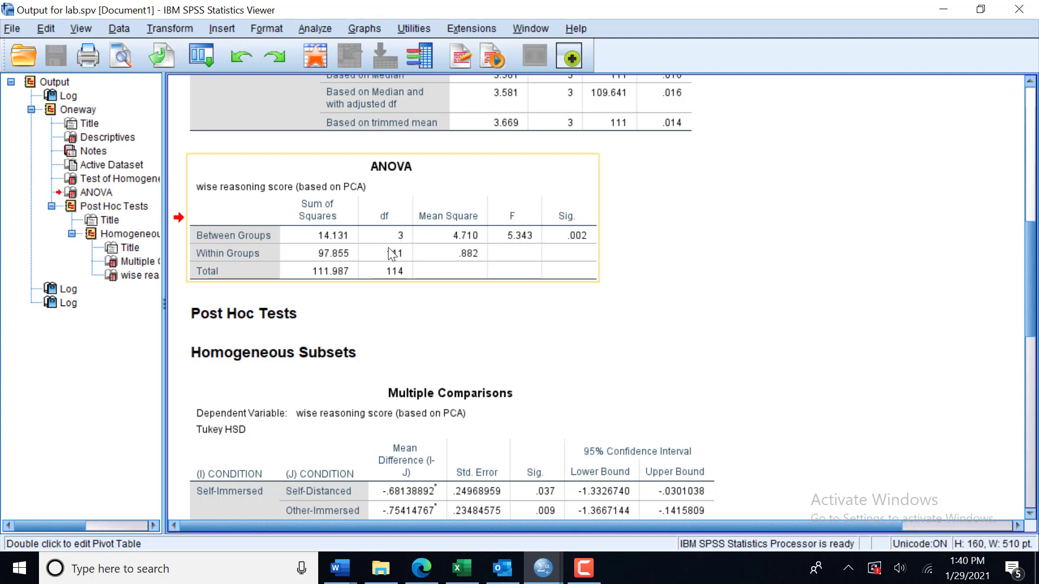
mouse_move(497, 247)
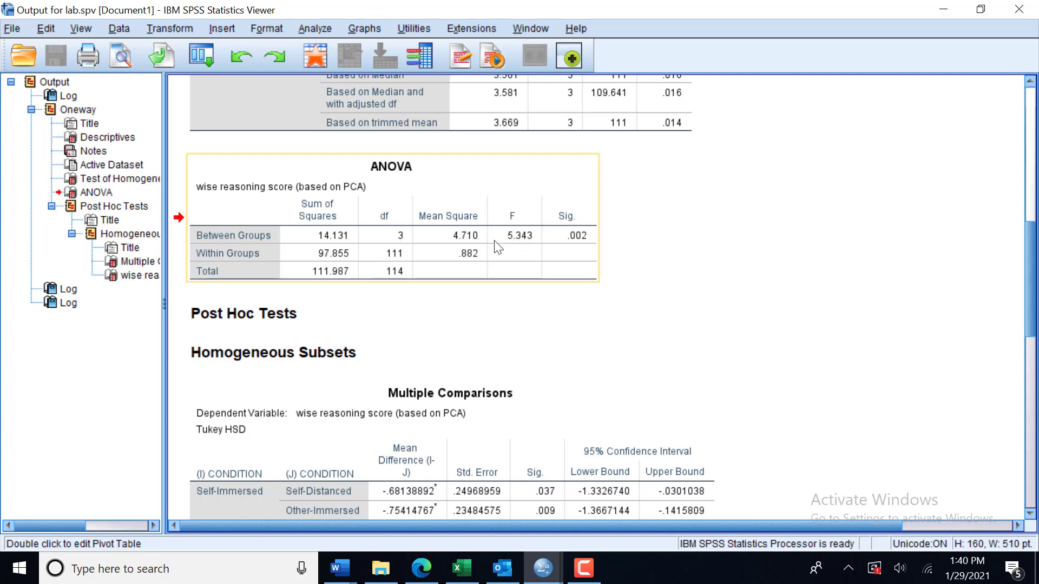
mouse_move(498, 247)
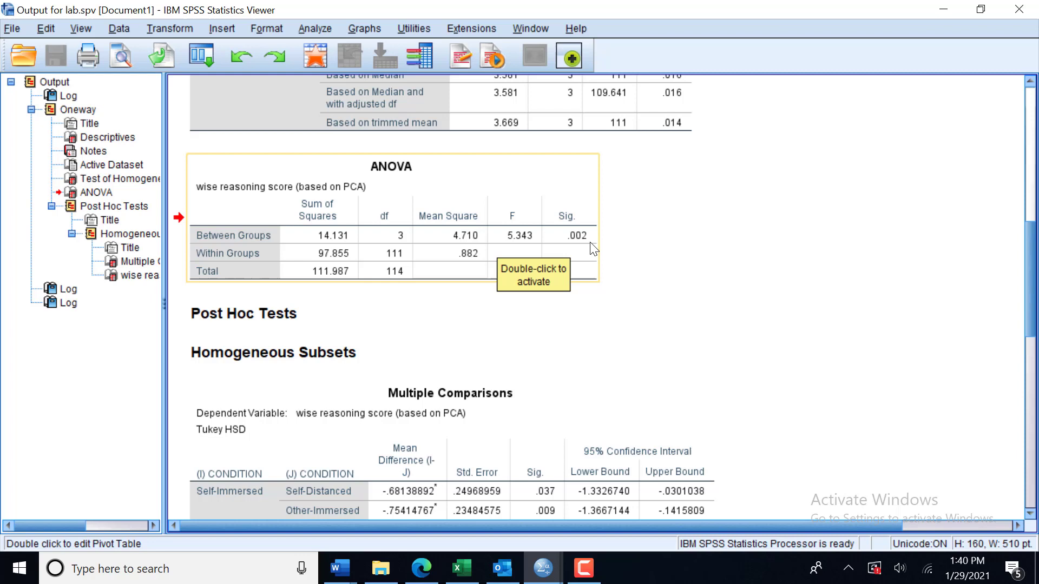
mouse_move(565, 207)
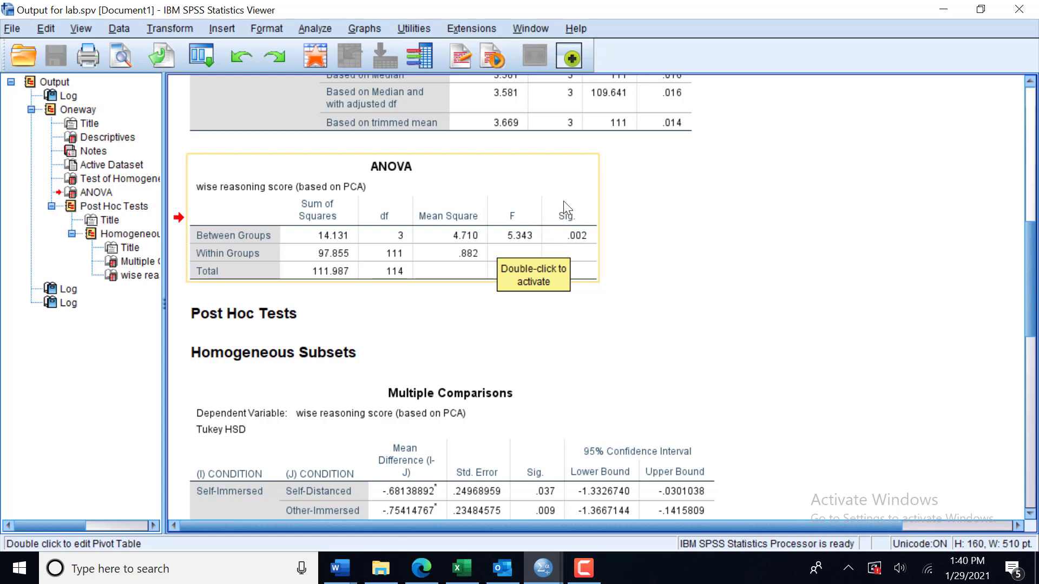
mouse_move(590, 247)
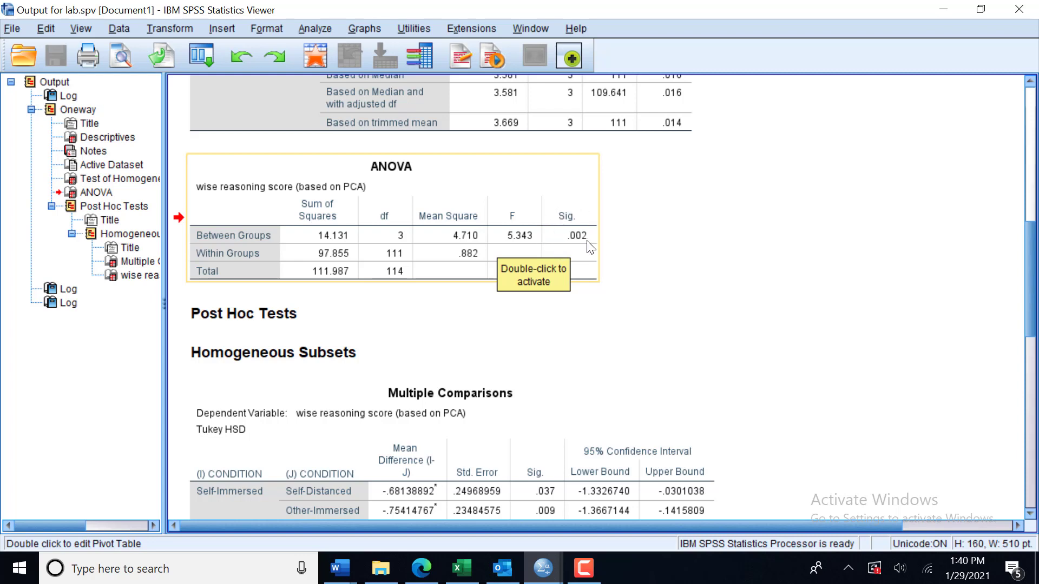
mouse_move(510, 253)
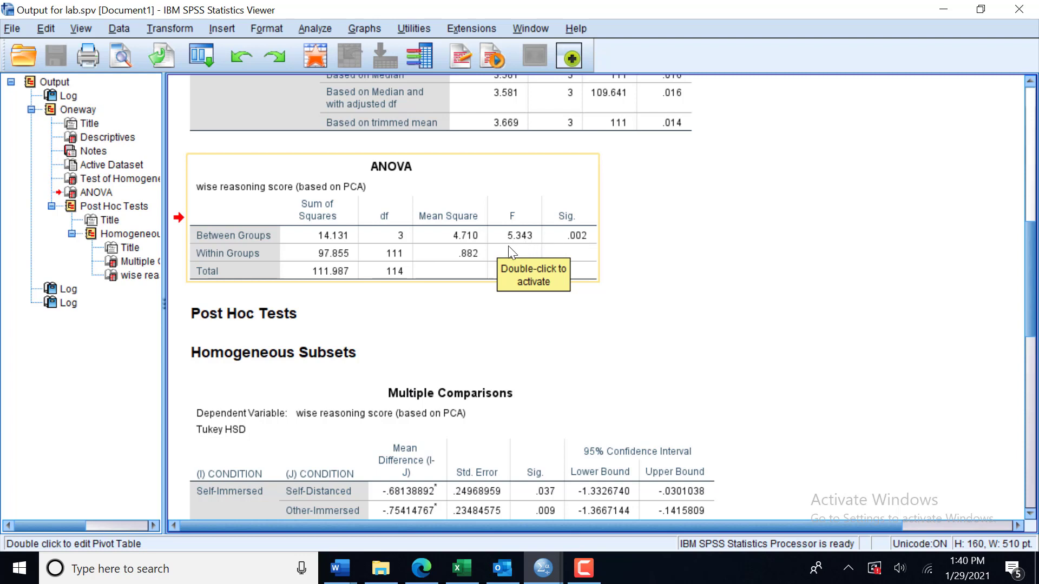
mouse_move(581, 247)
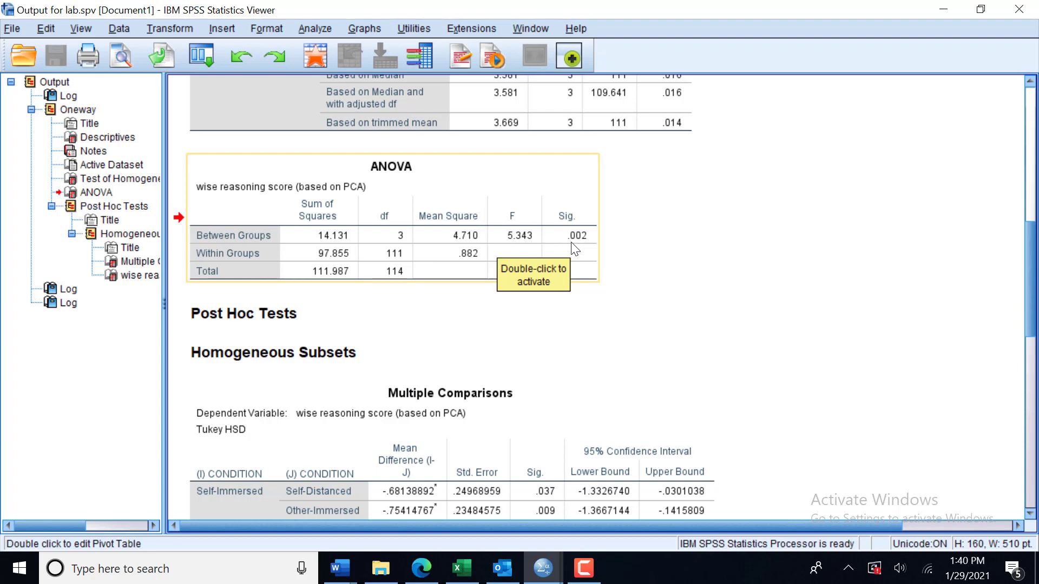
mouse_move(585, 247)
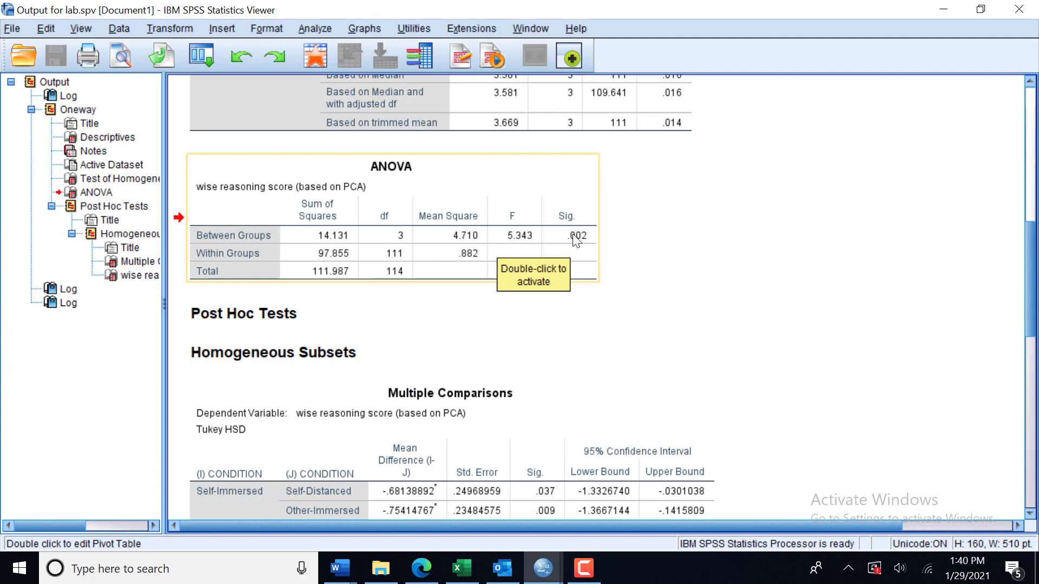
mouse_move(578, 243)
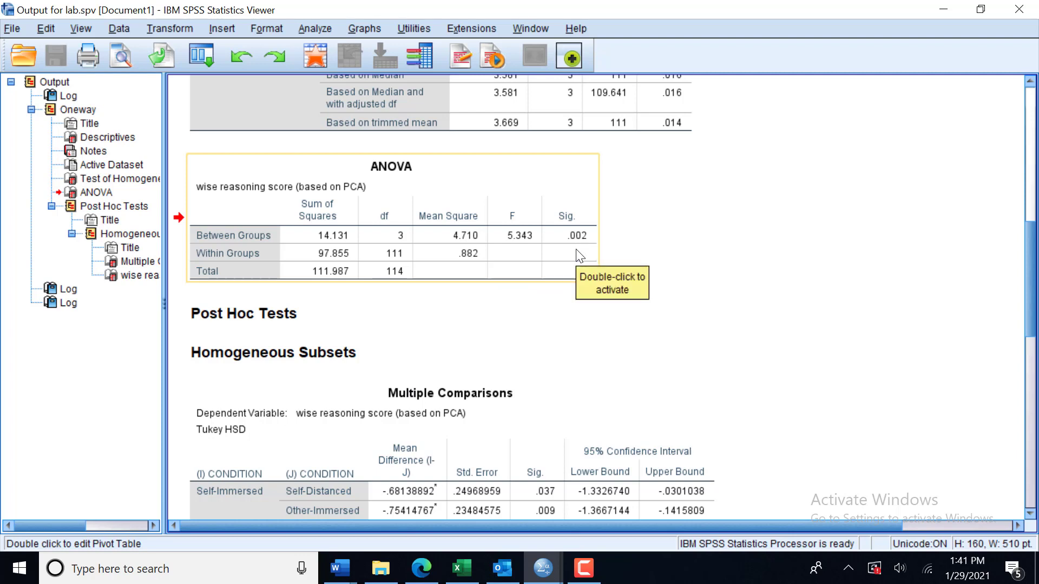
mouse_move(430, 283)
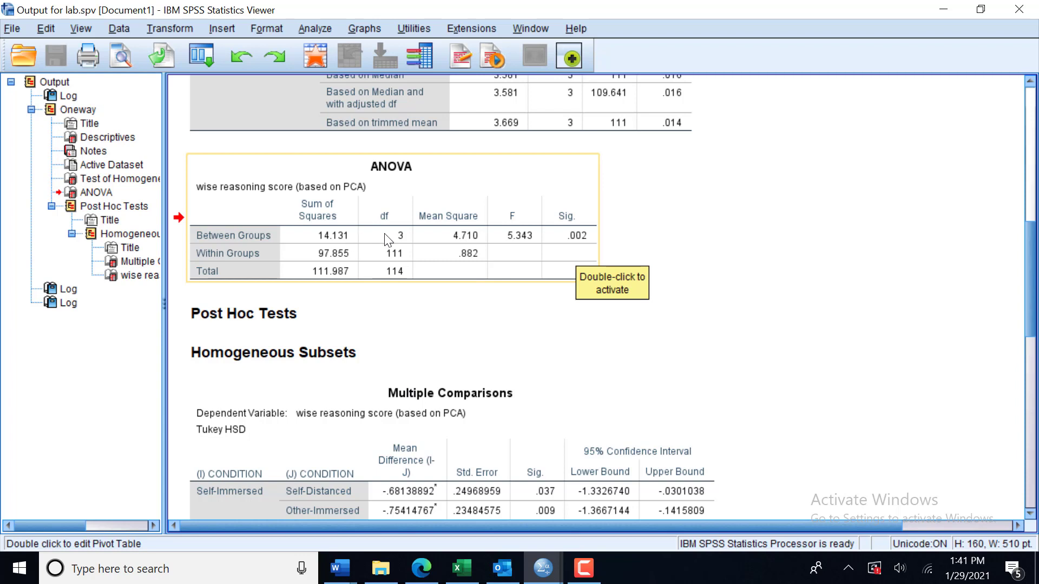
mouse_move(385, 260)
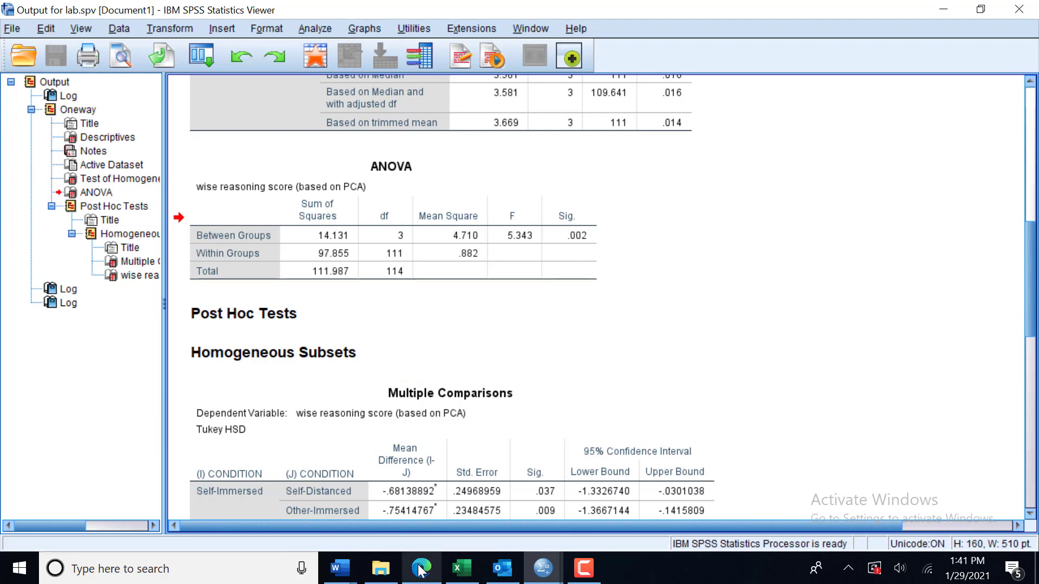
- Switch from the SPSS output to the Canvas Chapter 8 Lab instructions in Microsoft Edge
click(421, 568)
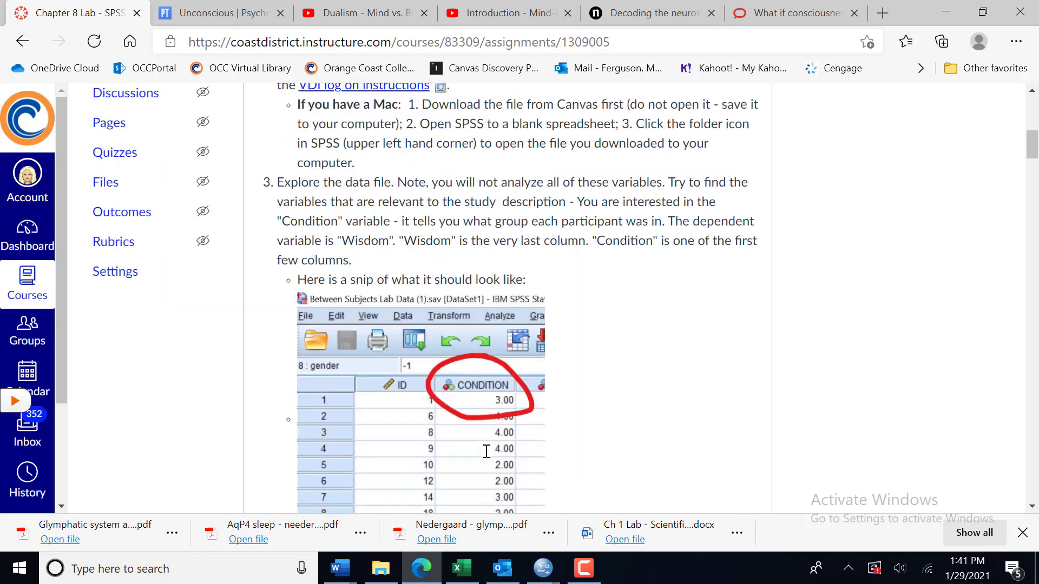
- Scroll Canvas to the APA template F(x, y) = X, p = a, then return to the SPSS ANOVA table
scroll(down, 3)
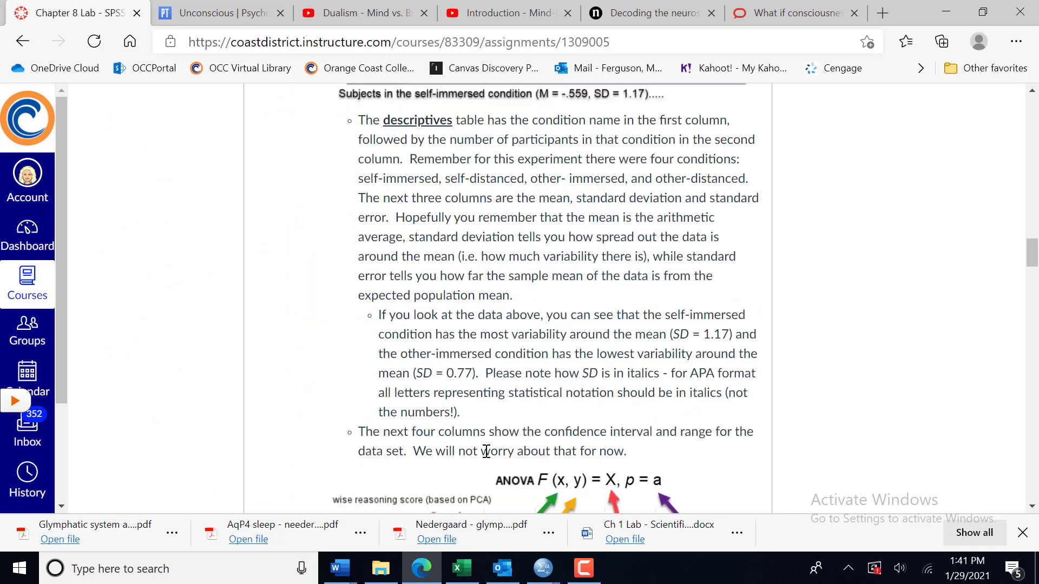
scroll(down, 3)
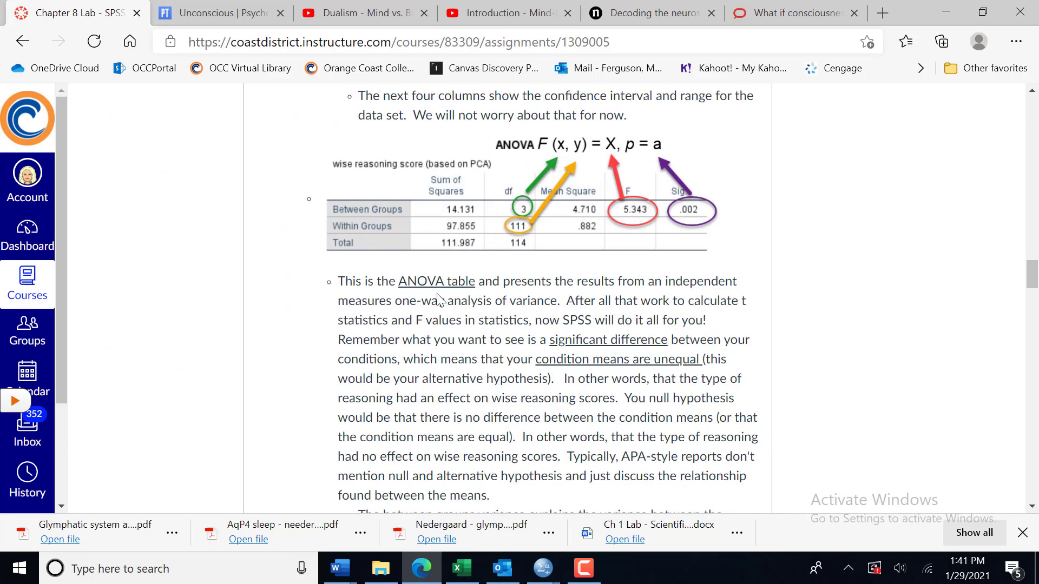
mouse_move(516, 222)
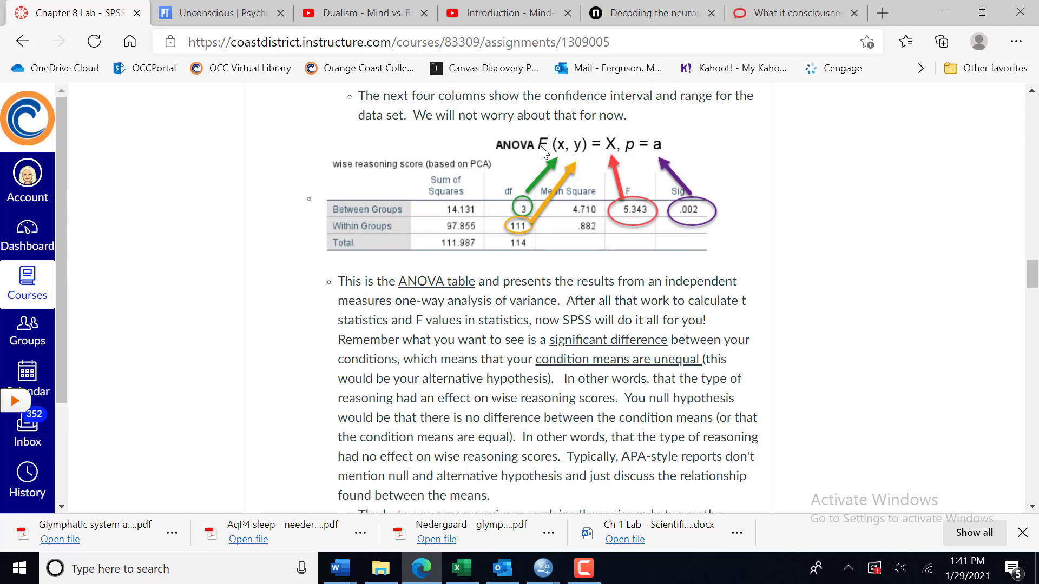
mouse_move(521, 212)
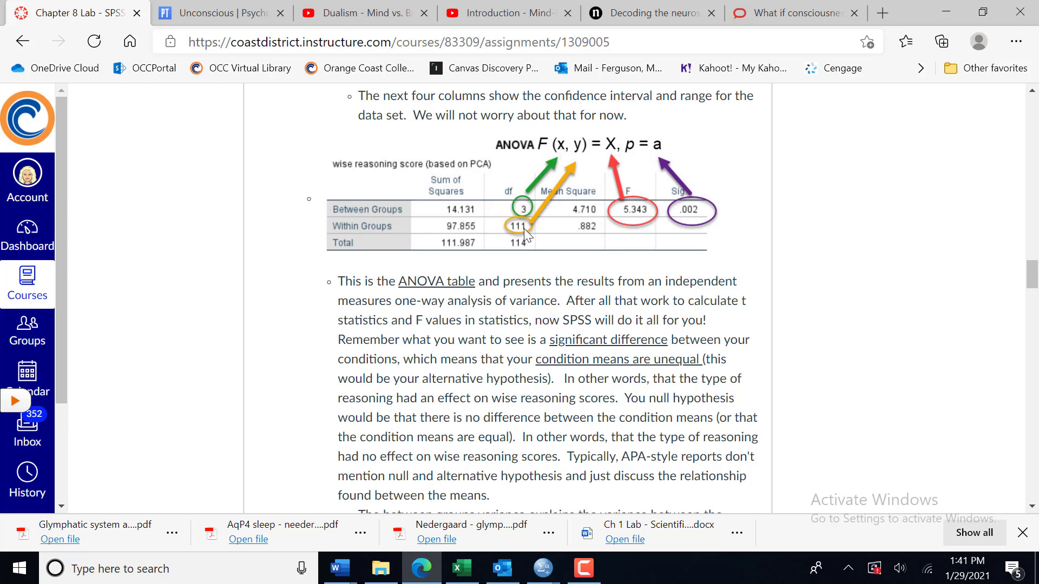
mouse_move(510, 220)
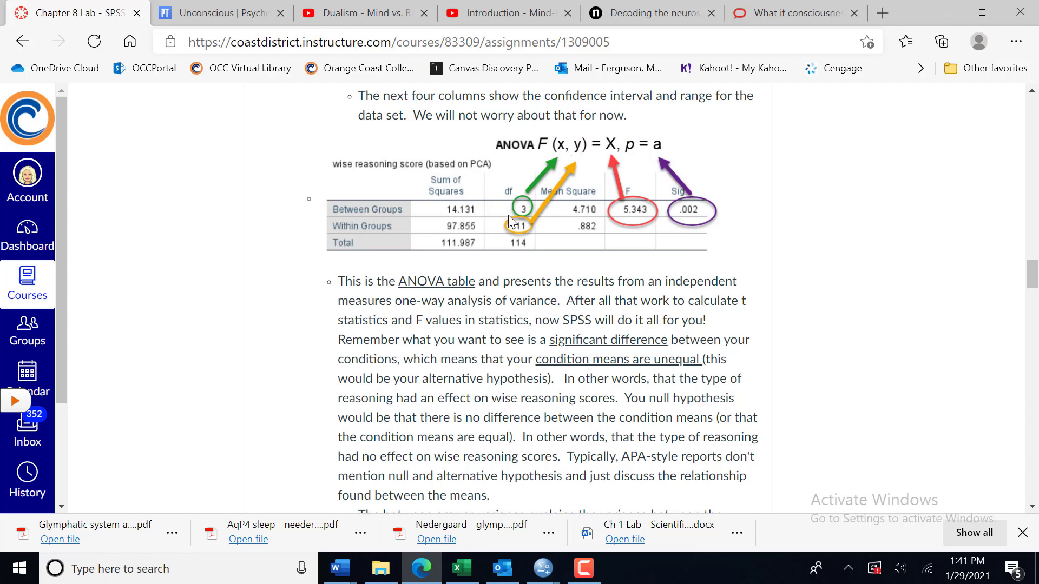
mouse_move(583, 151)
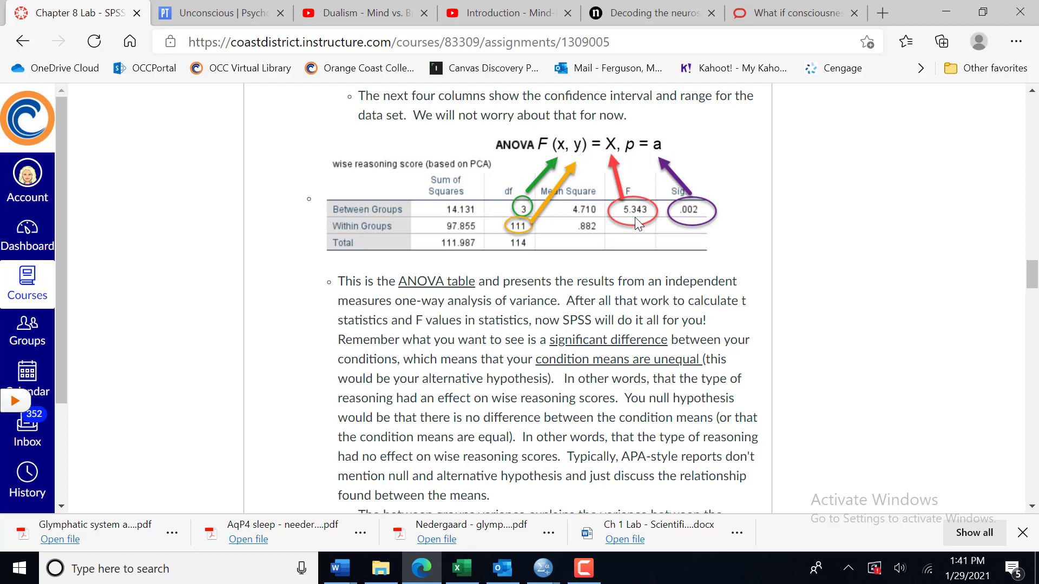
mouse_move(536, 153)
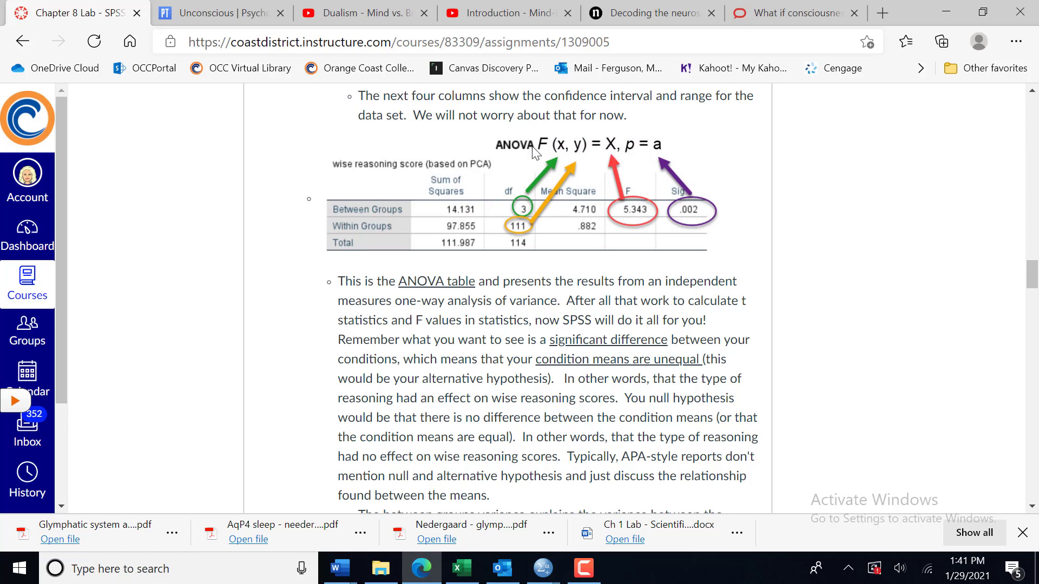
mouse_move(592, 153)
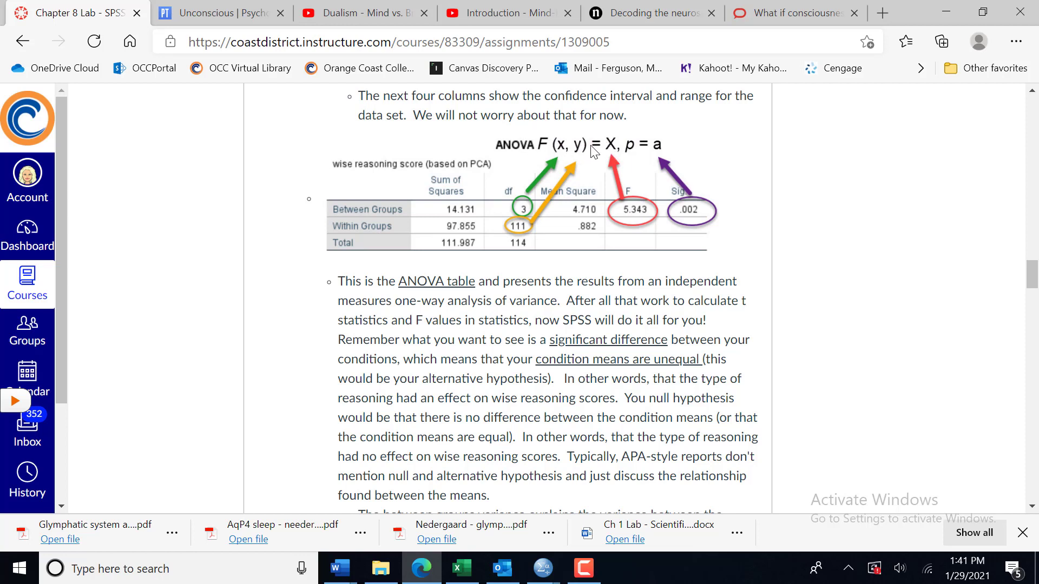
mouse_move(635, 218)
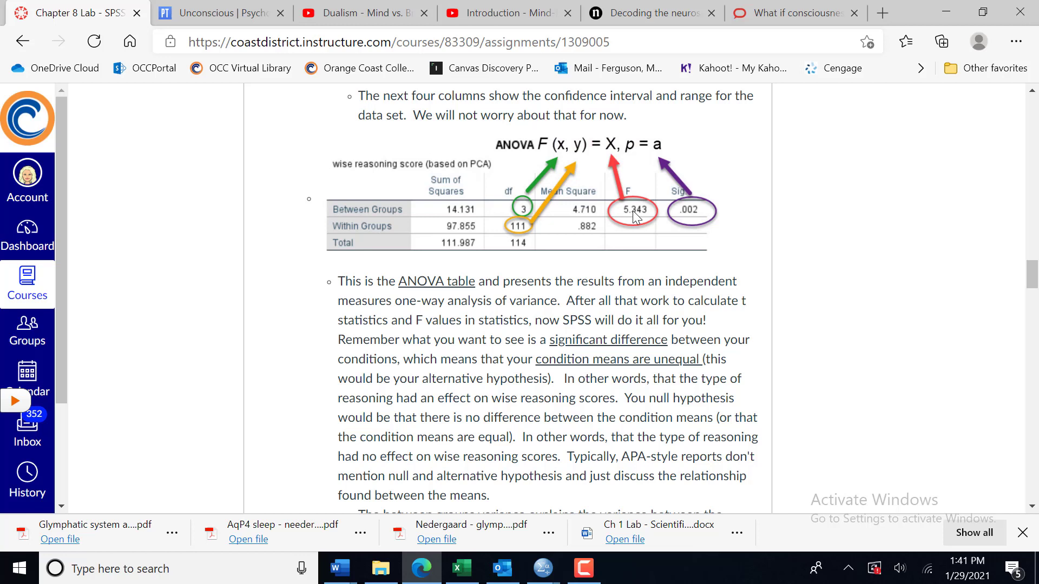
mouse_move(635, 154)
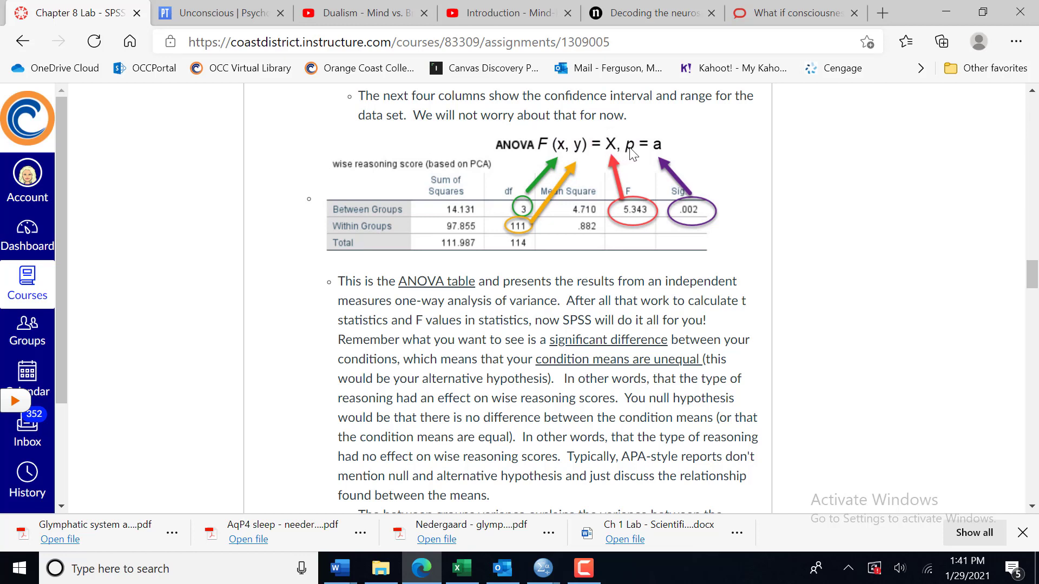
mouse_move(696, 217)
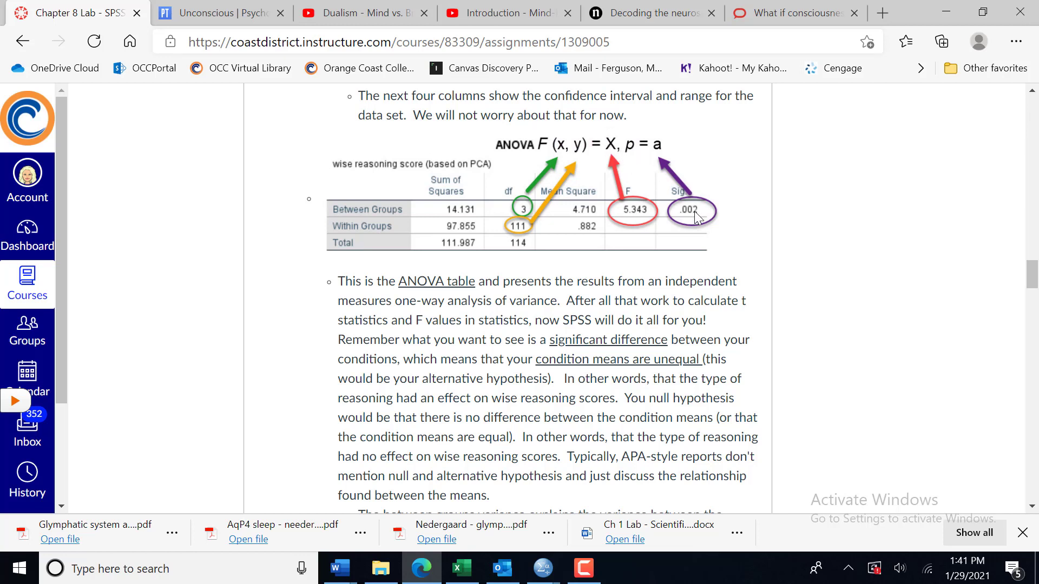
mouse_move(665, 159)
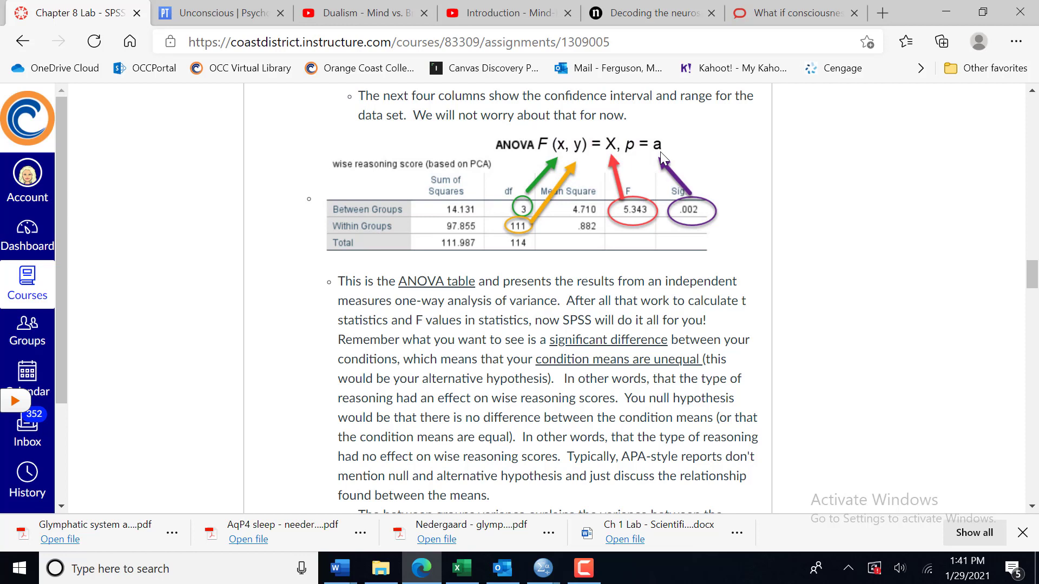
mouse_move(680, 205)
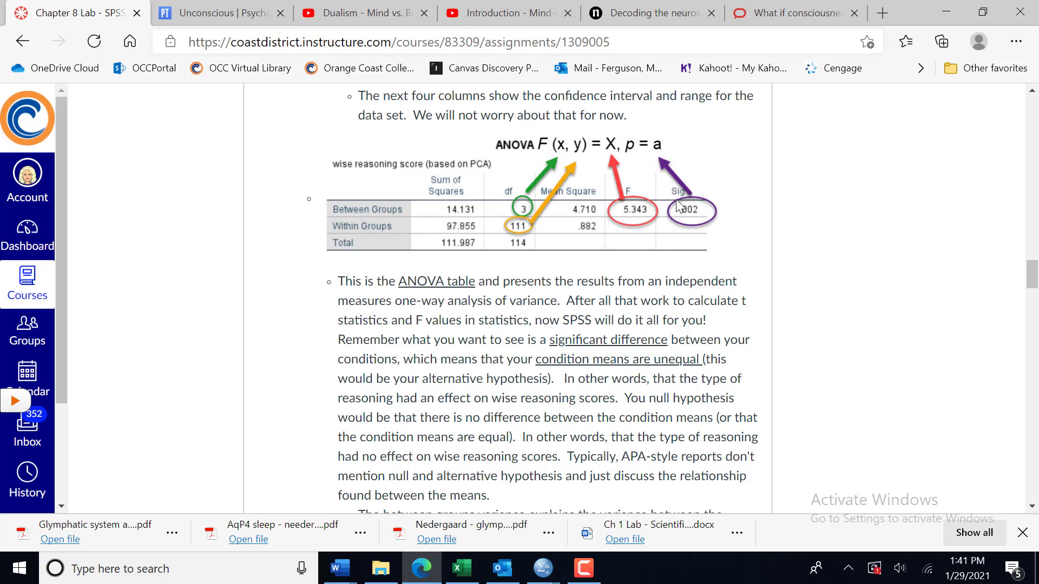
mouse_move(661, 151)
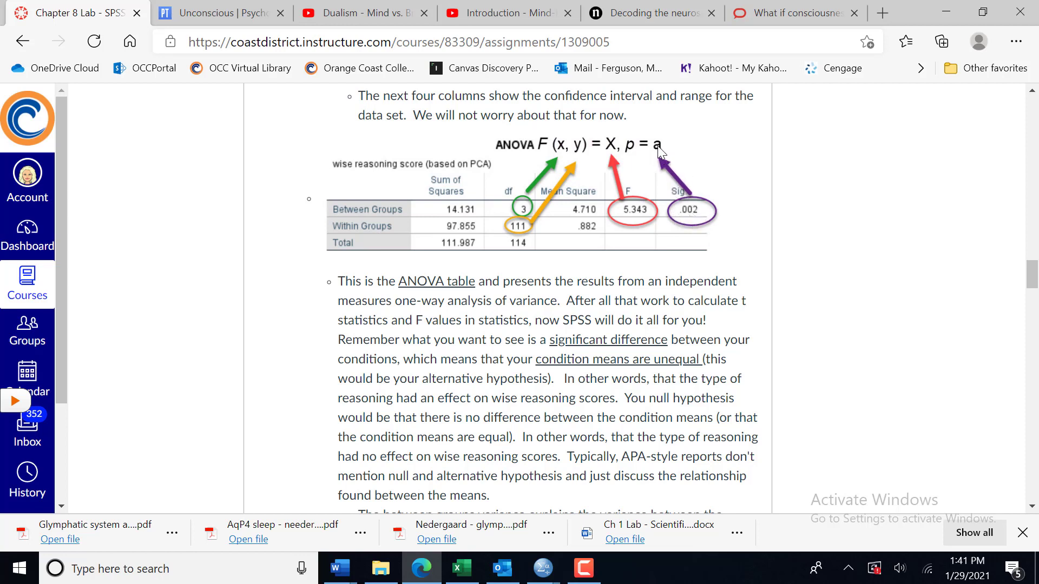
mouse_move(683, 219)
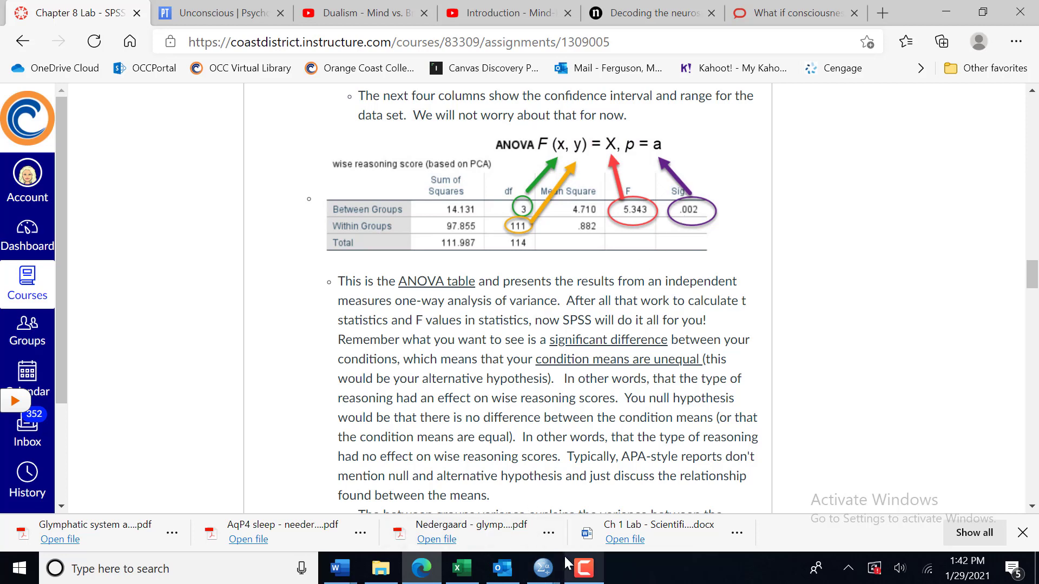
click(542, 568)
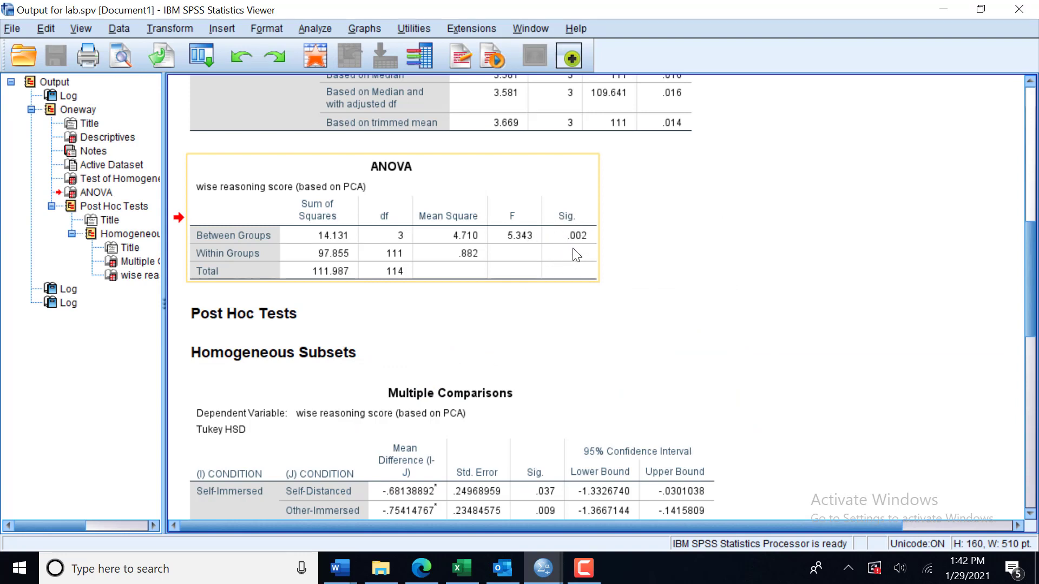
mouse_move(575, 257)
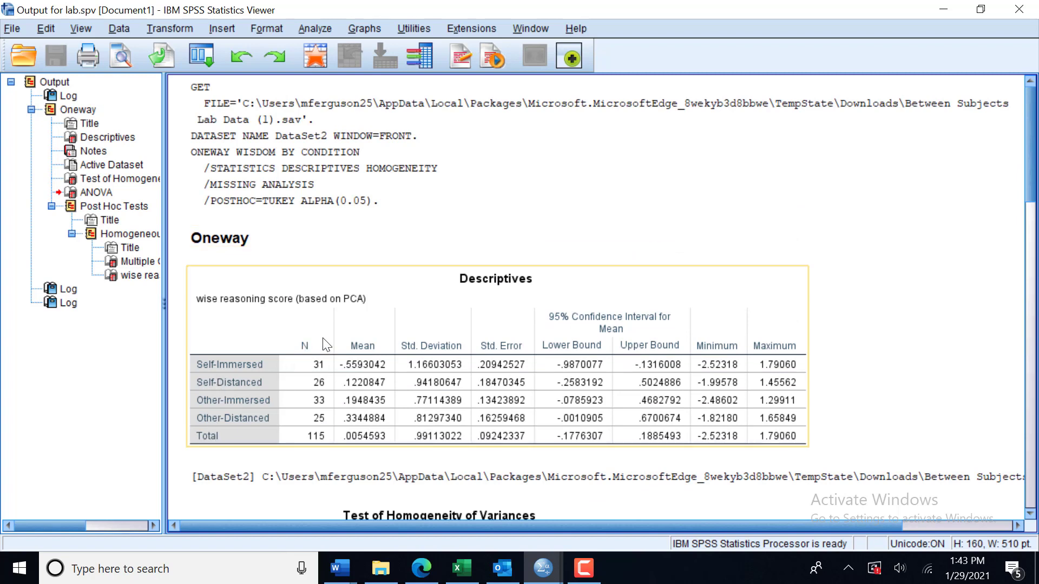
mouse_move(205, 378)
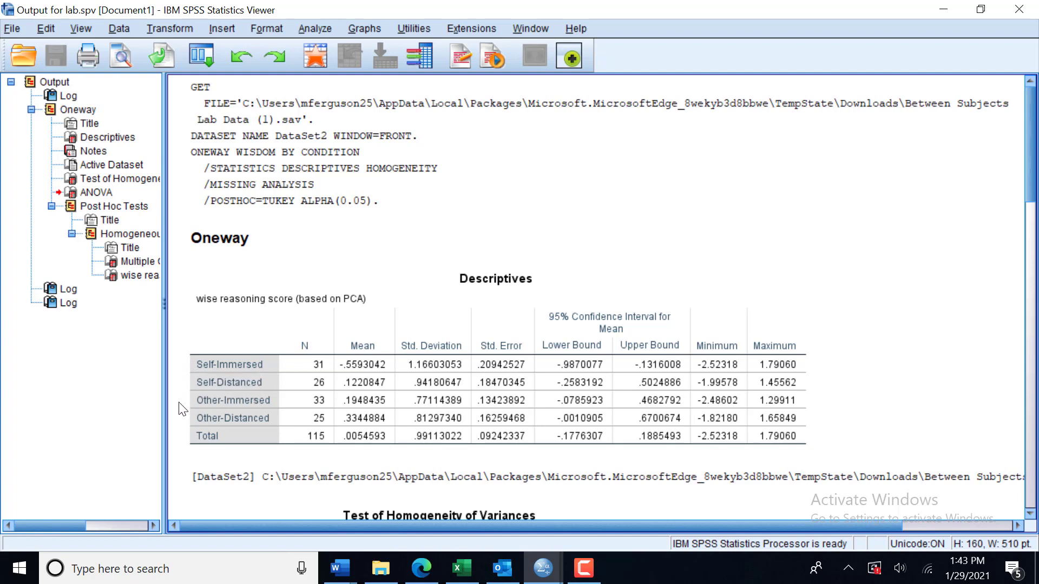
mouse_move(184, 433)
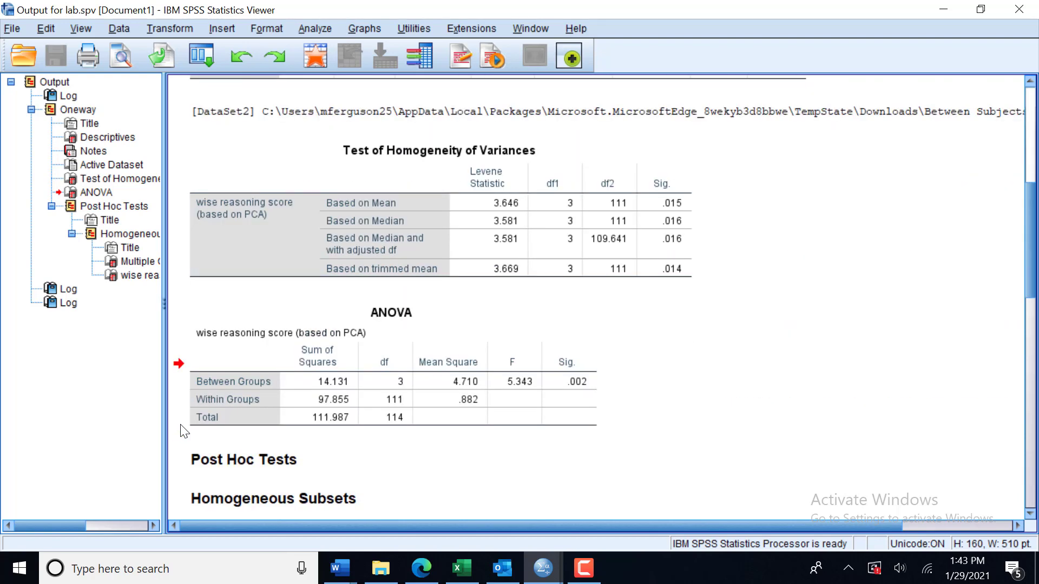
- Review the Descriptives and ANOVA tables again in the SPSS output
scroll(down, 3)
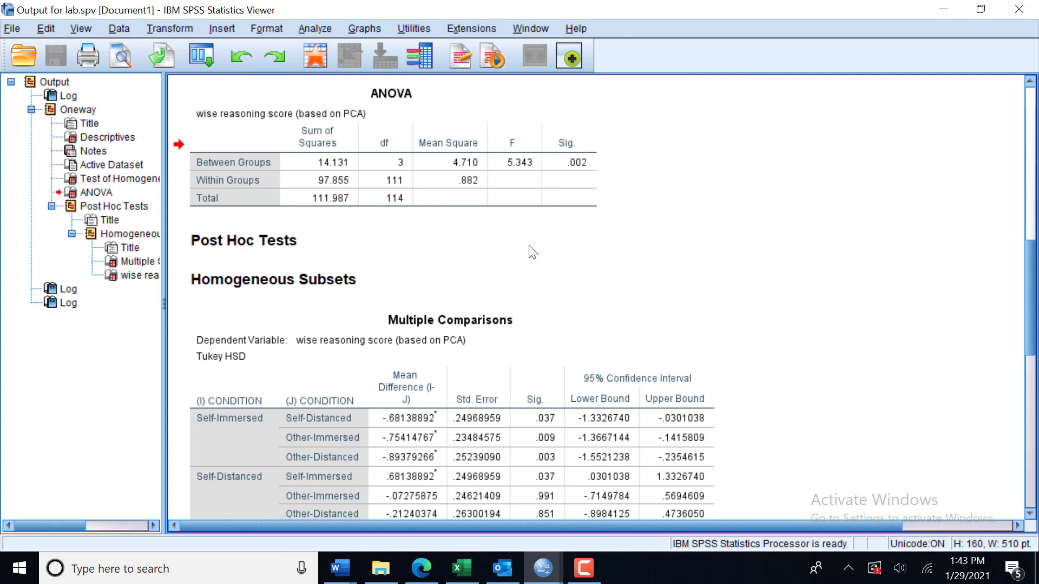
click(475, 165)
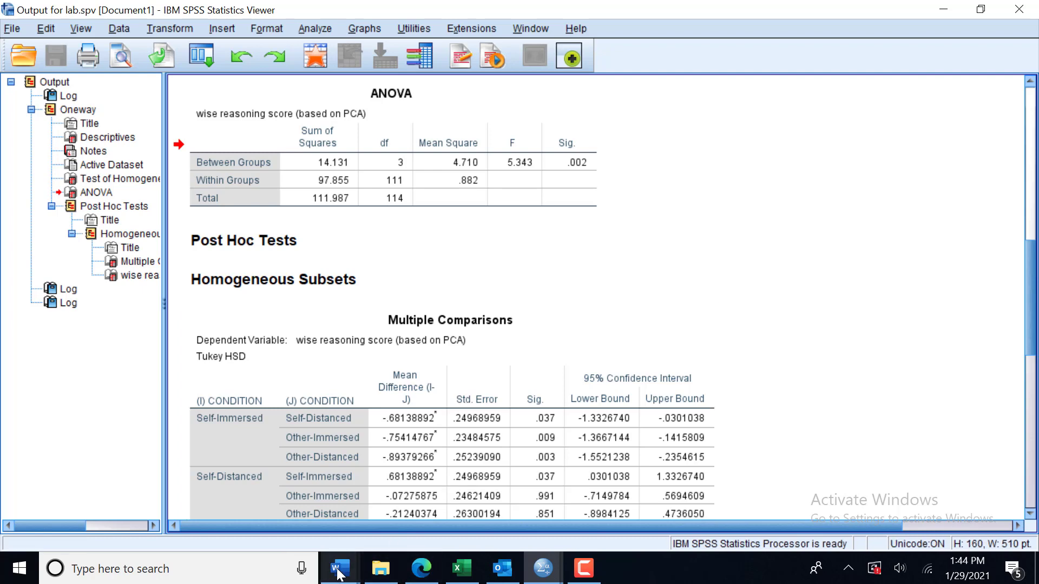
- In Word, write a centered bold 'Results' heading and start a left-aligned line beneath it
click(339, 568)
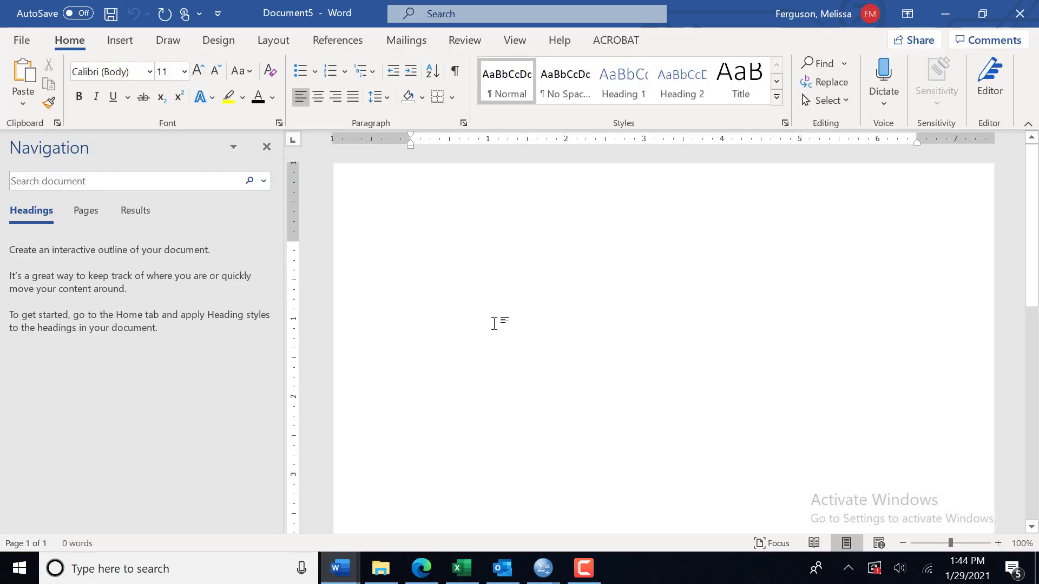
click(412, 249)
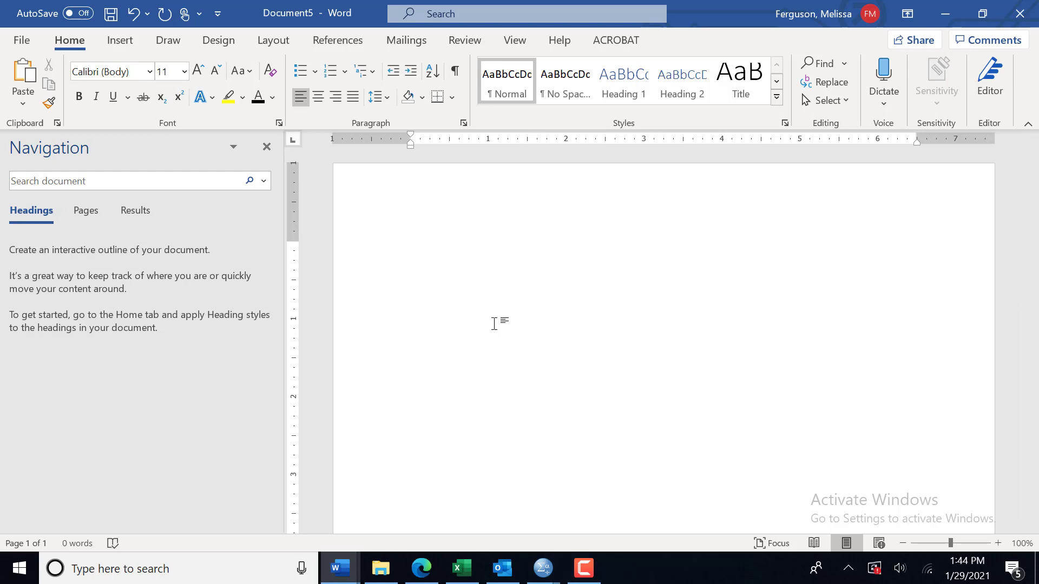
text(Results)
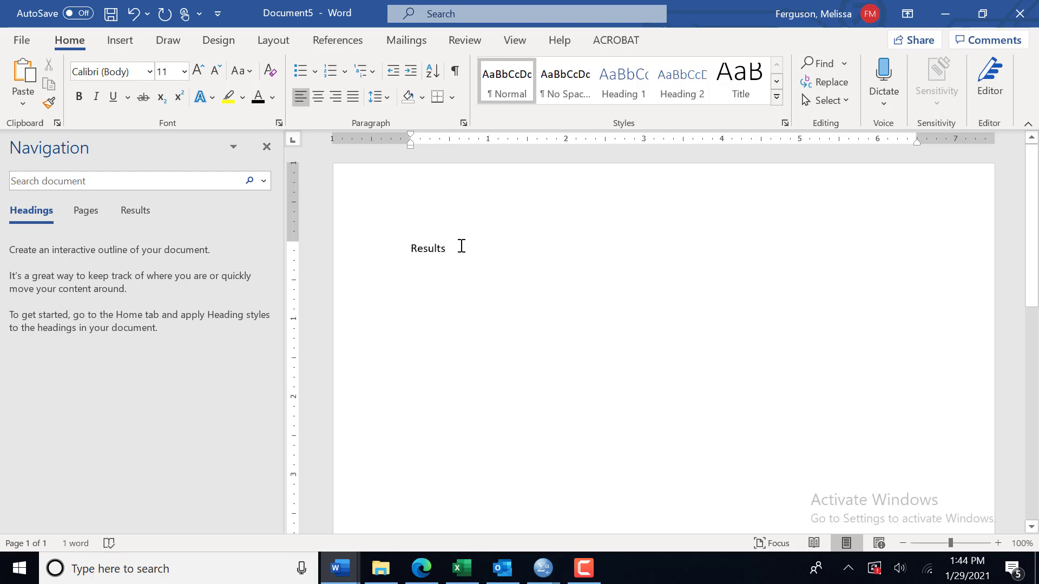
double_click(428, 248)
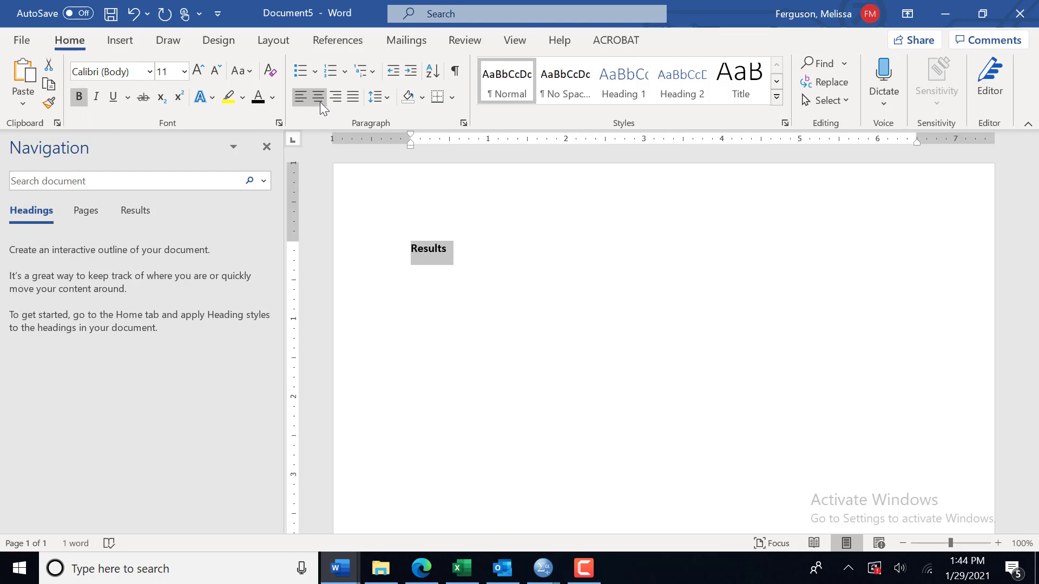
click(317, 98)
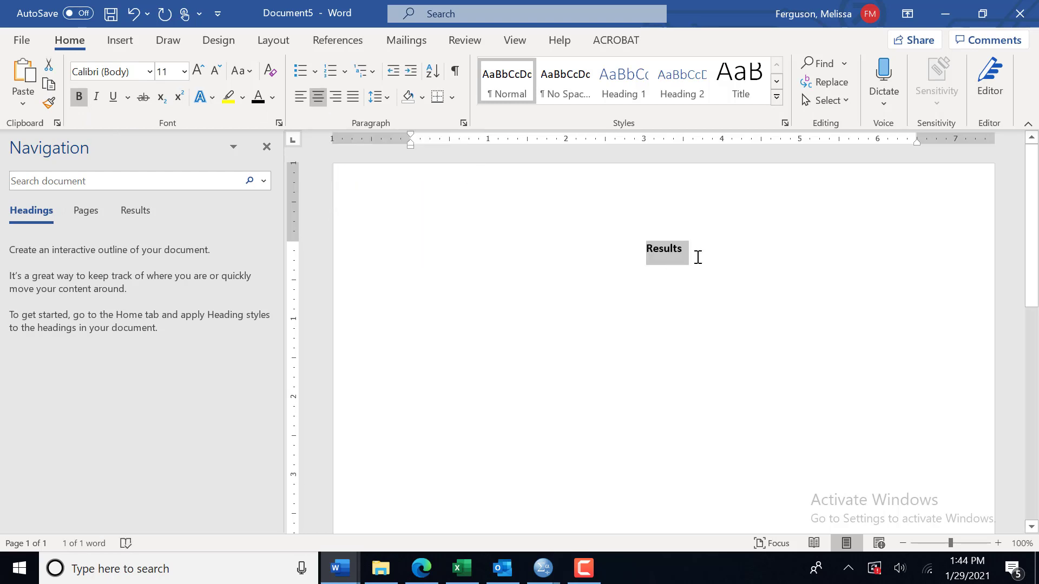
click(680, 248)
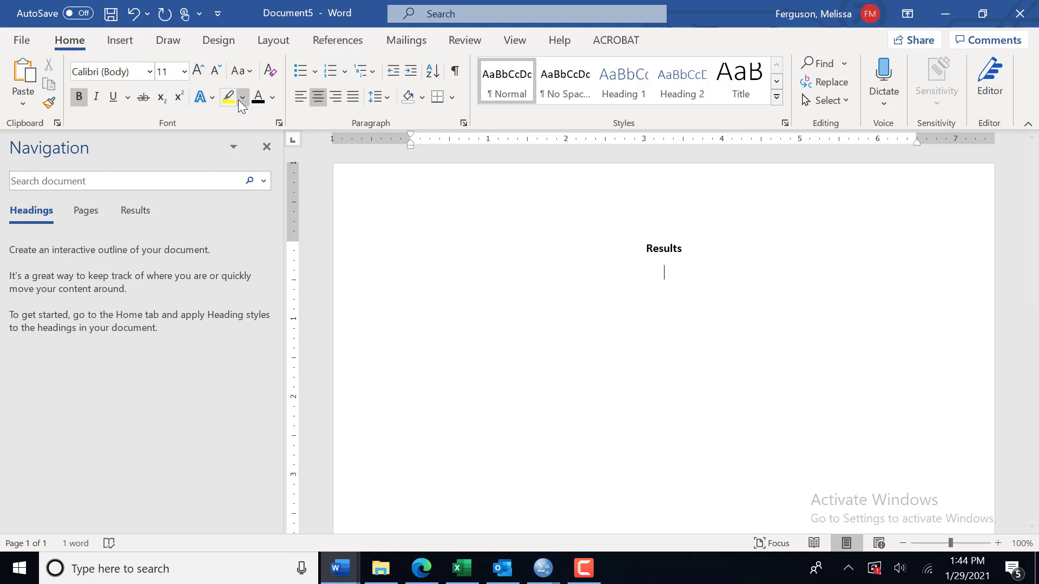
click(300, 97)
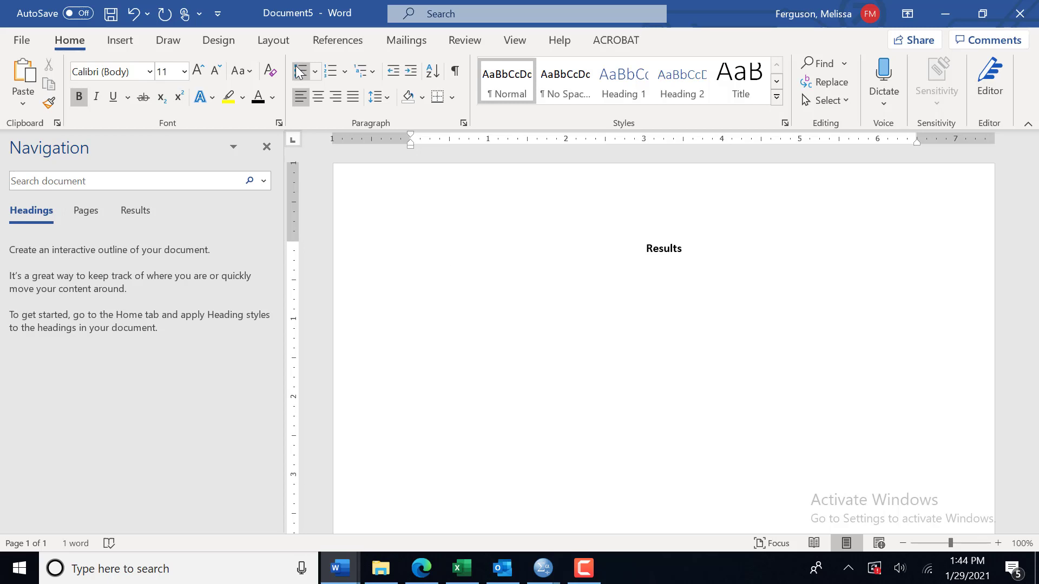
- Write 'Results from a one-way ANOVA indicated that the means' under the heading
click(450, 272)
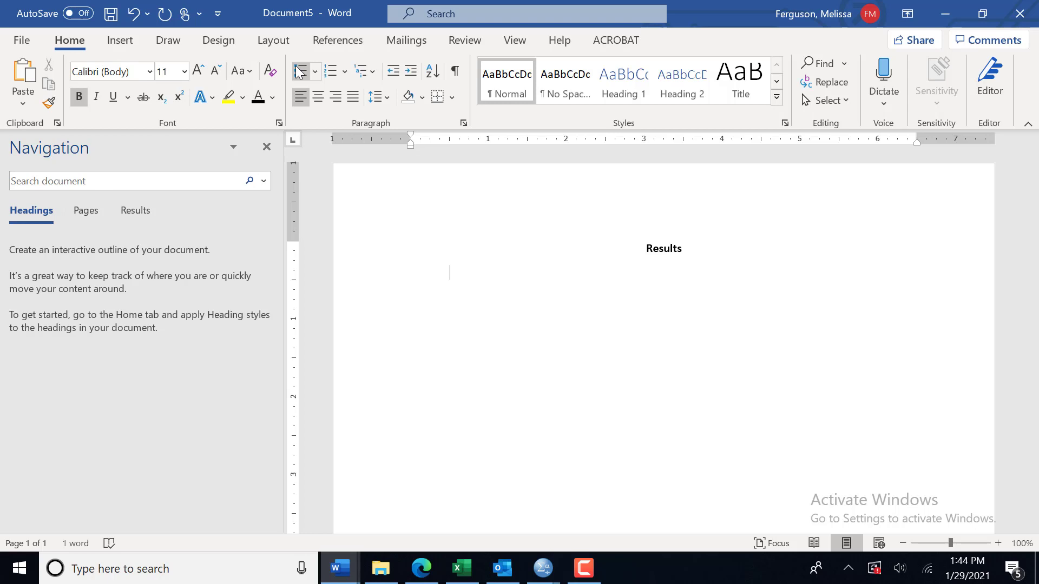
text(Results from a)
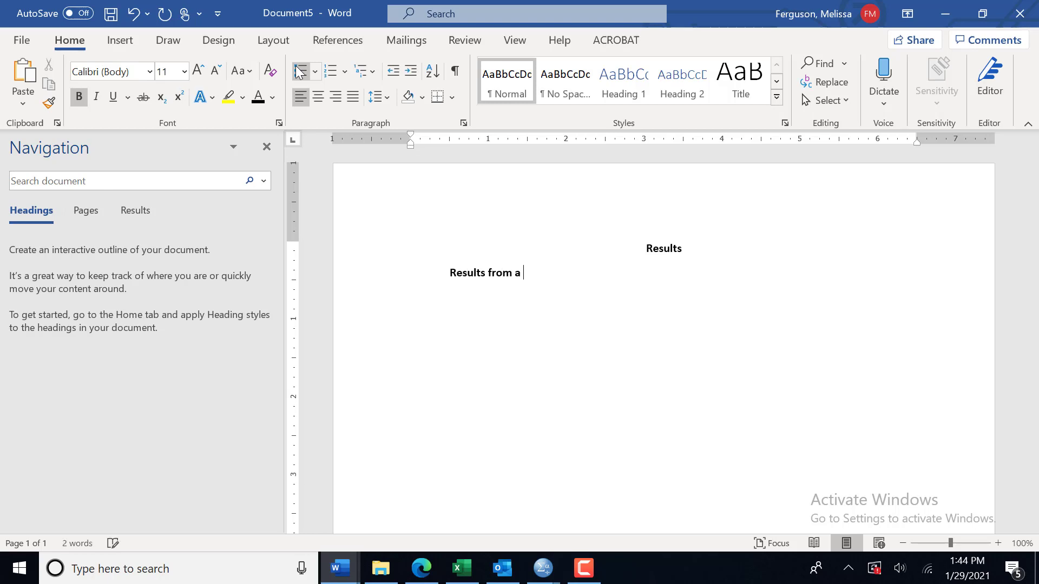
text(one)
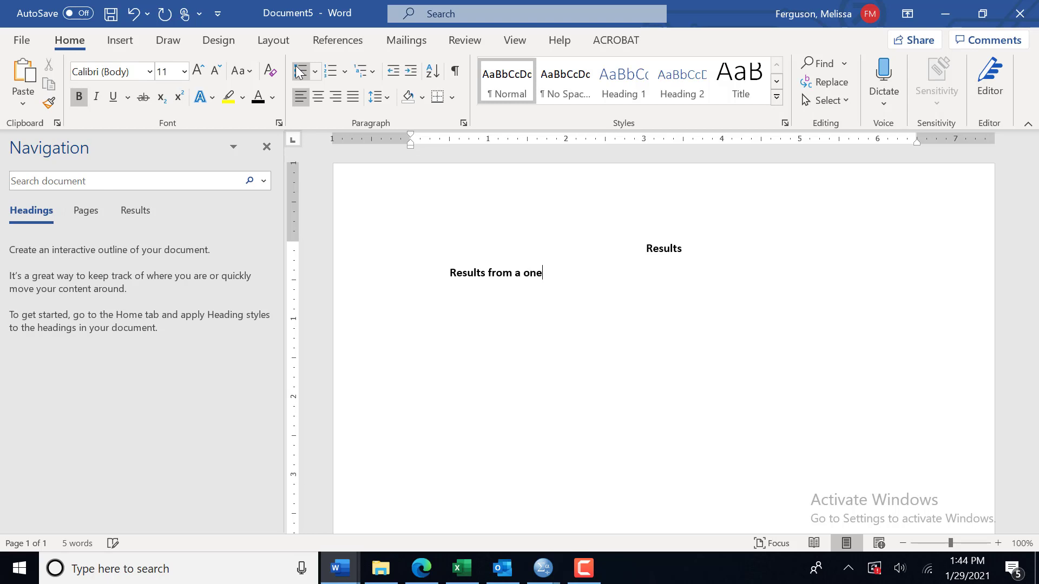
text(-way)
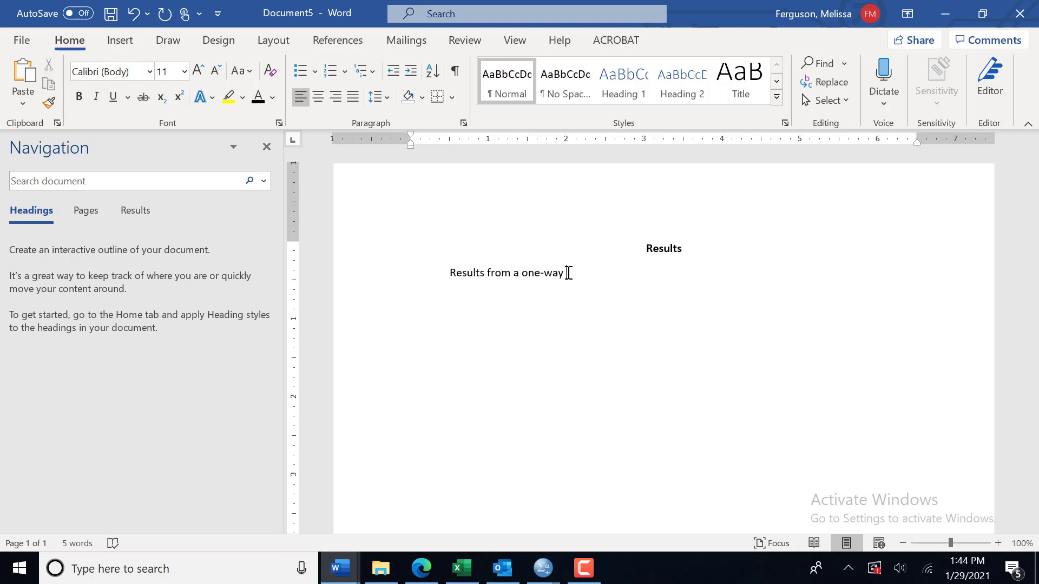
text(ANOVA id)
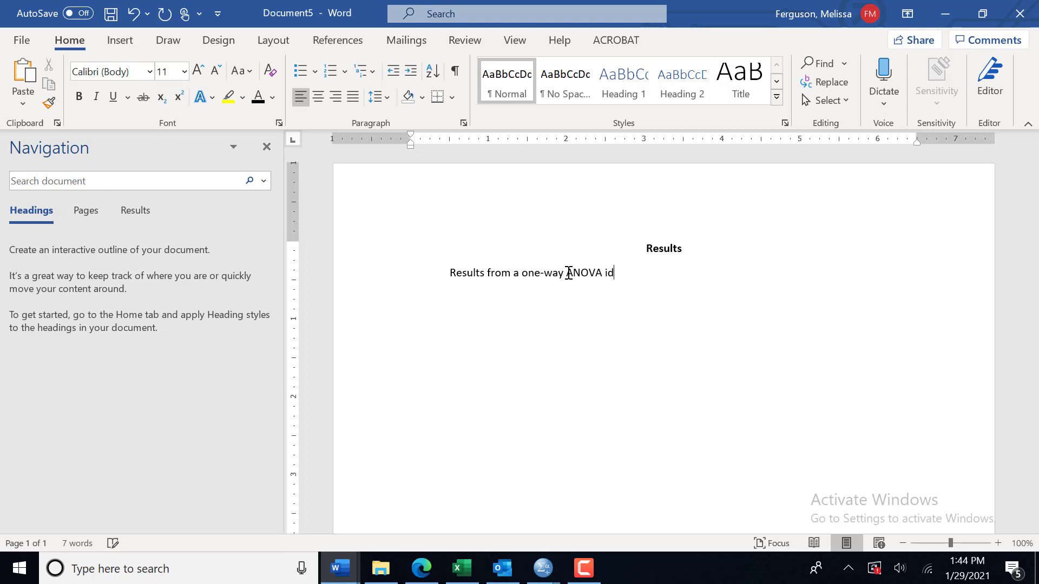
text(ndicate)
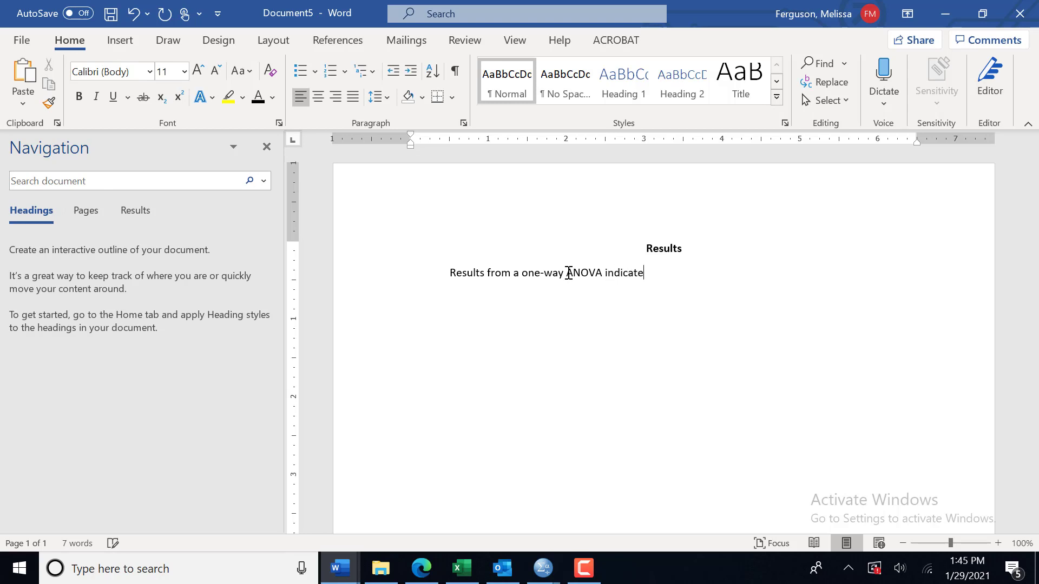
text(d that the me)
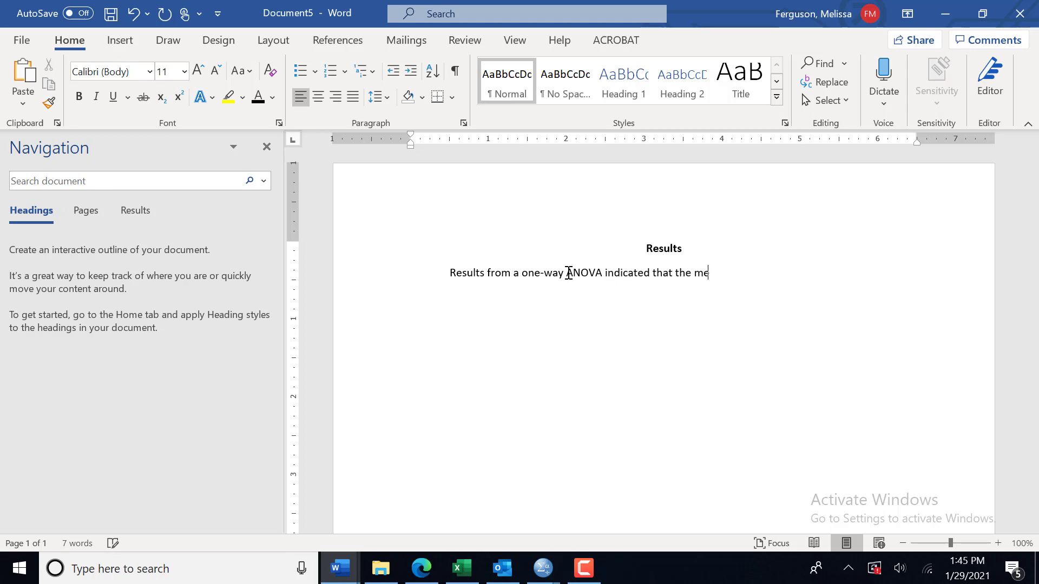
- Continue with 'of the four conditions were unequal, F (3' to begin the statistic
text(ans of the four)
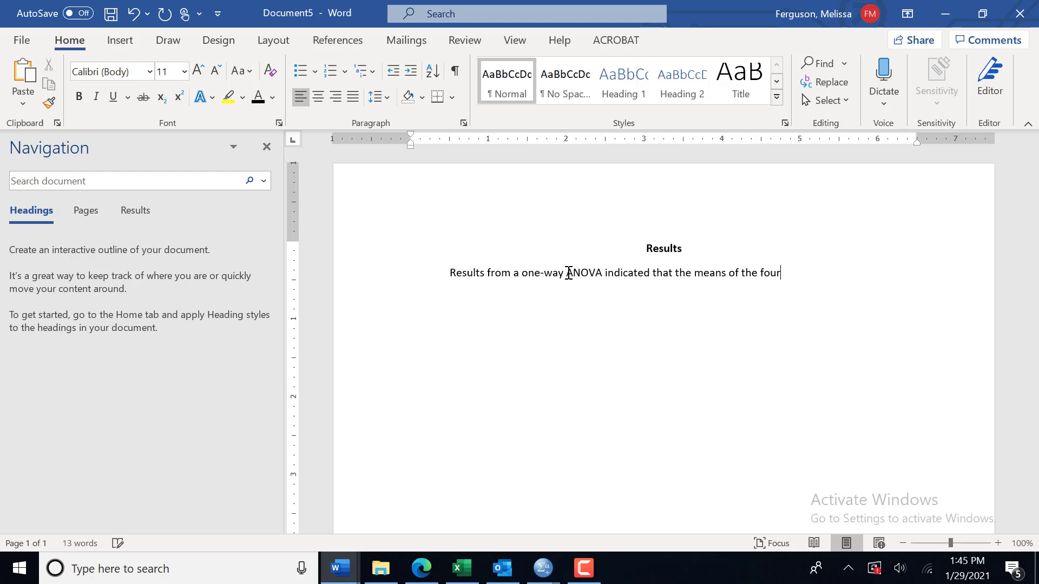
text(cond)
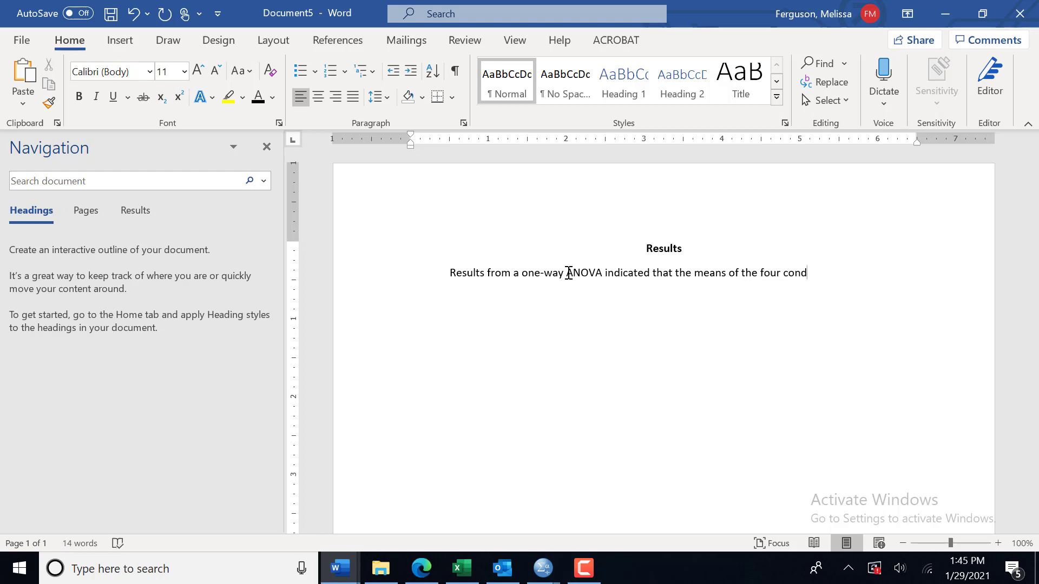
text(itions wereu)
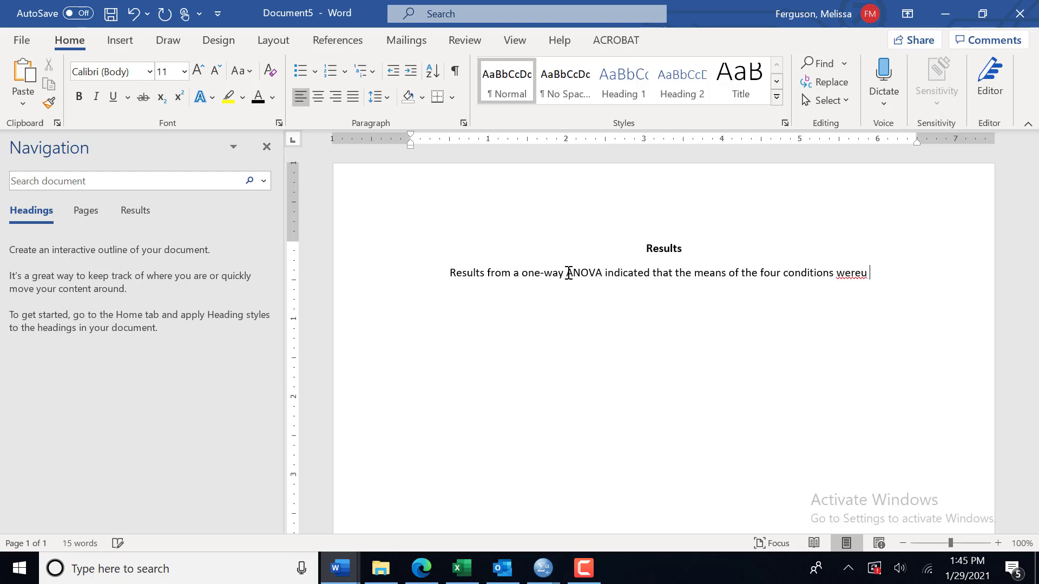
text(nequal, F)
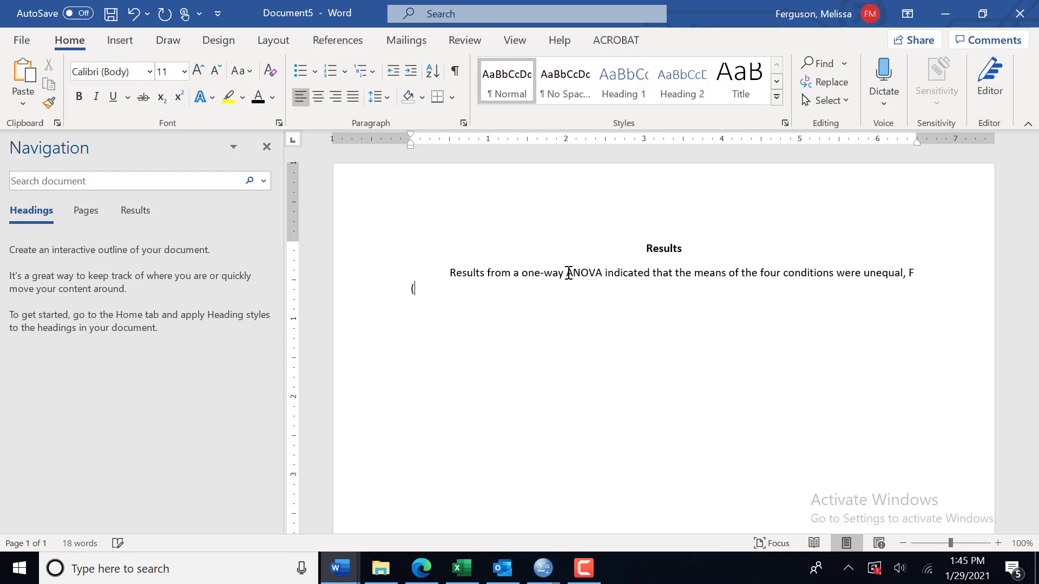
text(x,)
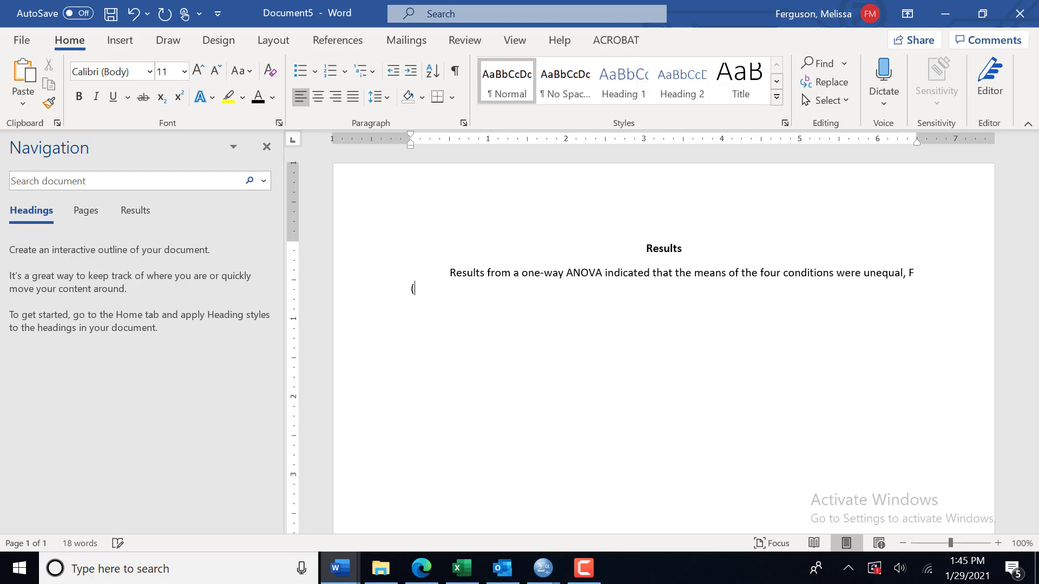
text(3)
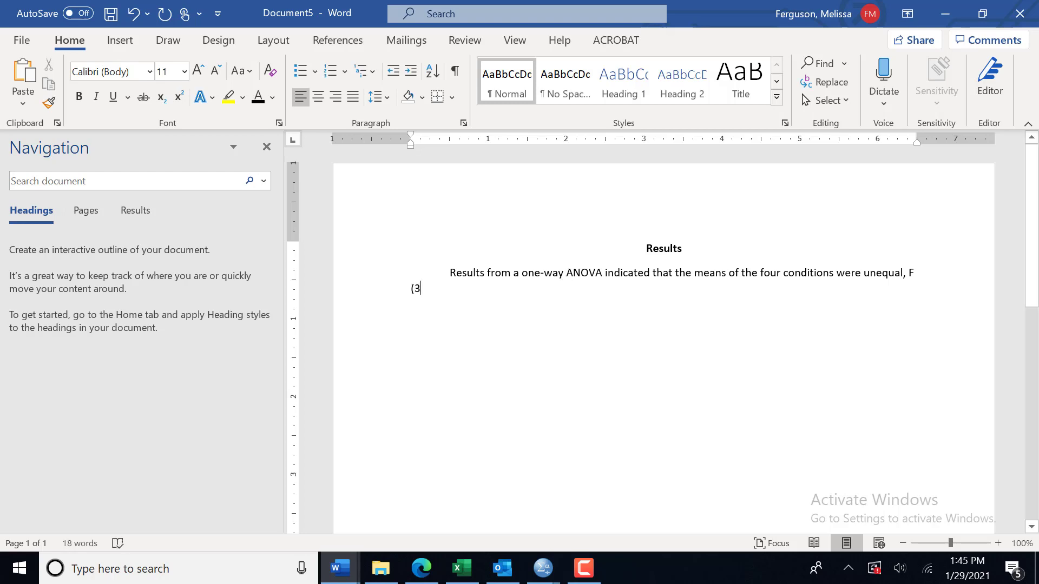
mouse_move(542, 568)
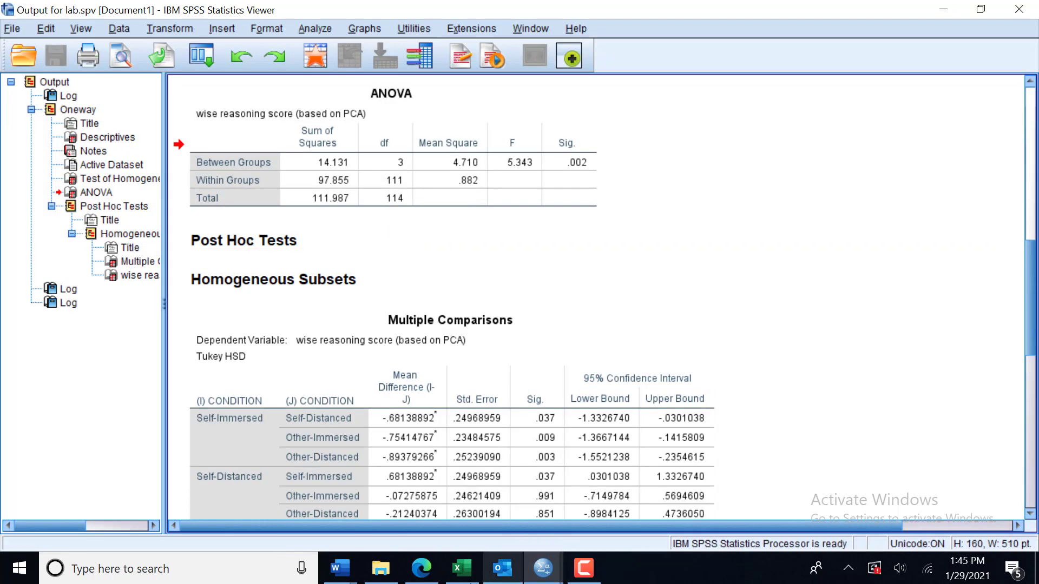
- Back in Word, complete the statistic as 'F (3, 111) = 5.343, p = 0.002'
click(421, 569)
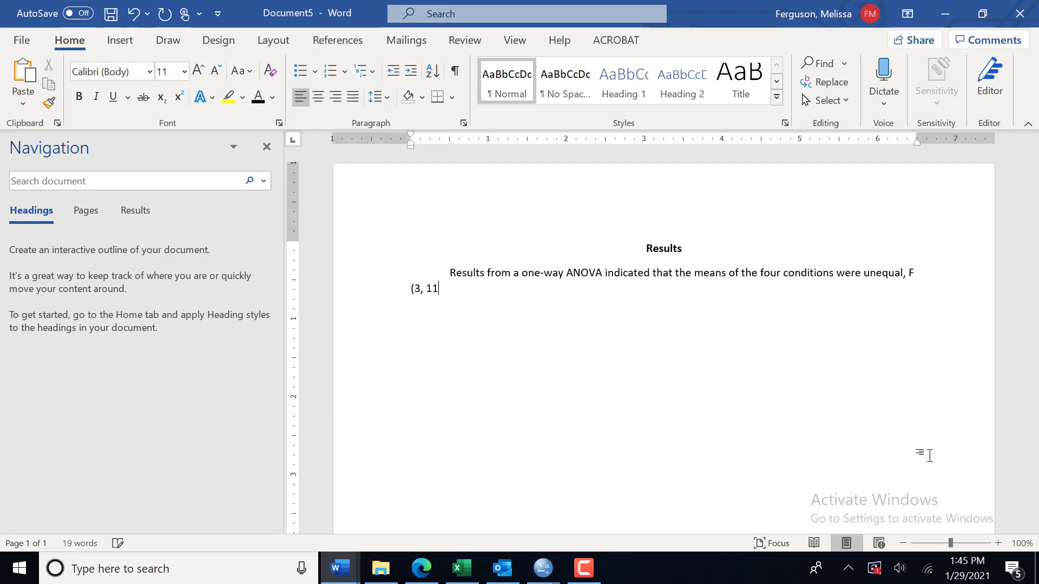
text(1))
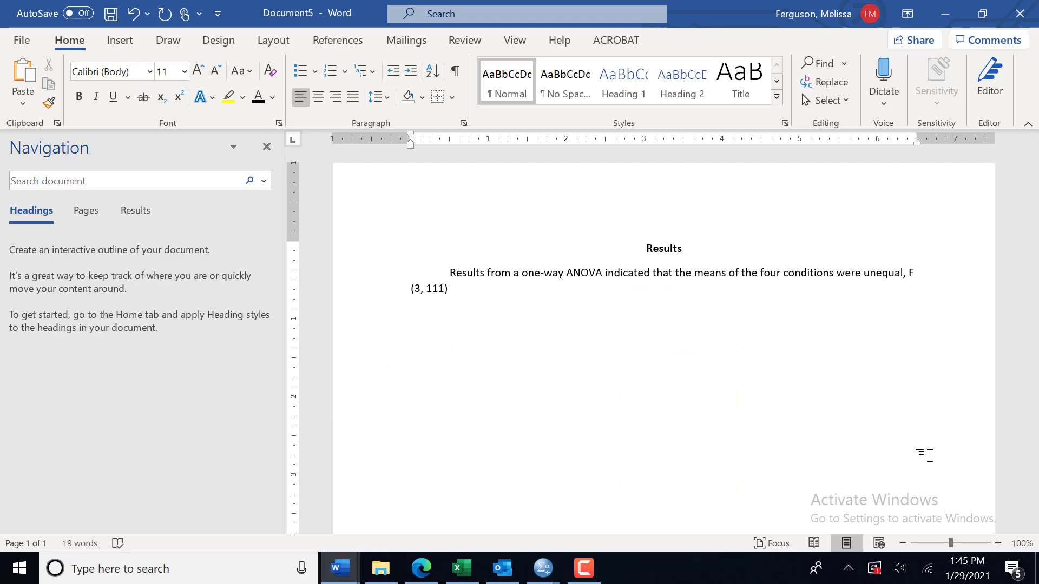
click(449, 287)
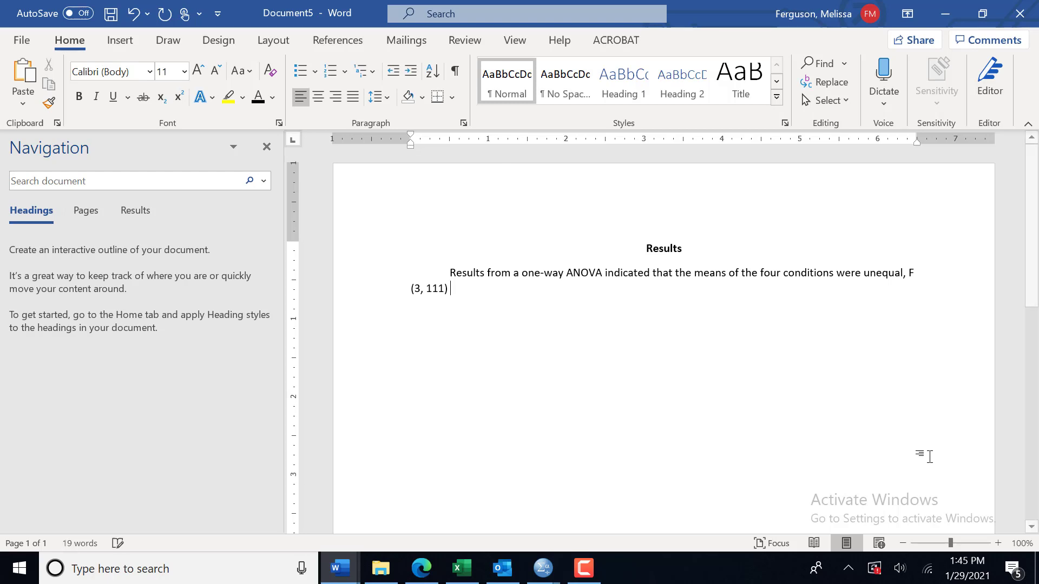
text(=)
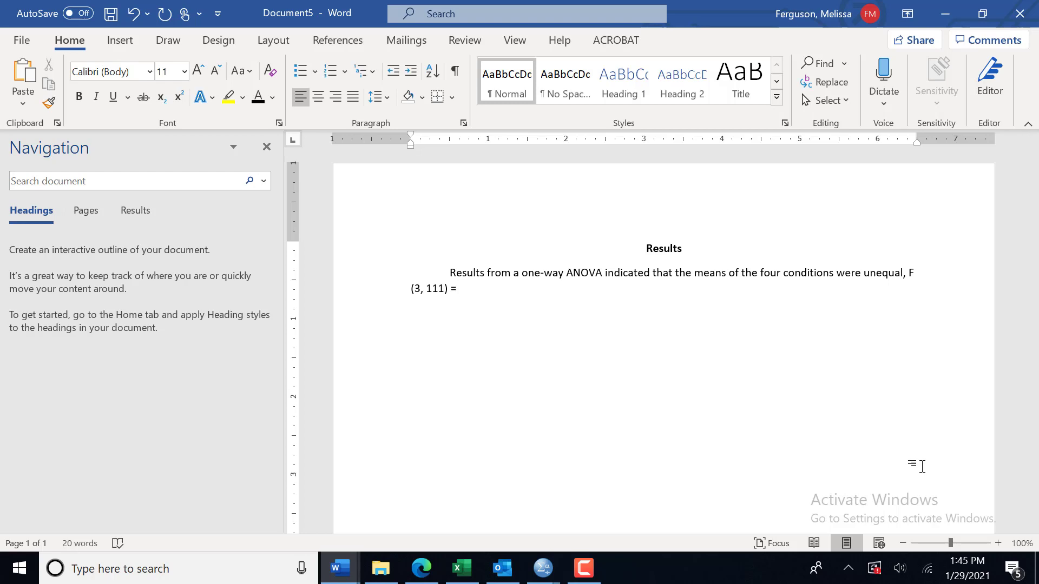
click(457, 288)
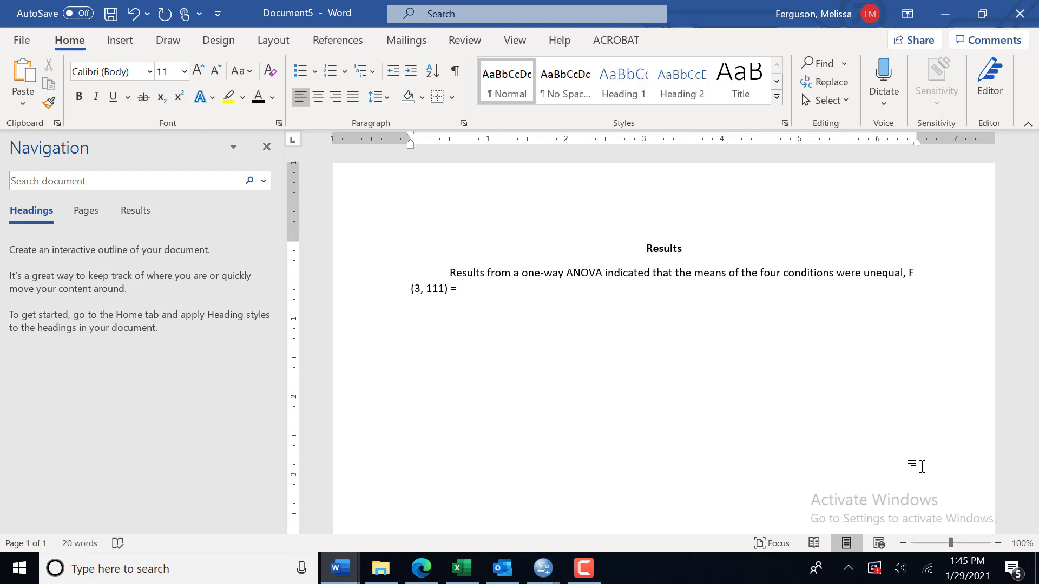
text(5.343, p =)
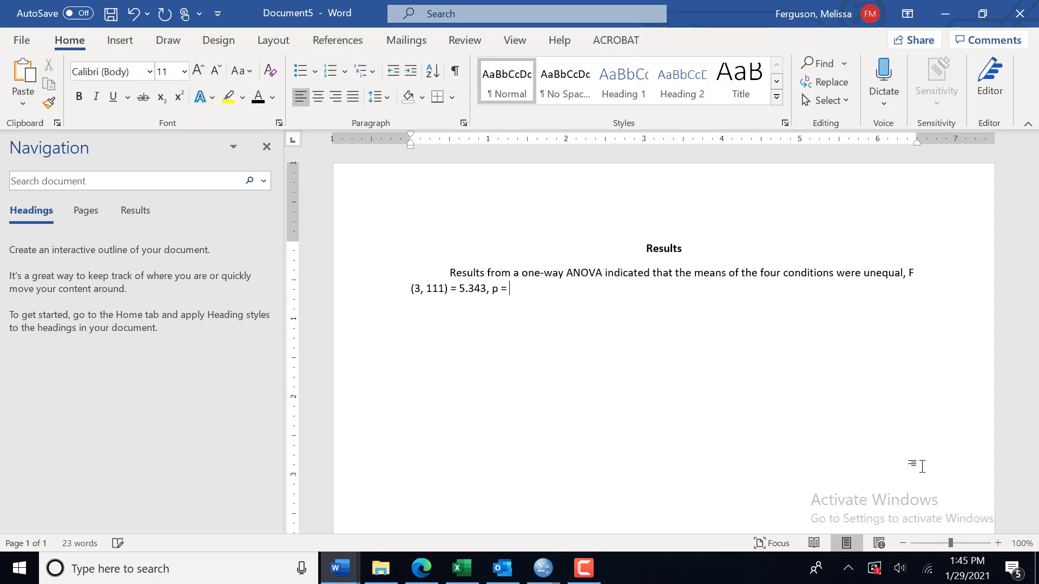
text(0.003)
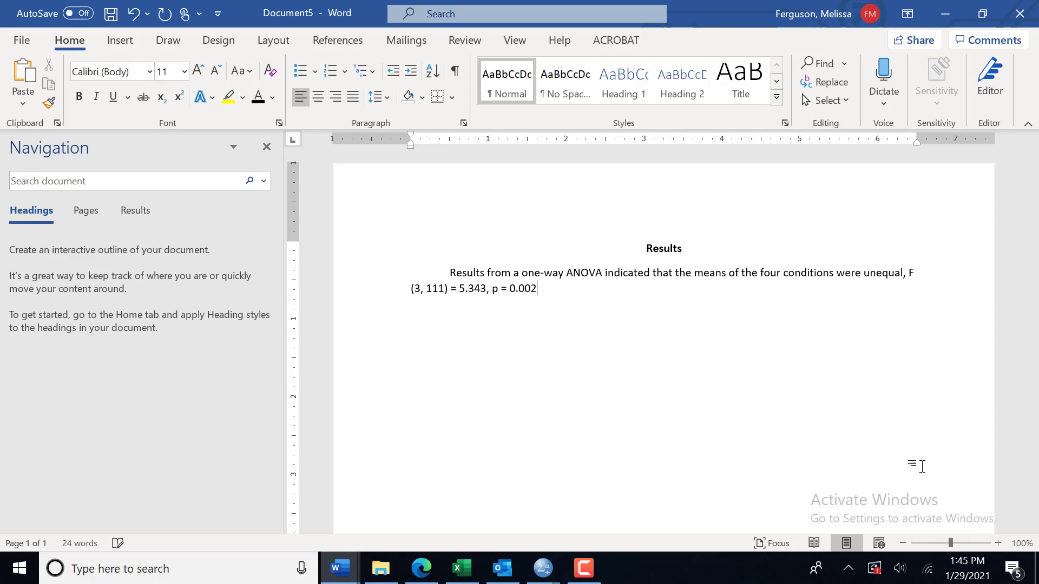
- End the sentence with a period and italicize the F and p symbols per APA style
text(.)
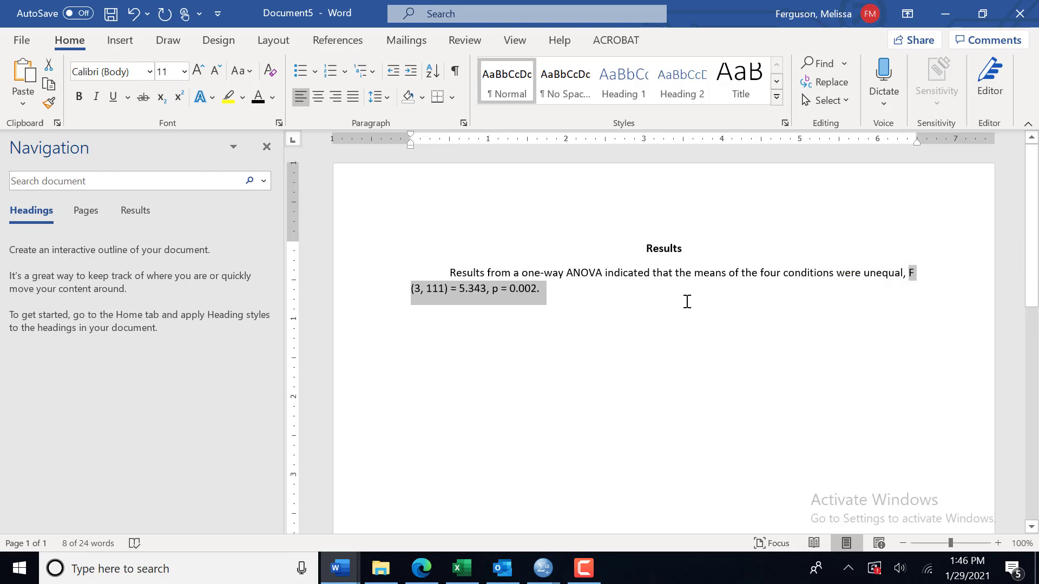
mouse_move(597, 305)
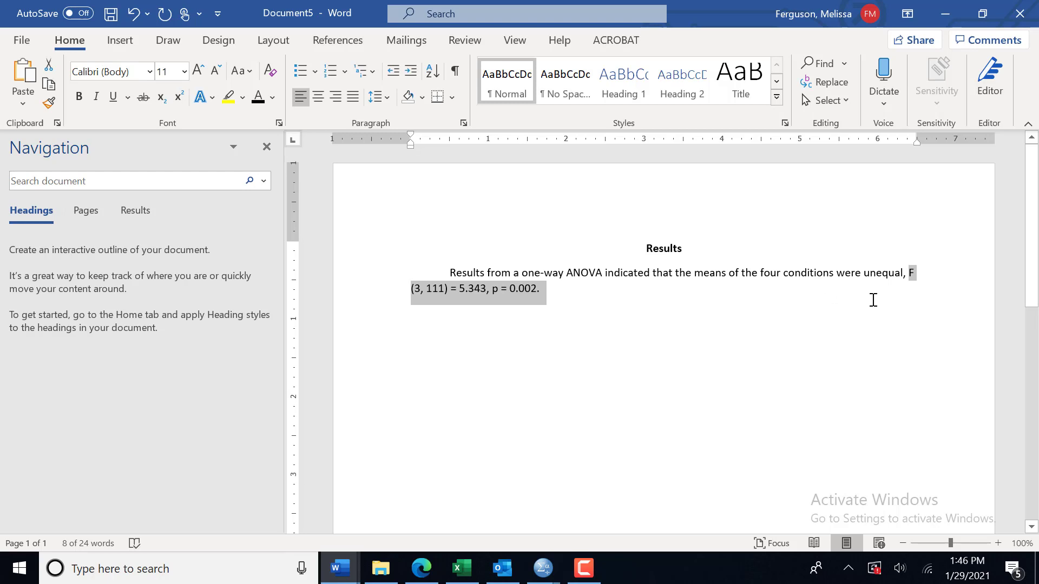
click(911, 273)
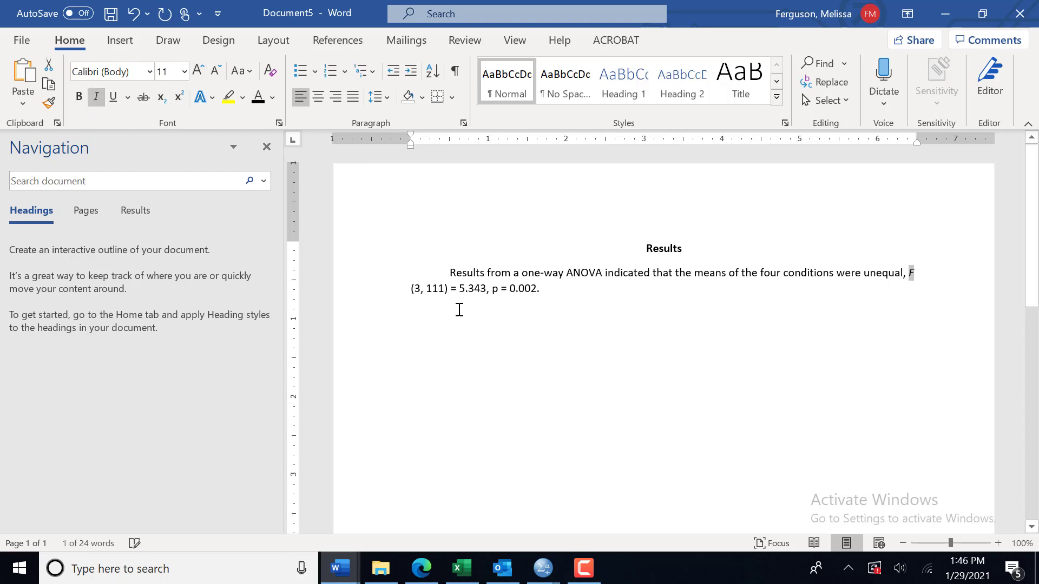
double_click(493, 288)
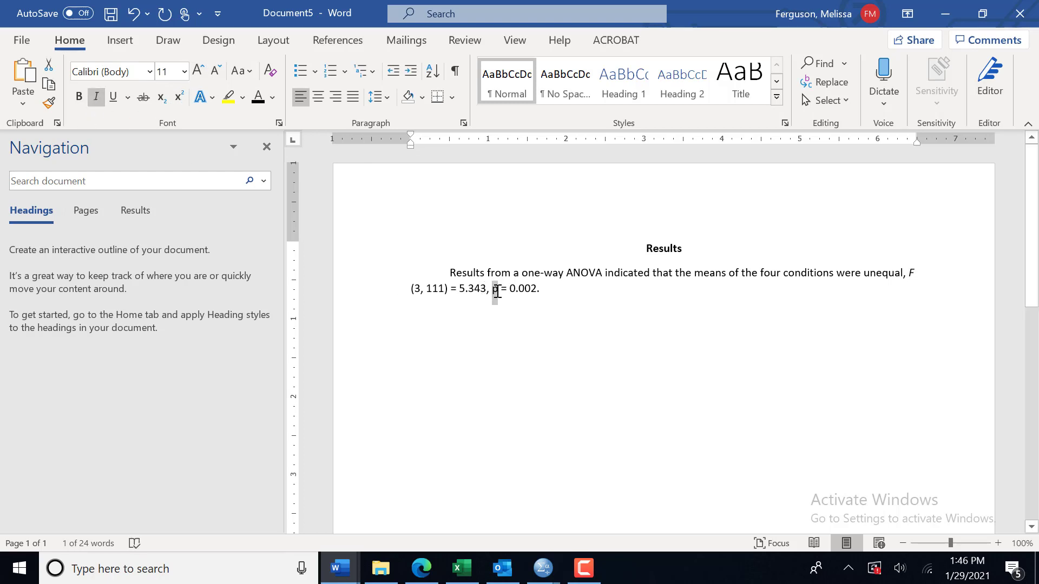
click(95, 97)
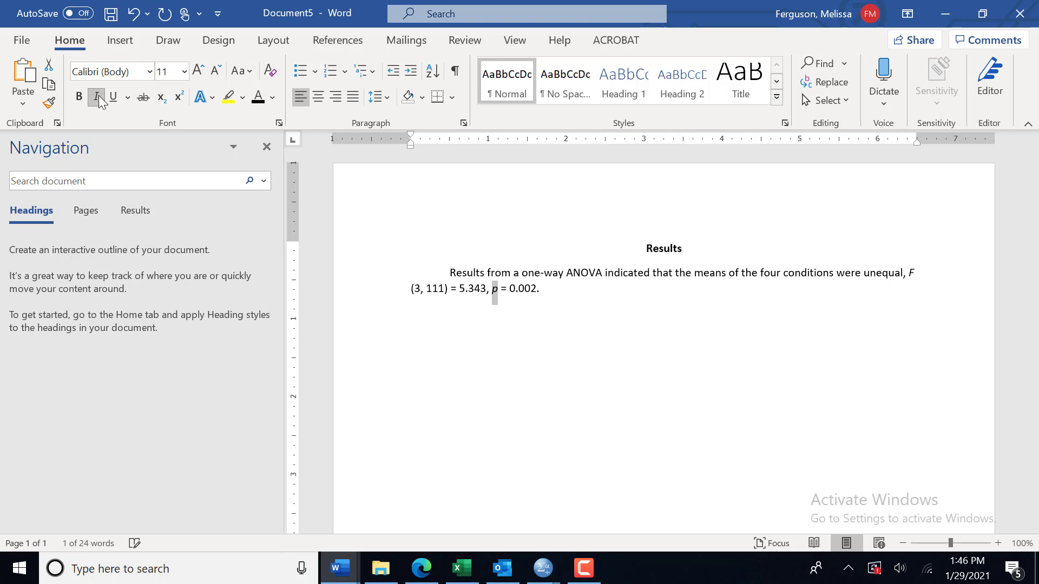
click(562, 293)
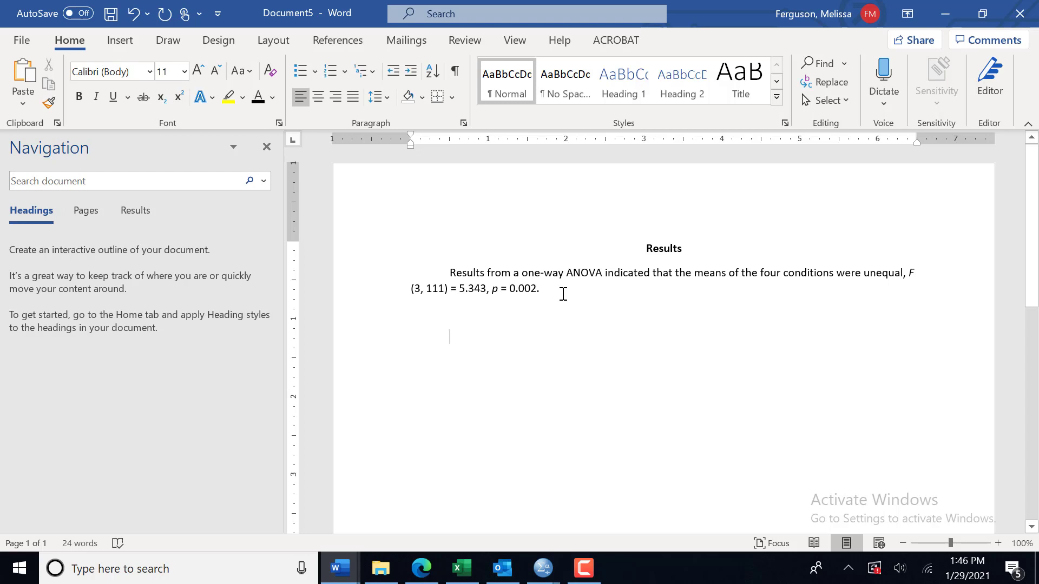
- Write 'The results indicated a significant difference in wise reasoning scores among' on the new line
text(The results)
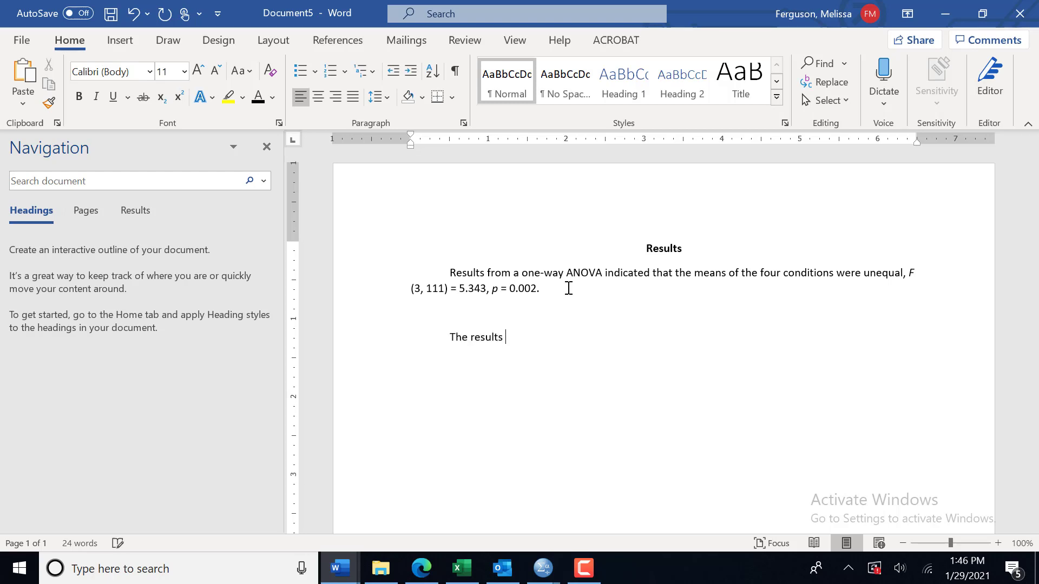
text(indicated a)
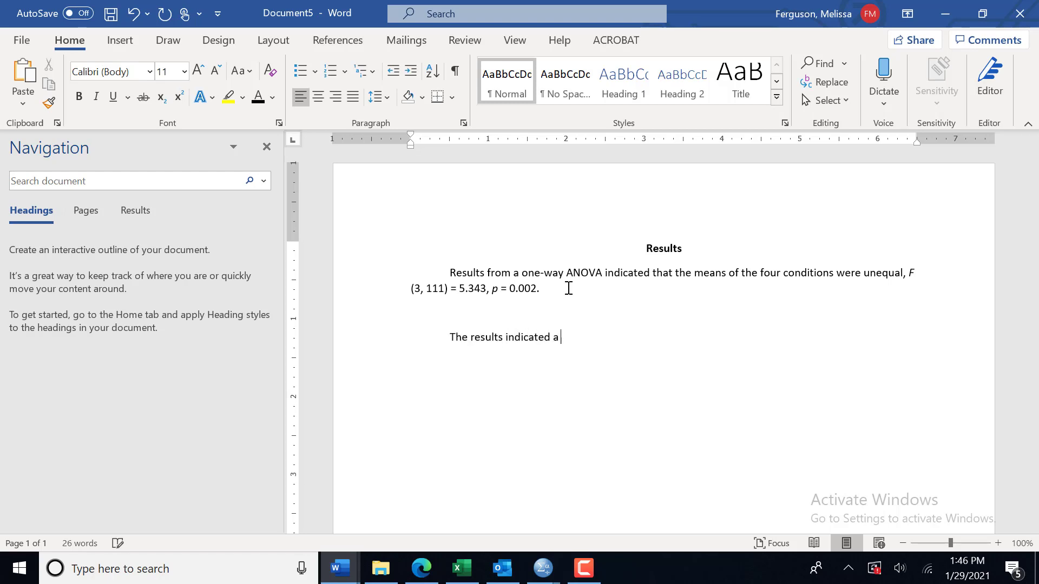
text(significant differn)
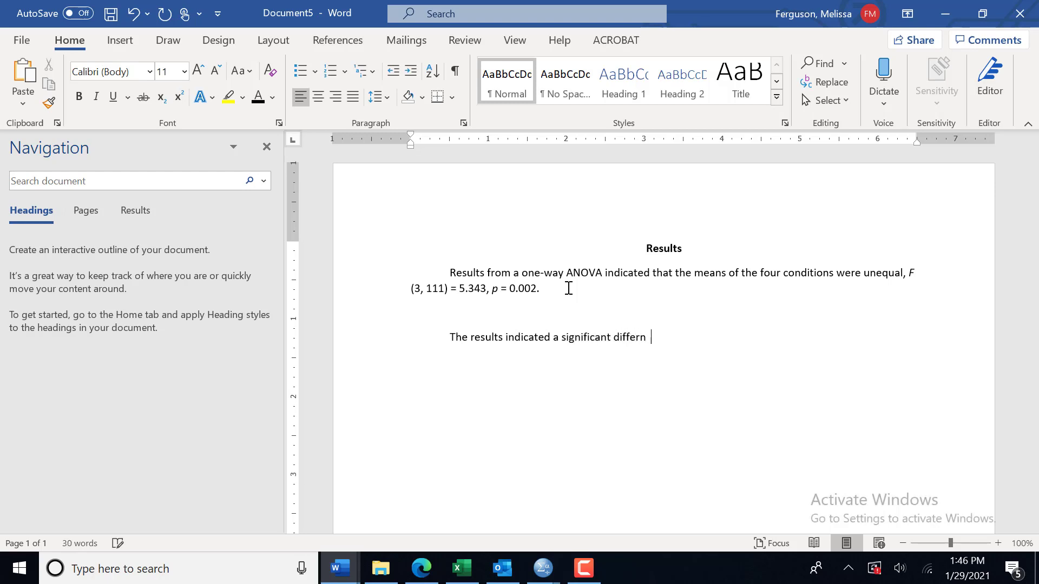
text(ence in wise re)
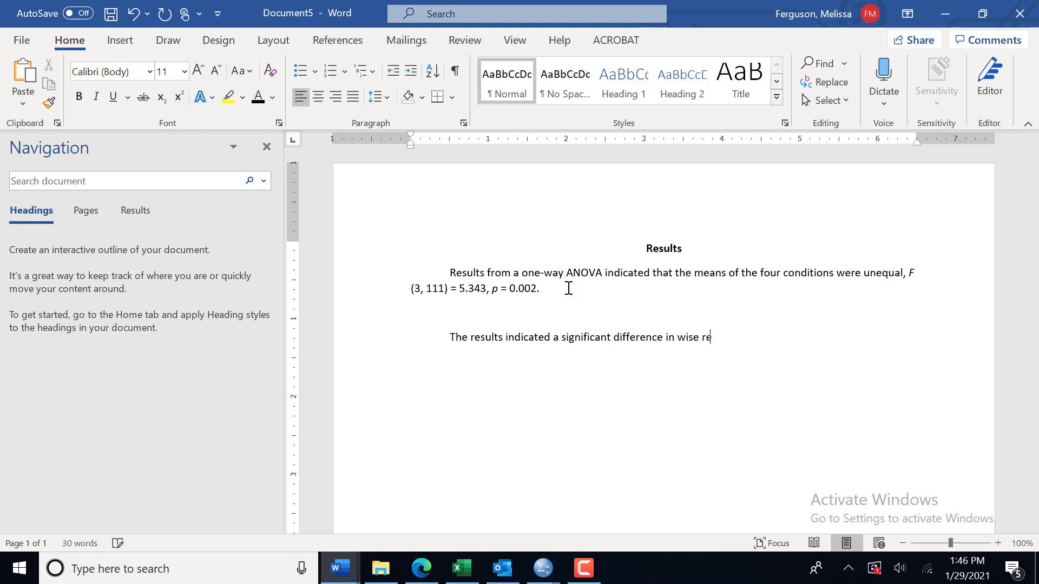
text(asn)
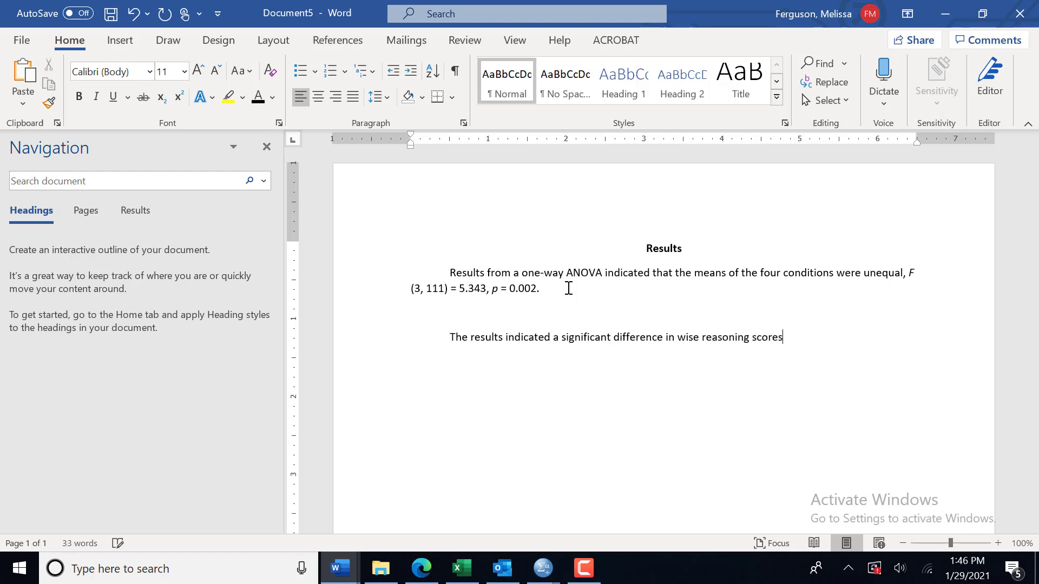
text(amongh)
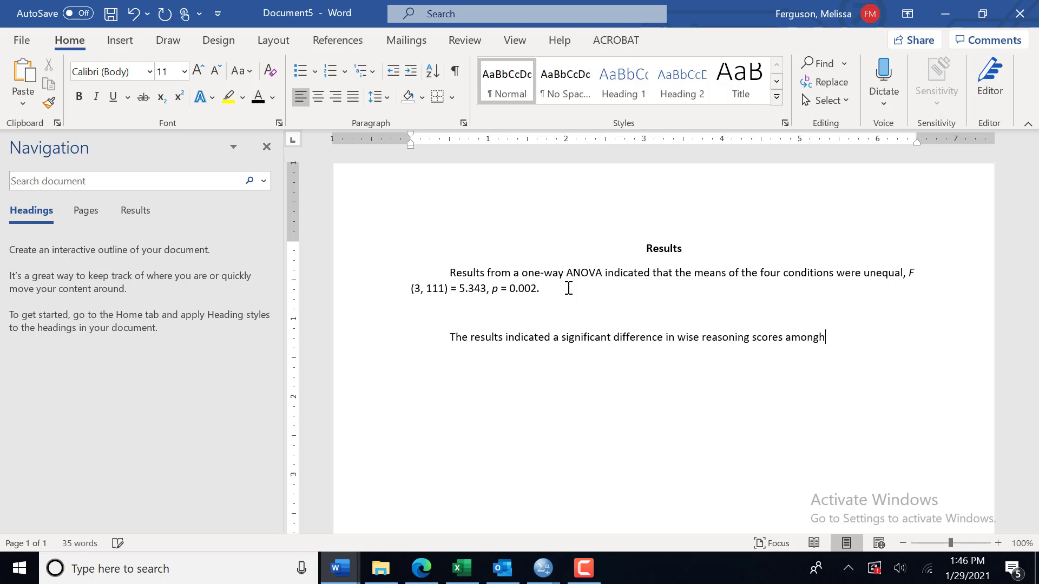
key(Backspace)
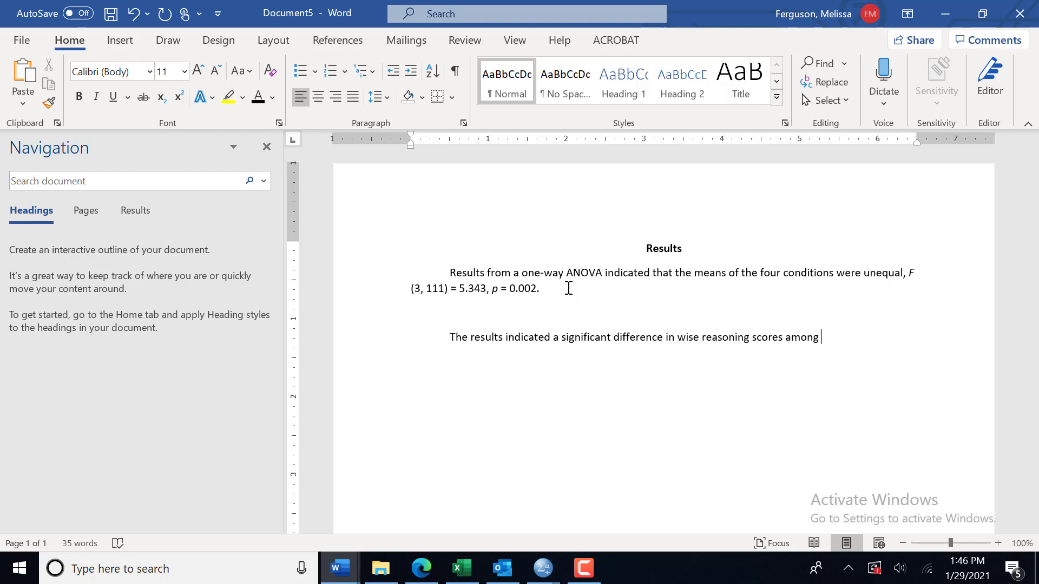
- Finish the sentence with 'the four different perspectives.'
text(the four type)
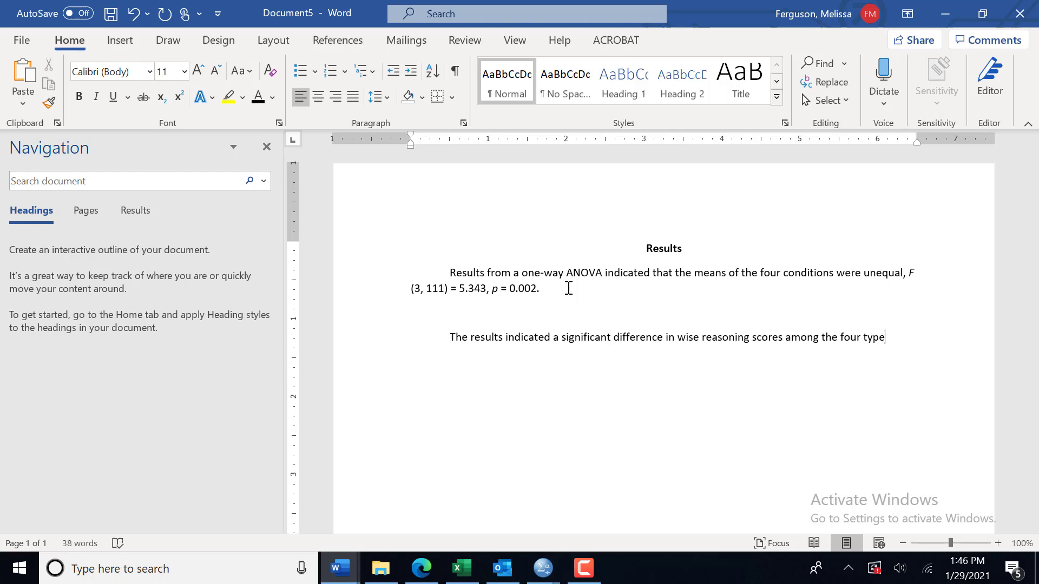
text(s)
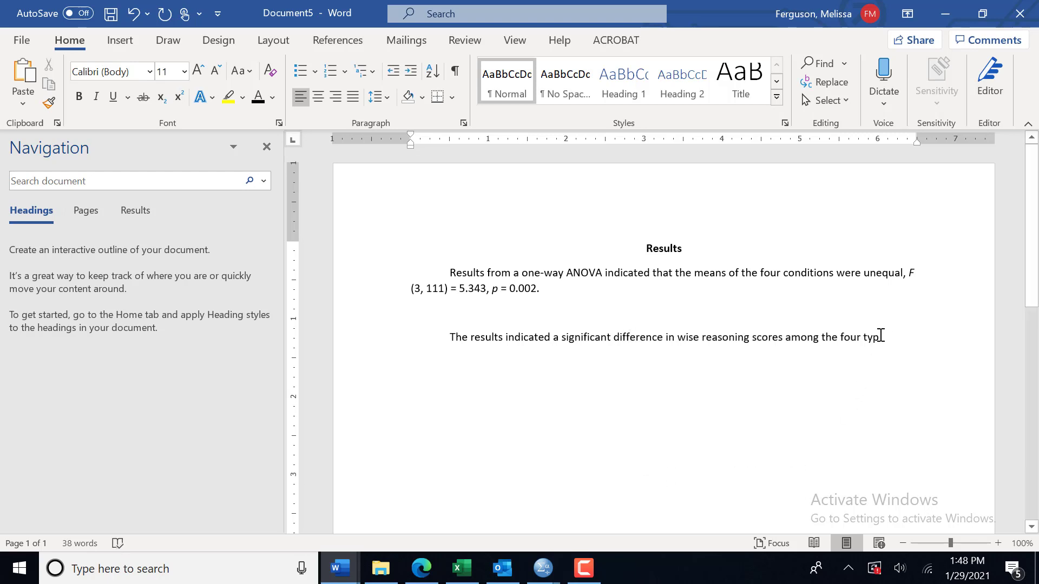
text(different)
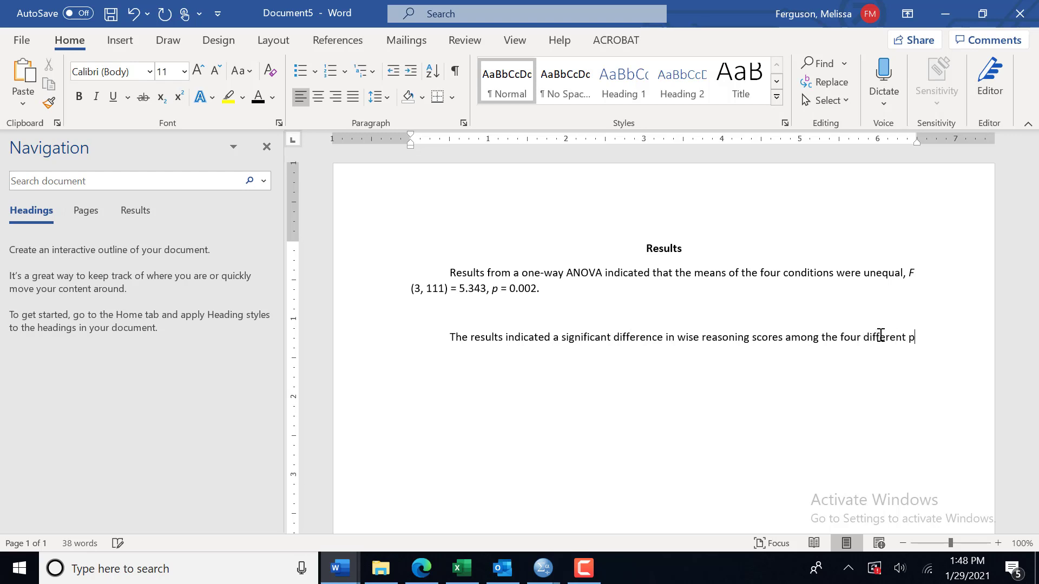
text(erspectives)
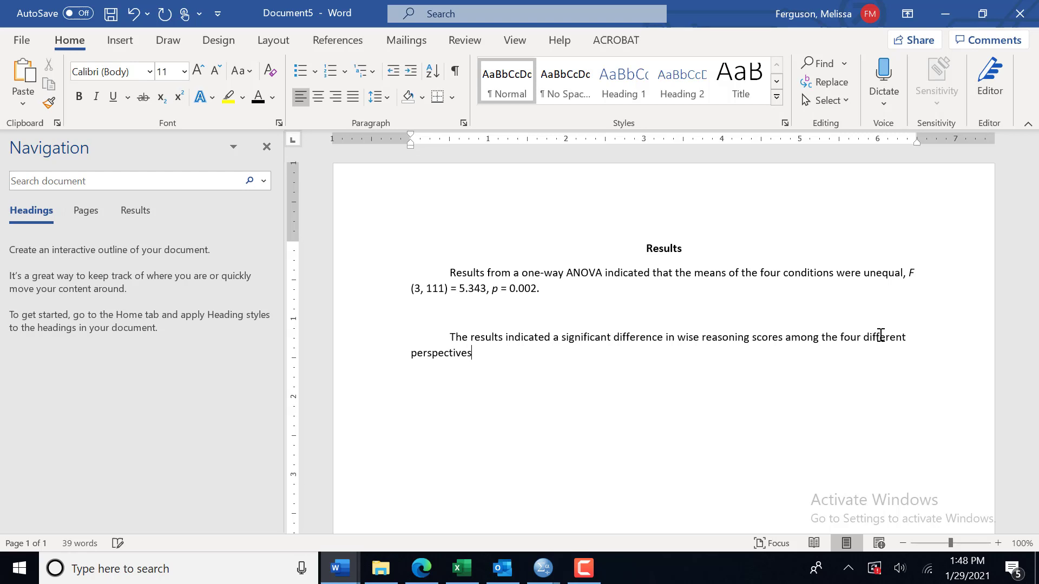
text(.)
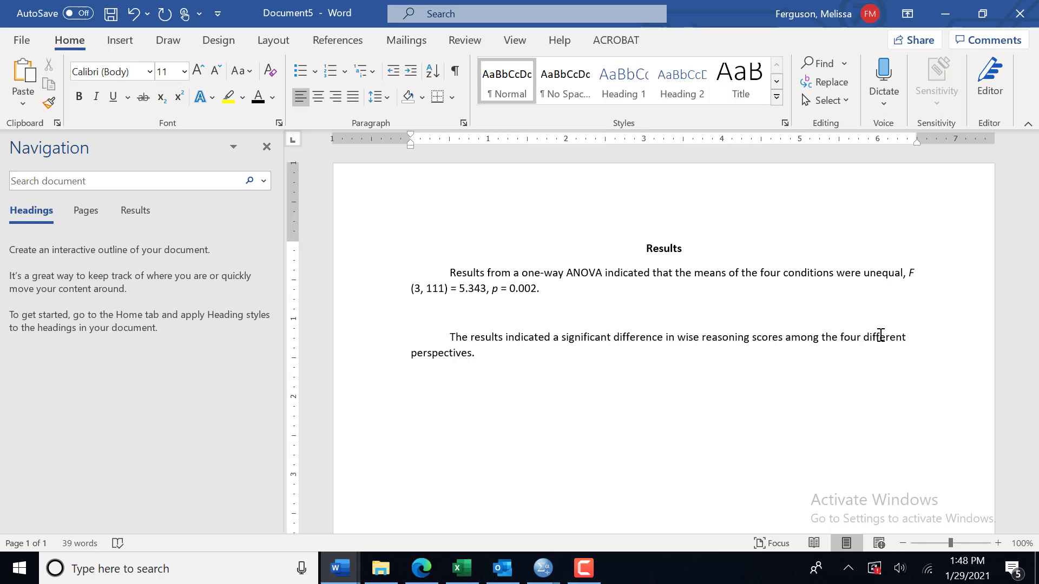
- Append ', F (3, 111) = 5.343, p = 0.002' to the second sentence, fixing the mistyped p value
text(, F)
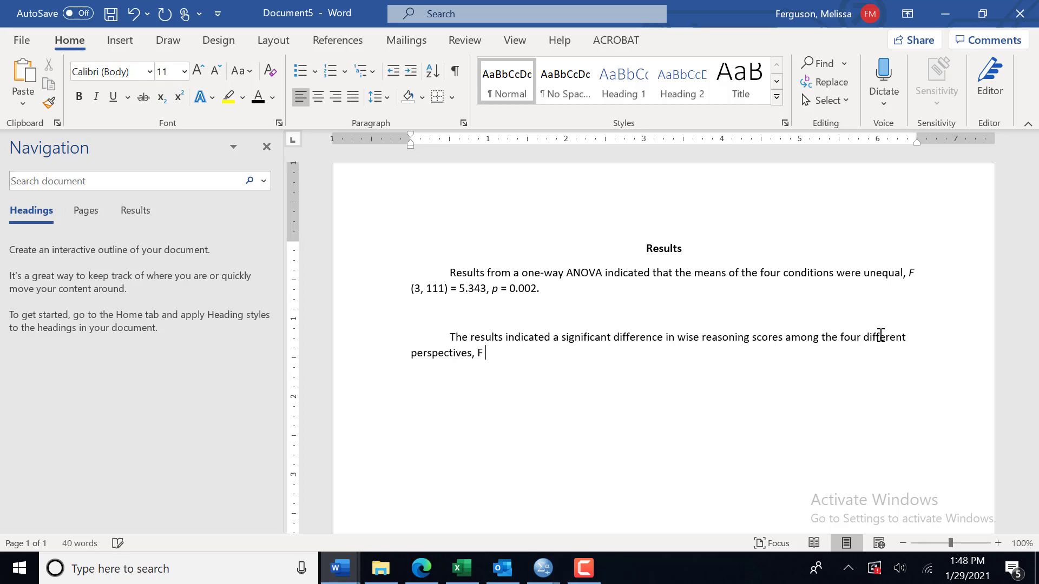
text((3,11)
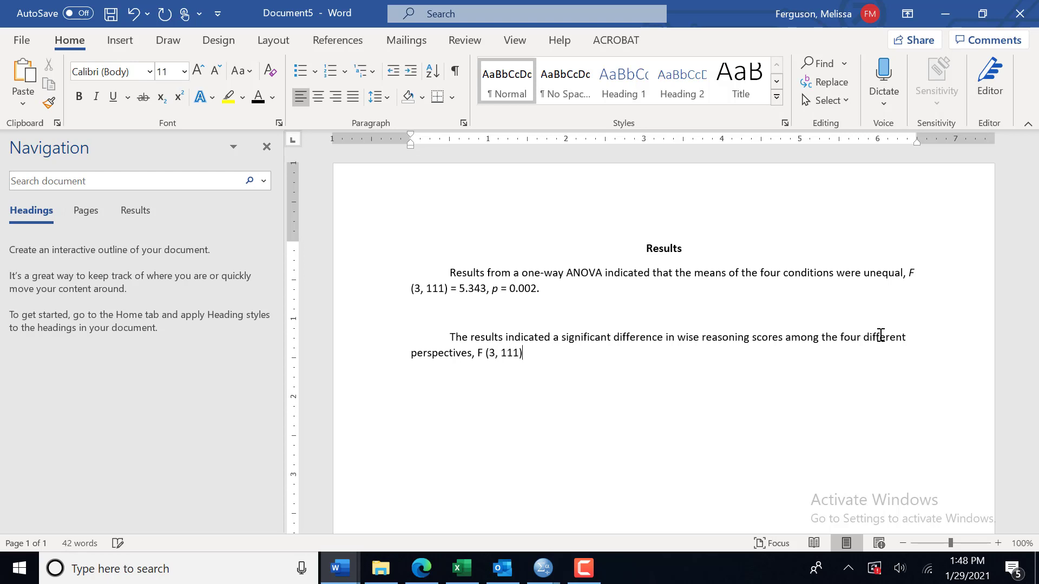
text(=)
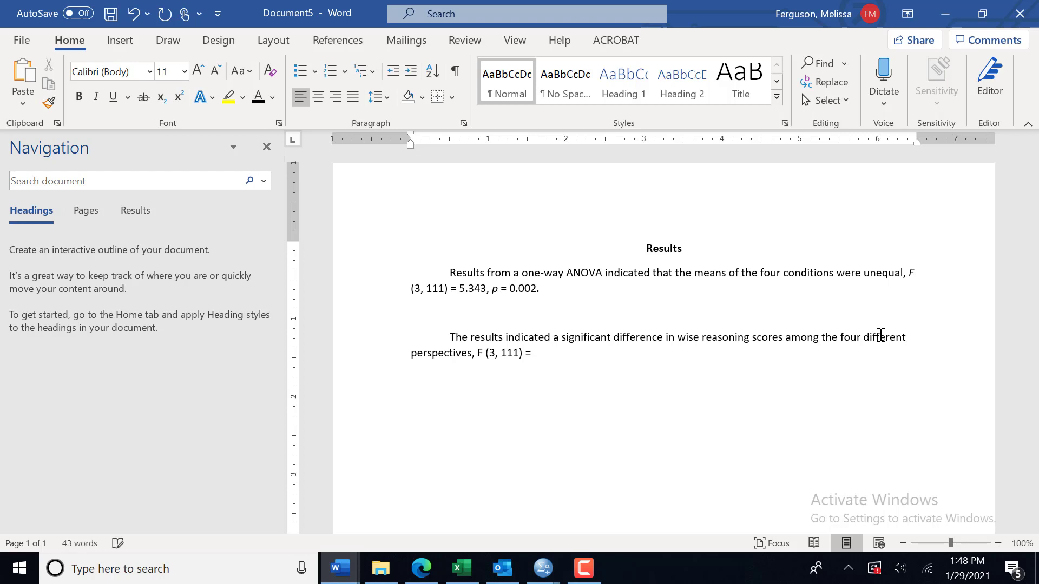
text(5.343)
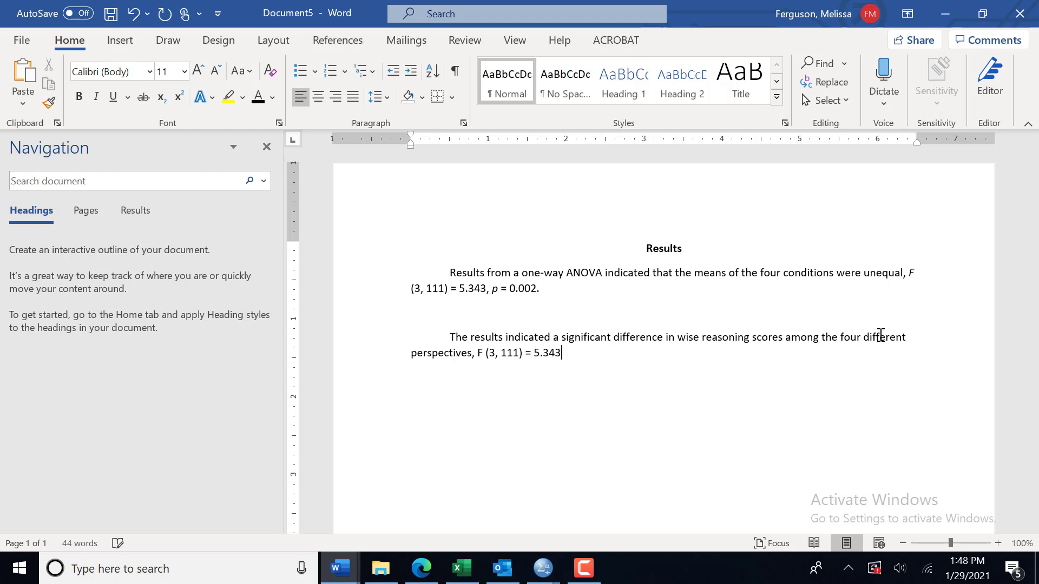
text(, p)
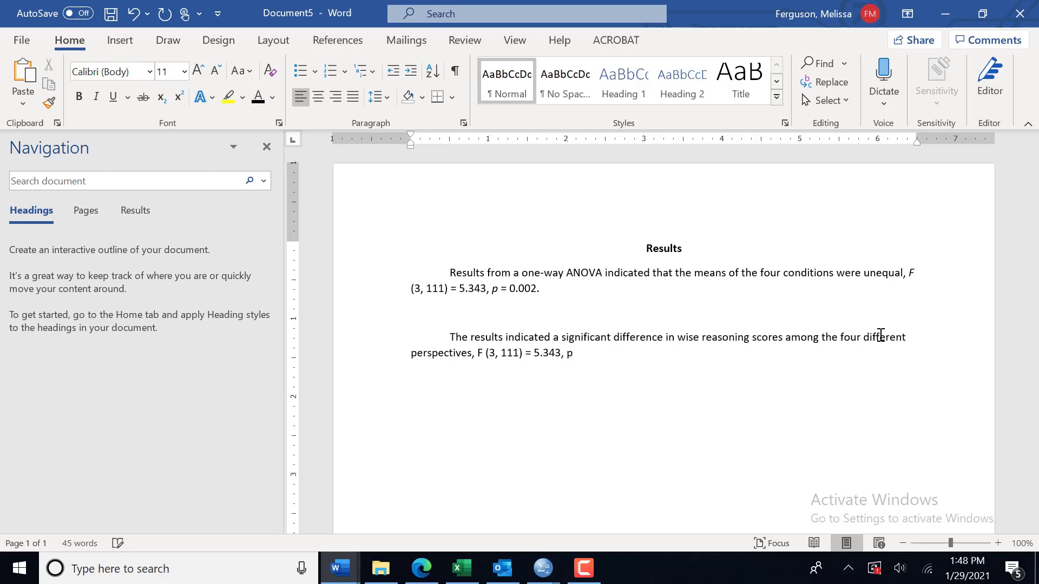
text(= -.00)
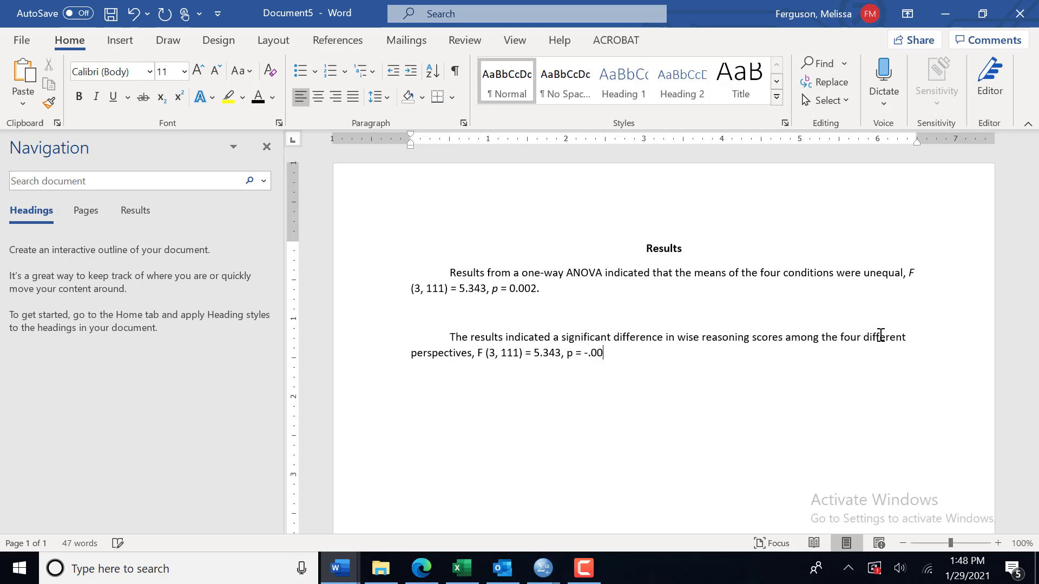
key(Backspace)
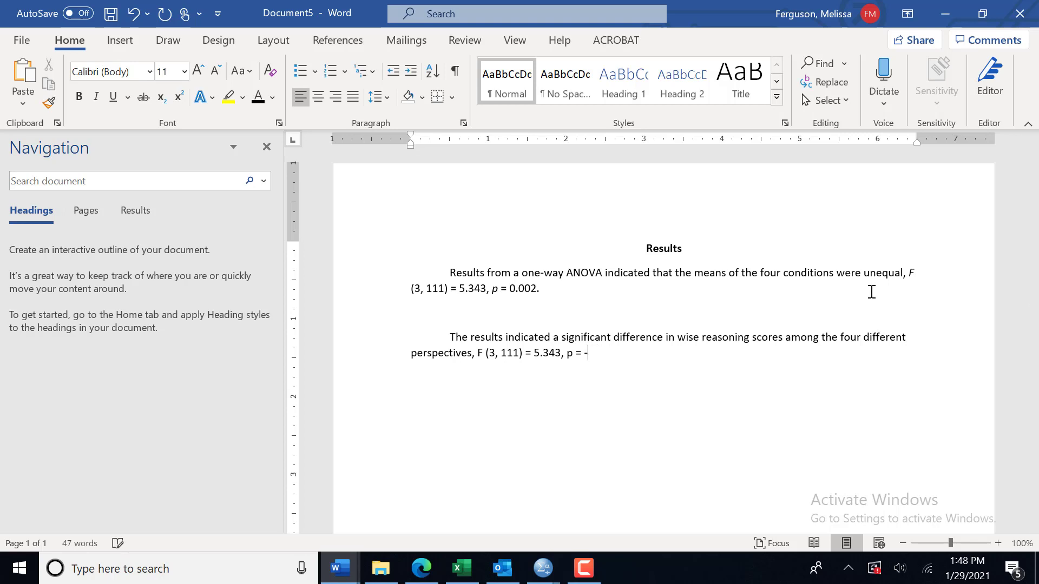
key(backspace)
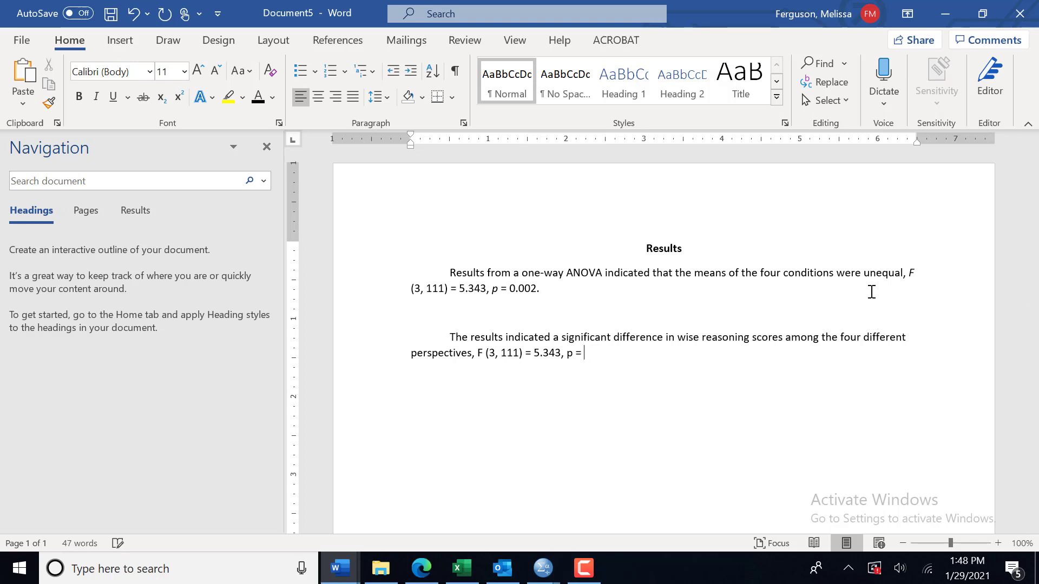
text(0.002)
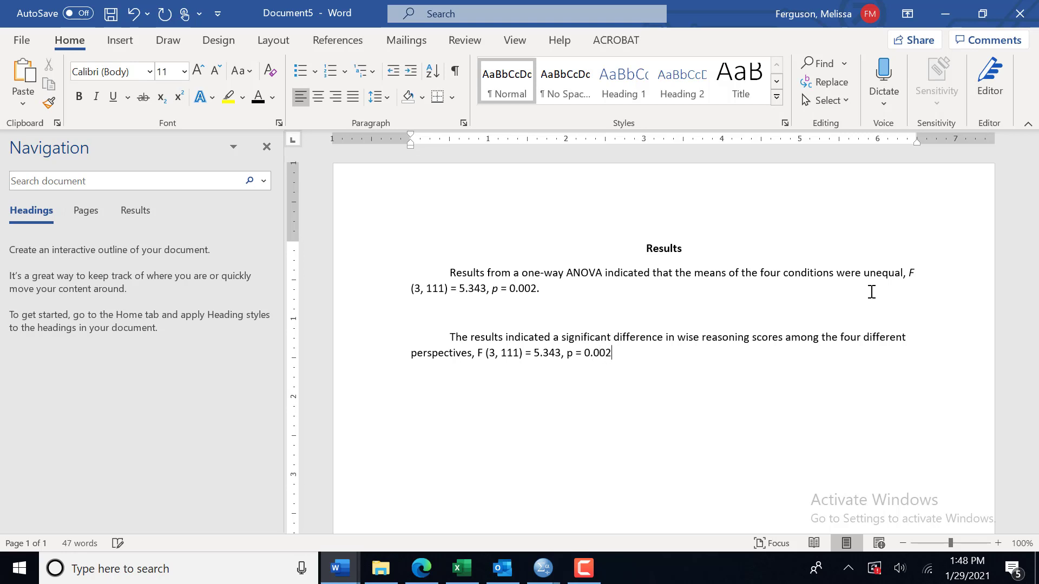
text())
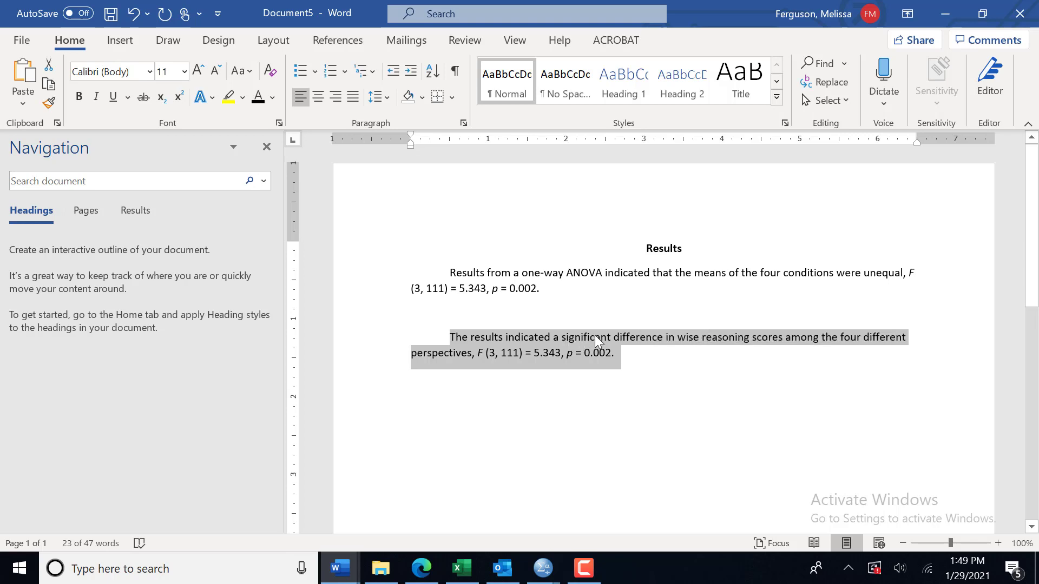
mouse_move(616, 349)
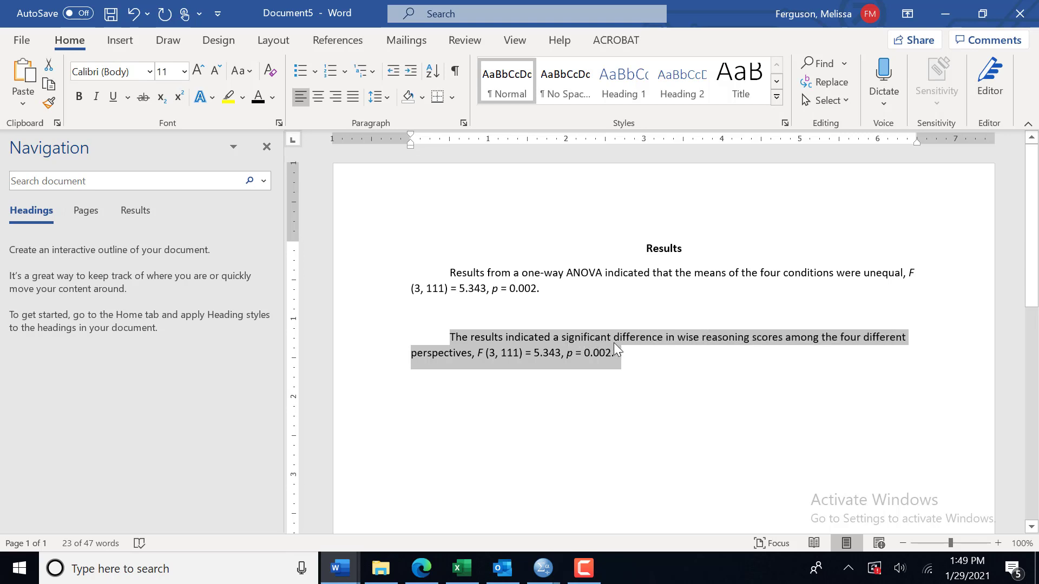
mouse_move(623, 339)
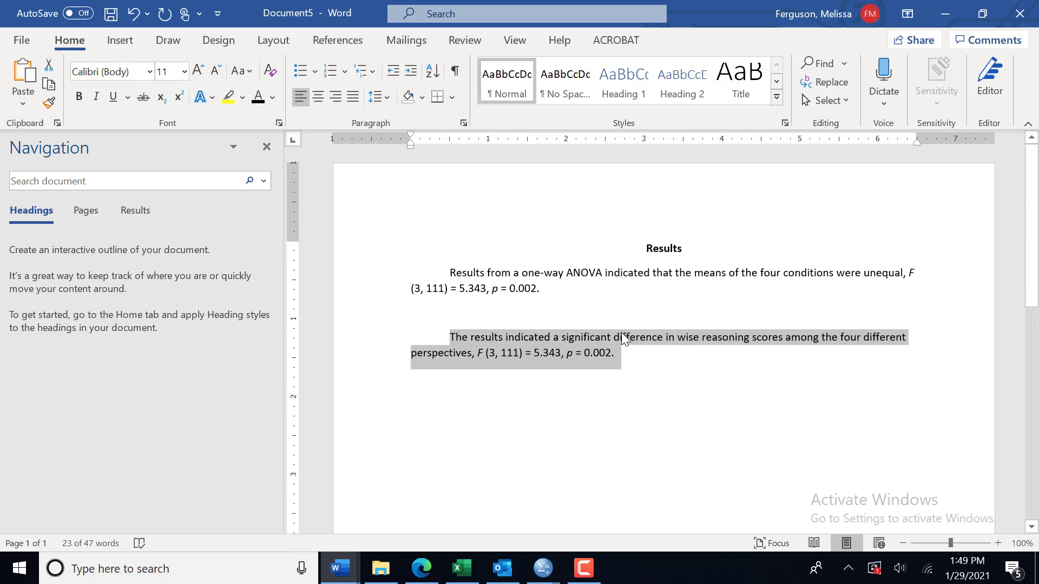
mouse_move(719, 286)
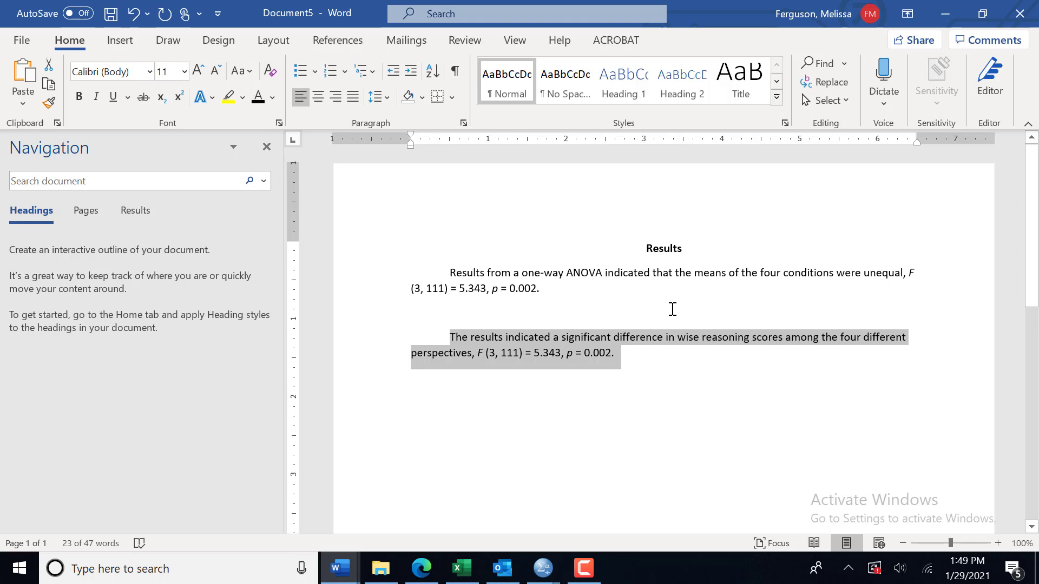
mouse_move(683, 343)
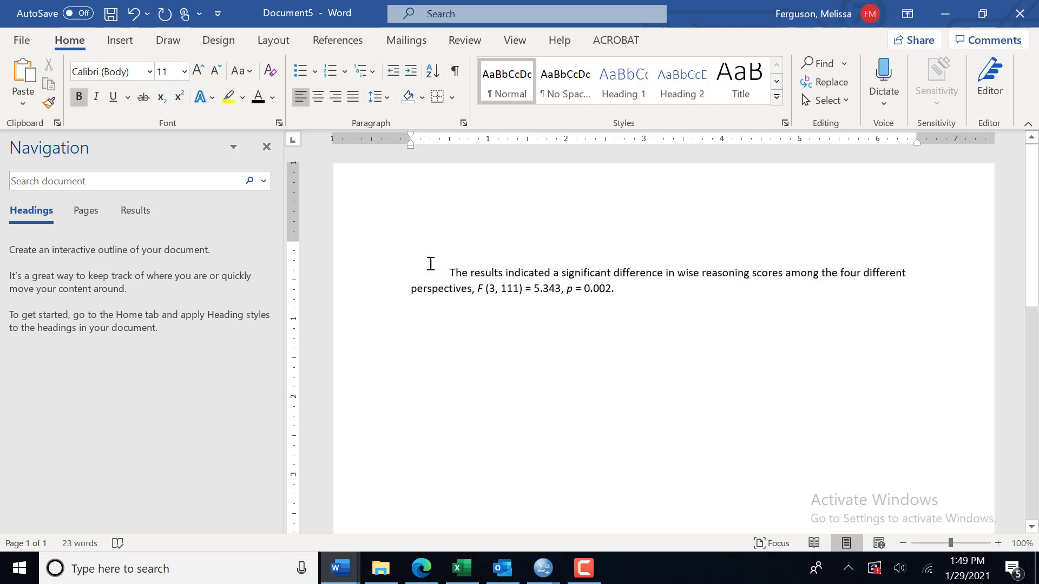
- Review the Undo history after deleting the Results heading and first paragraph
click(148, 13)
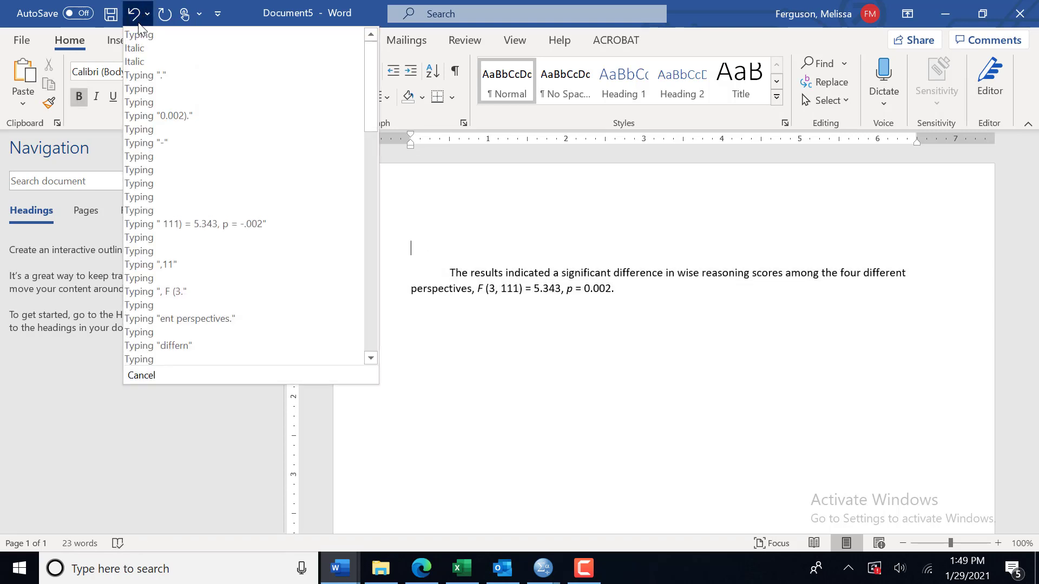